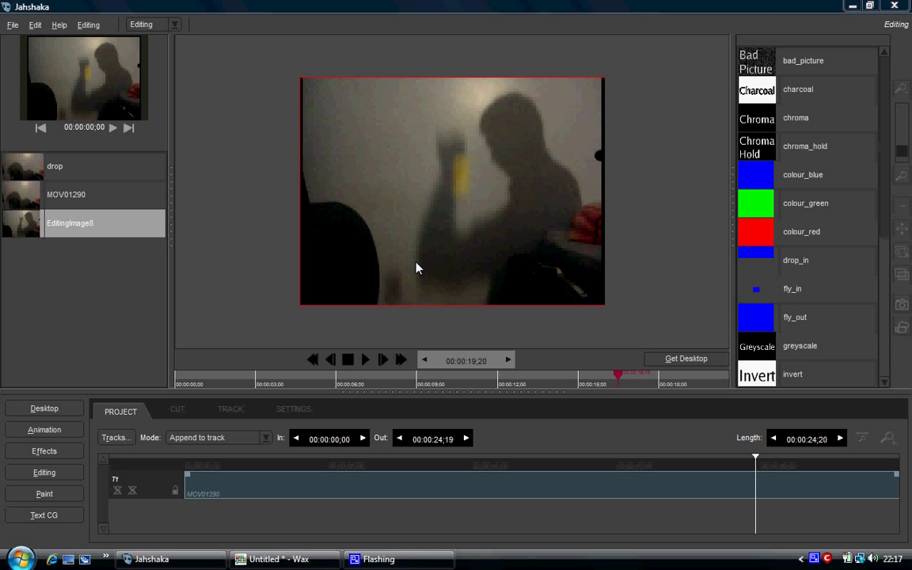
mouse_move(390, 274)
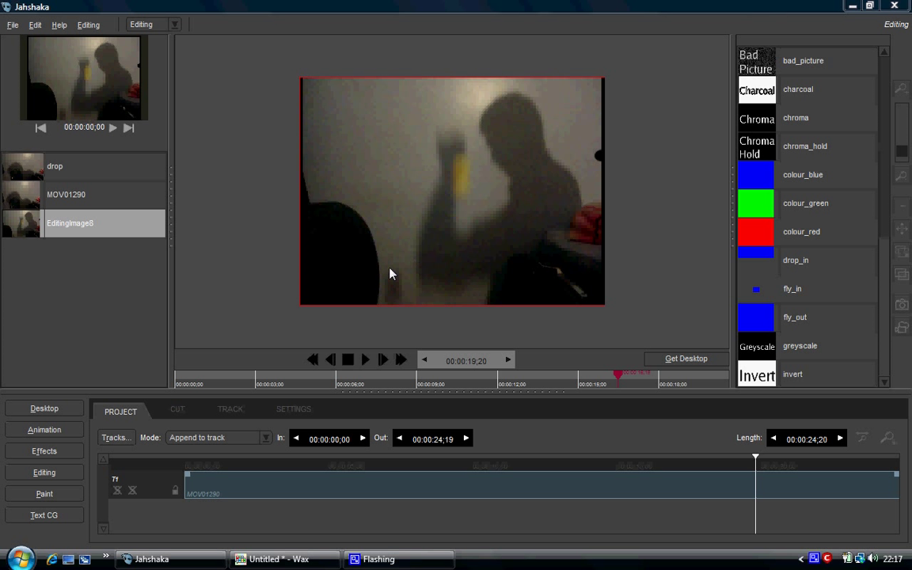
mouse_move(277, 503)
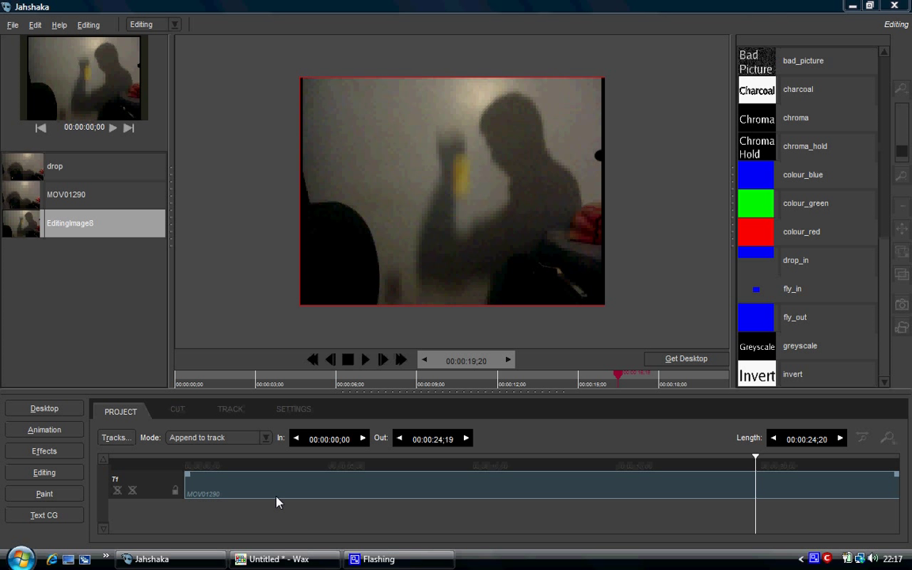
- Play the drop video project with the EditingImage8 track through to its end, then stop
left_click(282, 560)
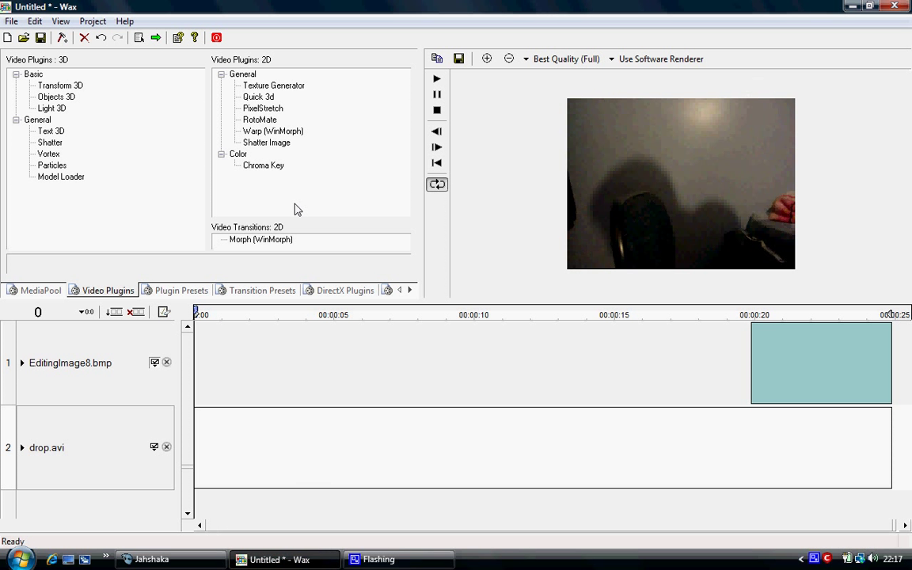
mouse_move(293, 222)
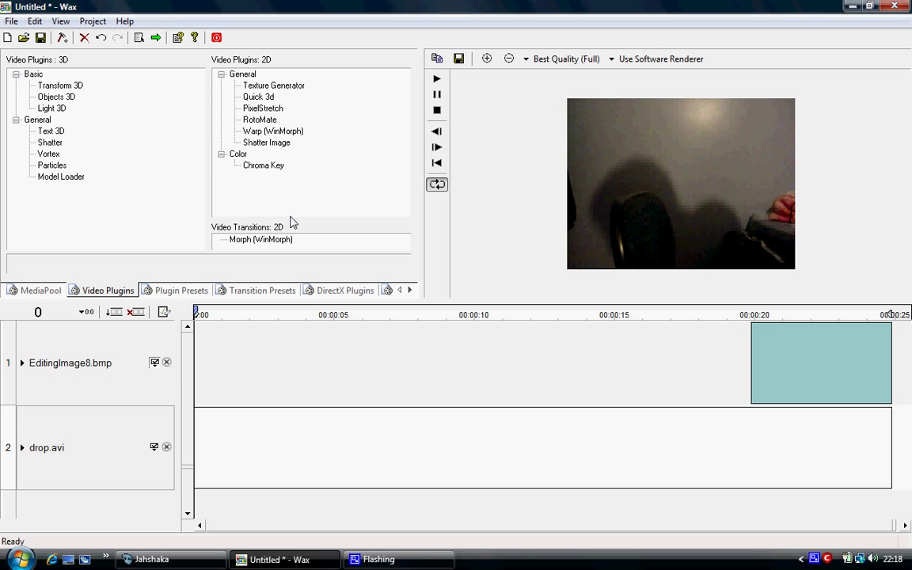
mouse_move(437, 79)
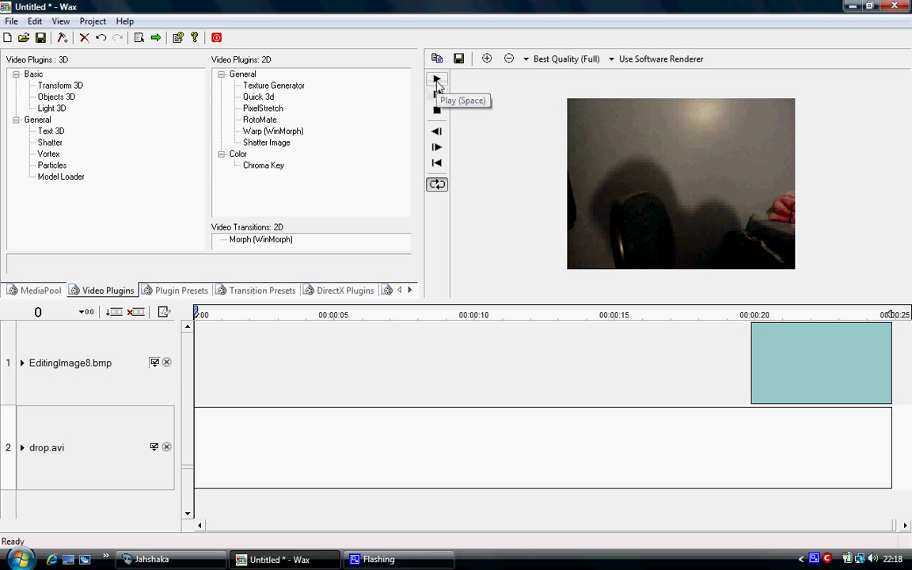
left_click(436, 79)
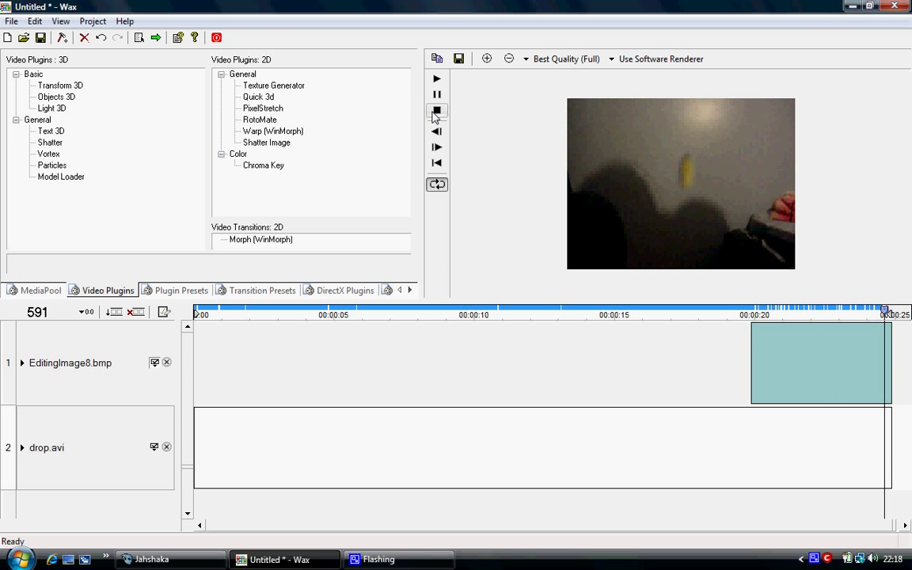
left_click(436, 111)
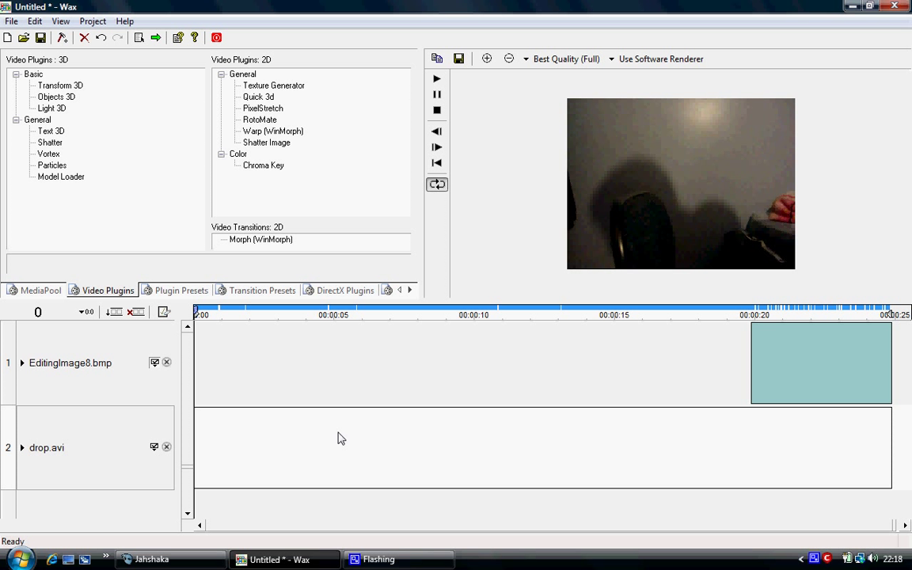
mouse_move(334, 441)
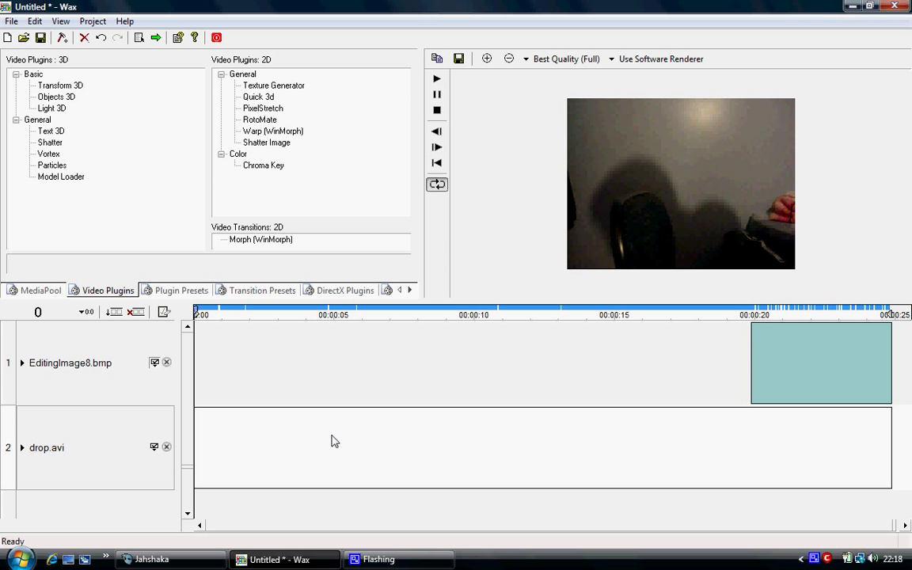
- Bring Jahshaka's editing module with the MOV01290 clip back to the front
left_click(153, 559)
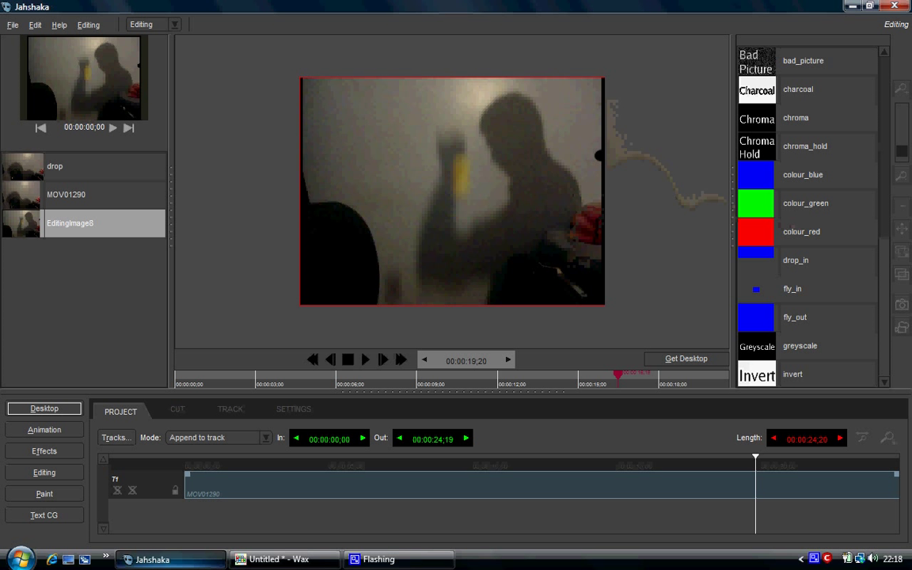
mouse_move(537, 207)
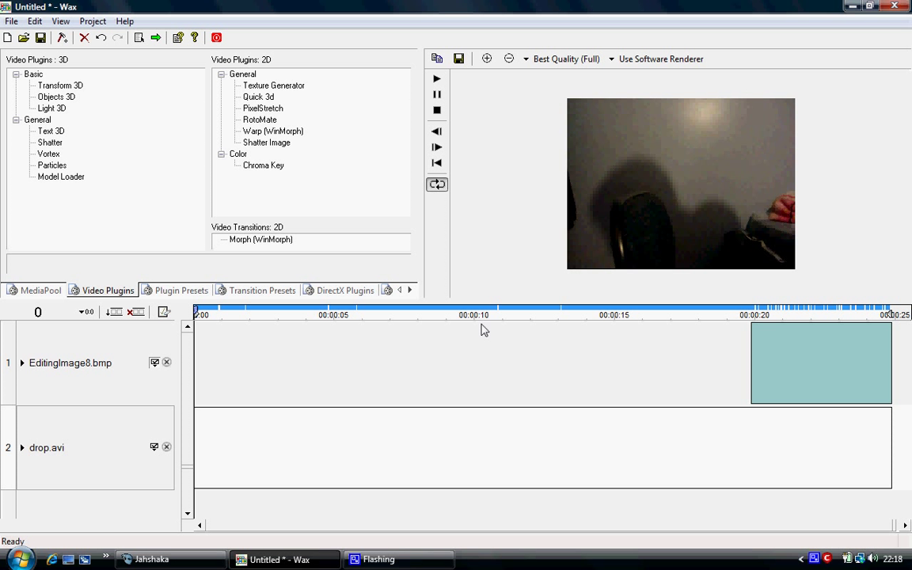
left_click(151, 559)
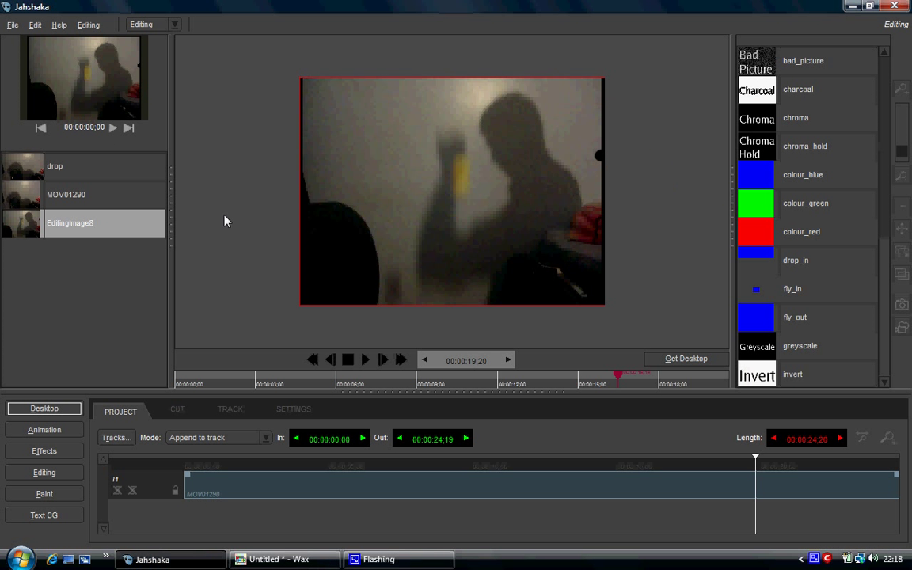
mouse_move(109, 522)
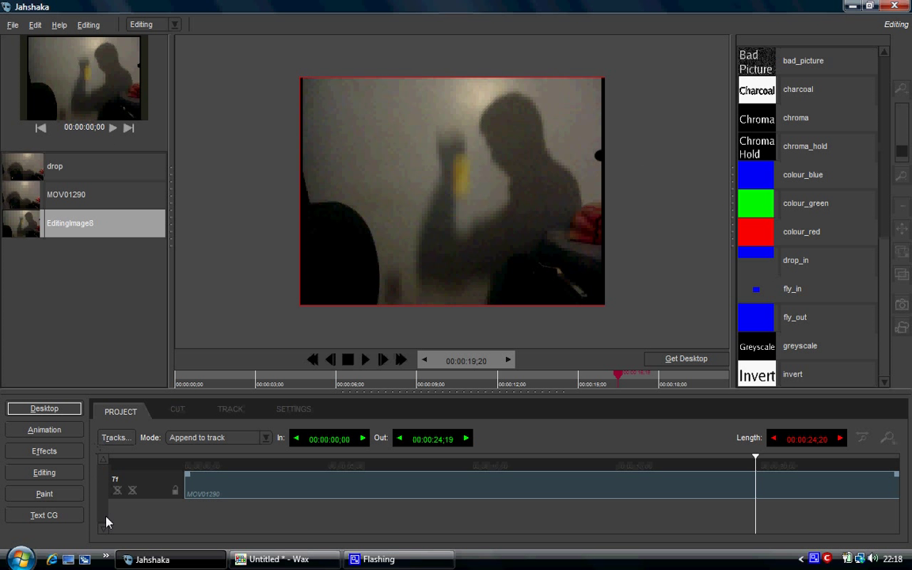
mouse_move(761, 460)
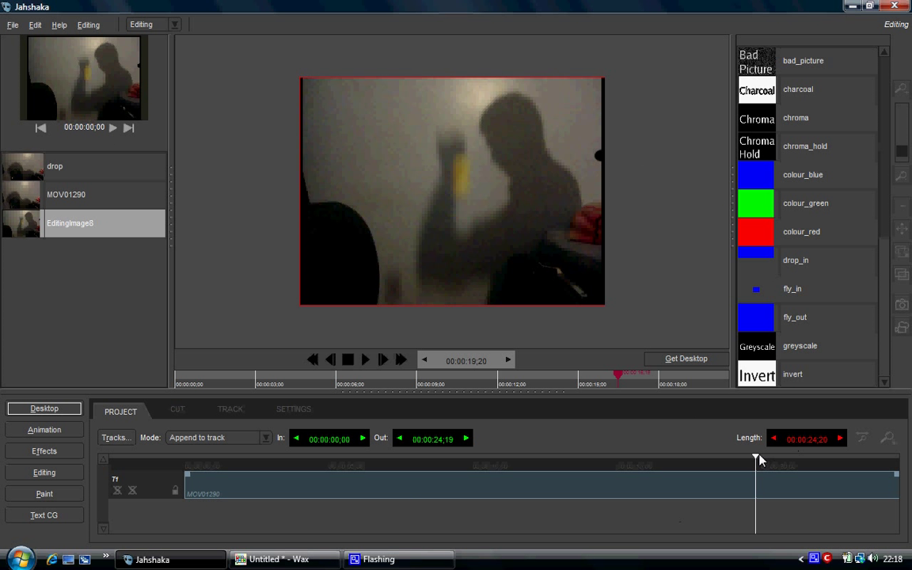
mouse_move(418, 198)
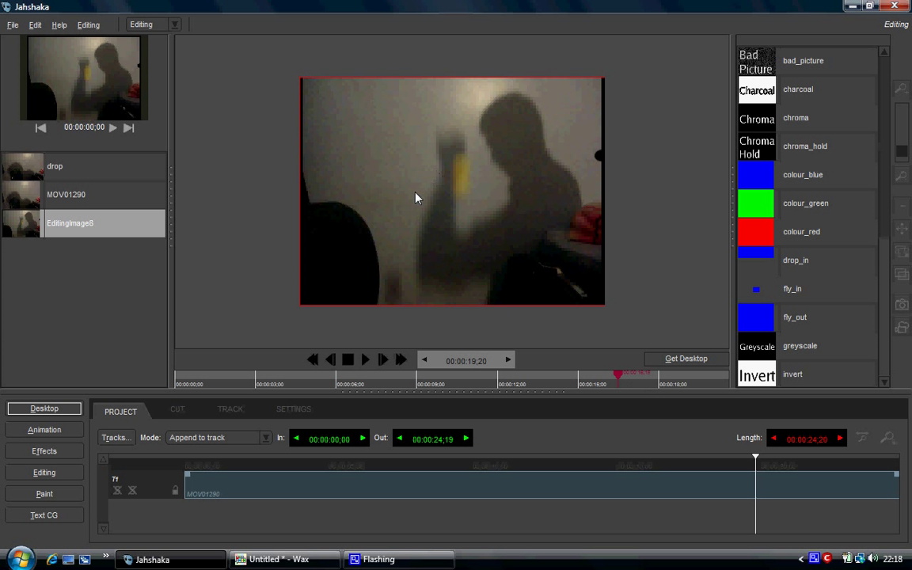
mouse_move(445, 174)
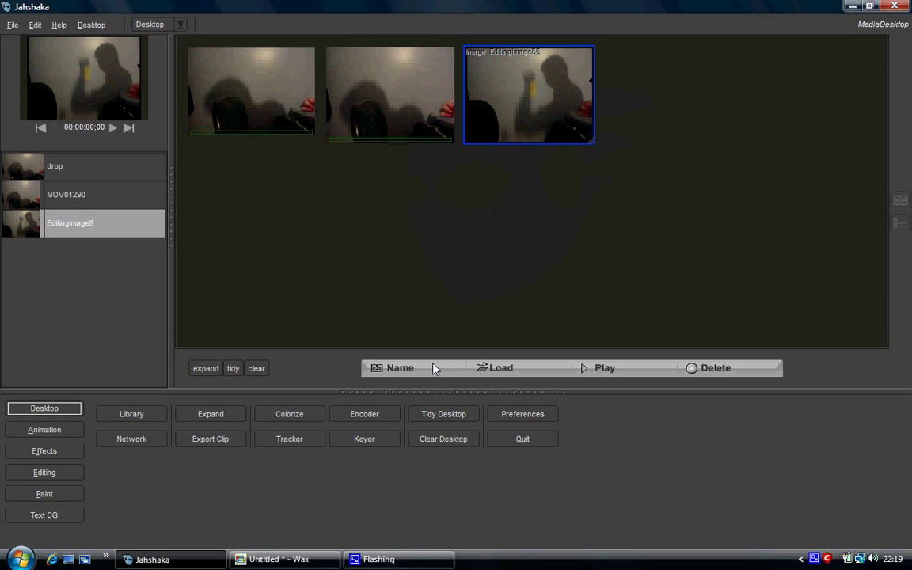
mouse_move(232, 445)
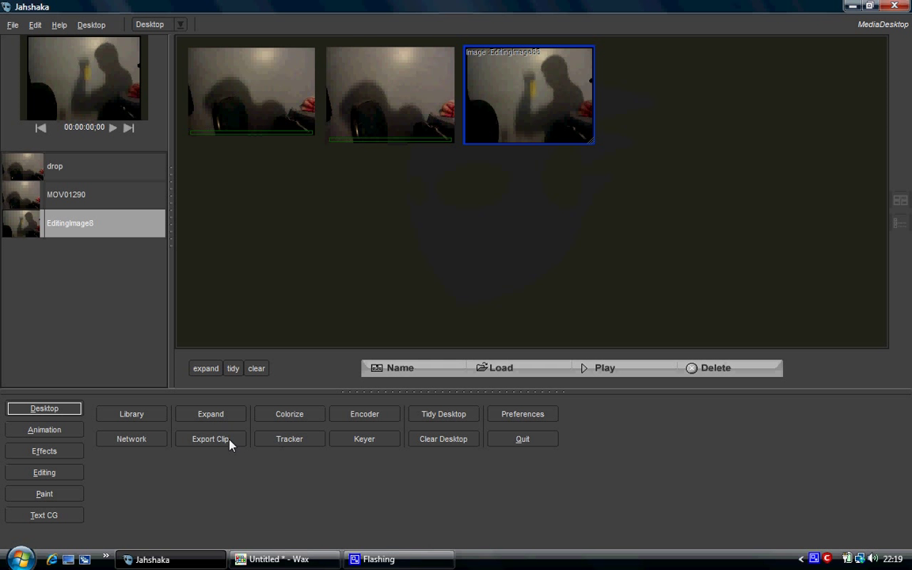
- Export the EditingImage8 clip from Jahshaka to the Windows desktop
left_click(210, 439)
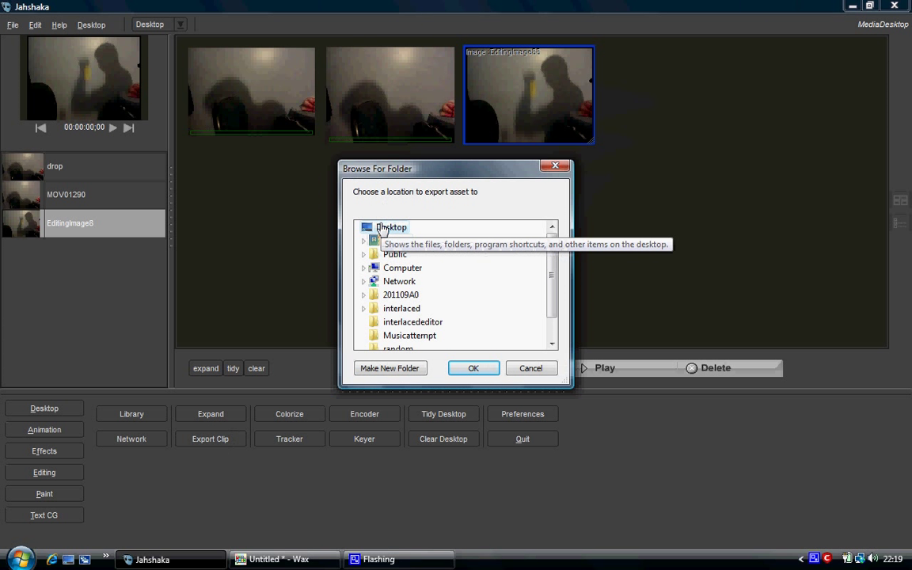
left_click(531, 367)
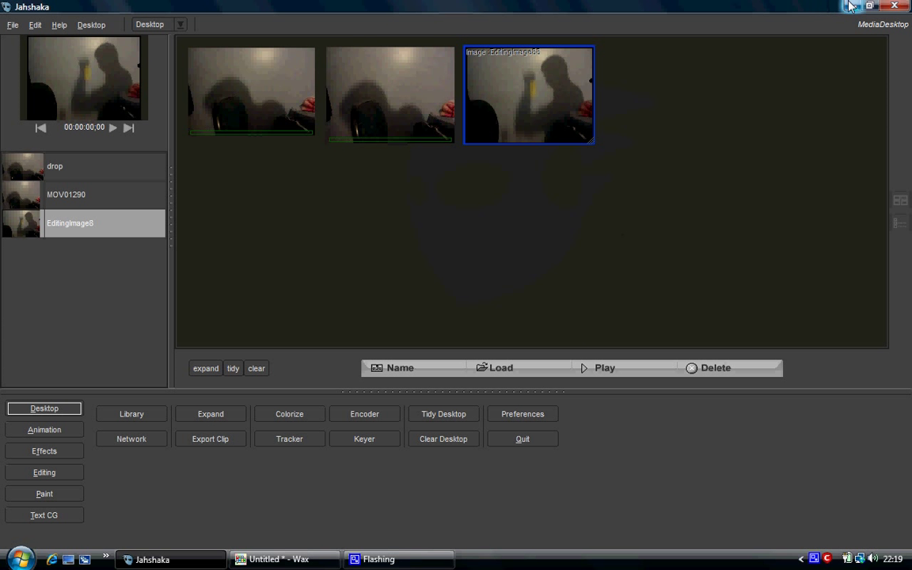
- Minimize Jahshaka, check the EditingImage8 and drop files on the desktop, then return to Wax
left_click(854, 6)
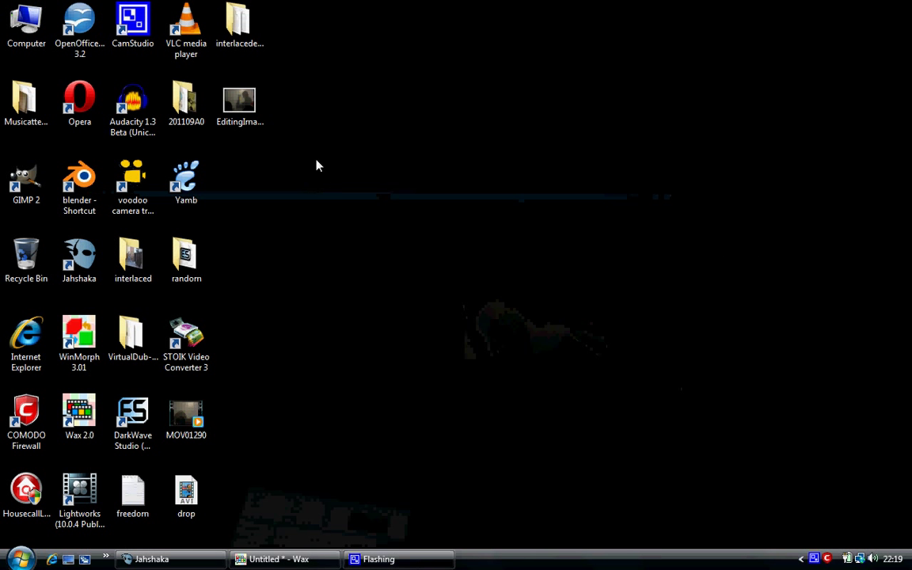
left_click(240, 103)
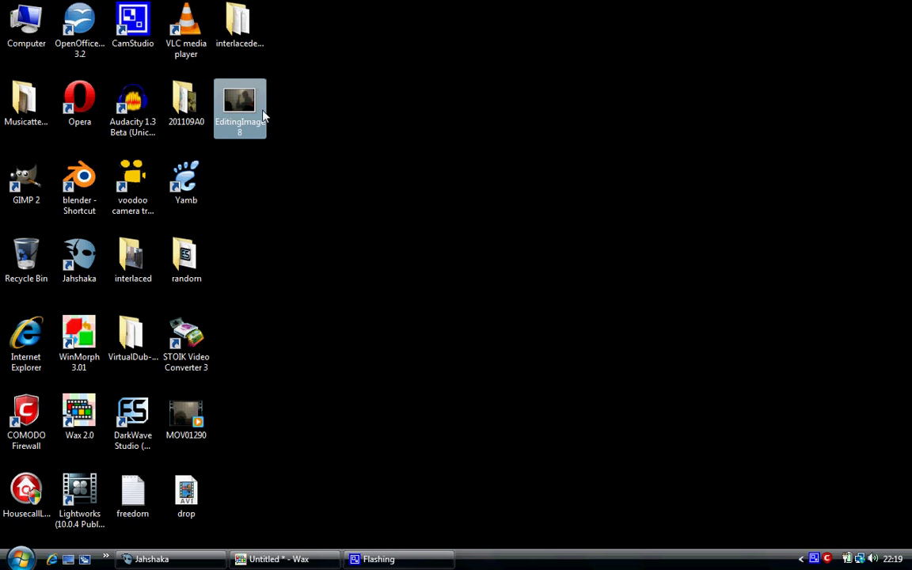
left_click(186, 495)
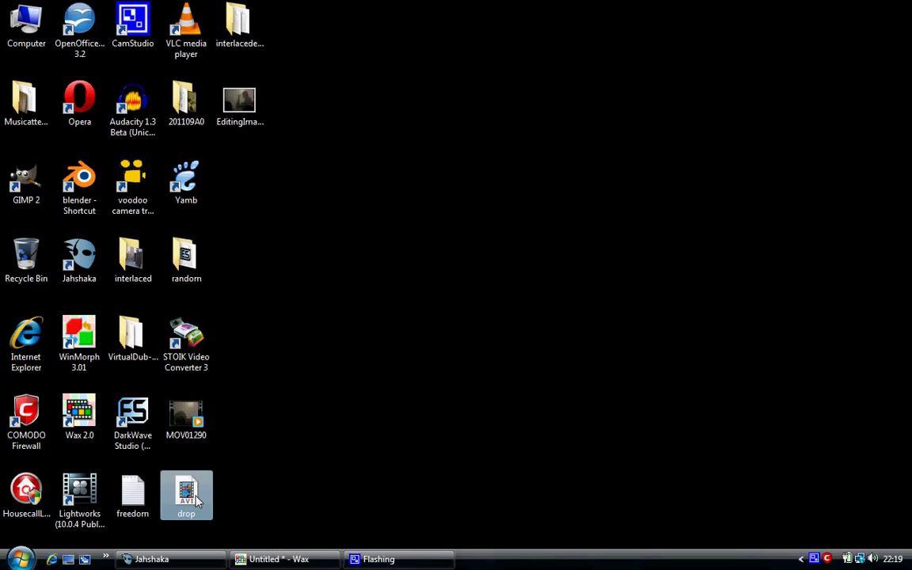
left_click(279, 559)
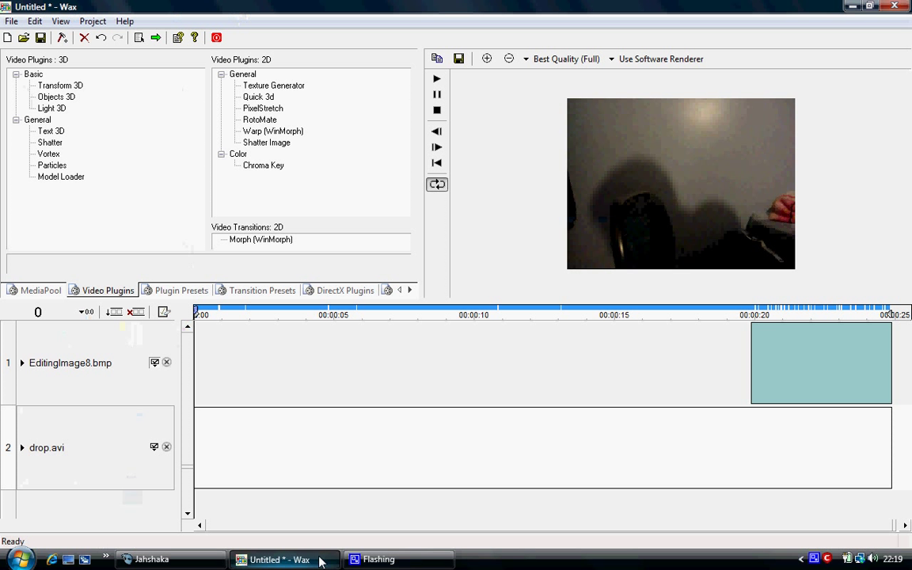
- Show drop.avi and EditingImage8.bmp in the media pool and add a third timeline track
left_click(41, 290)
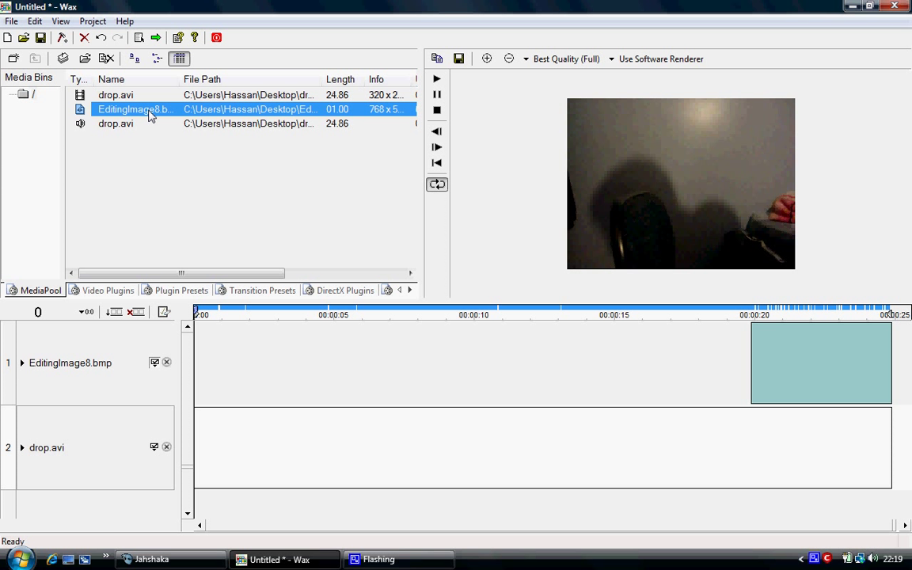
mouse_move(182, 103)
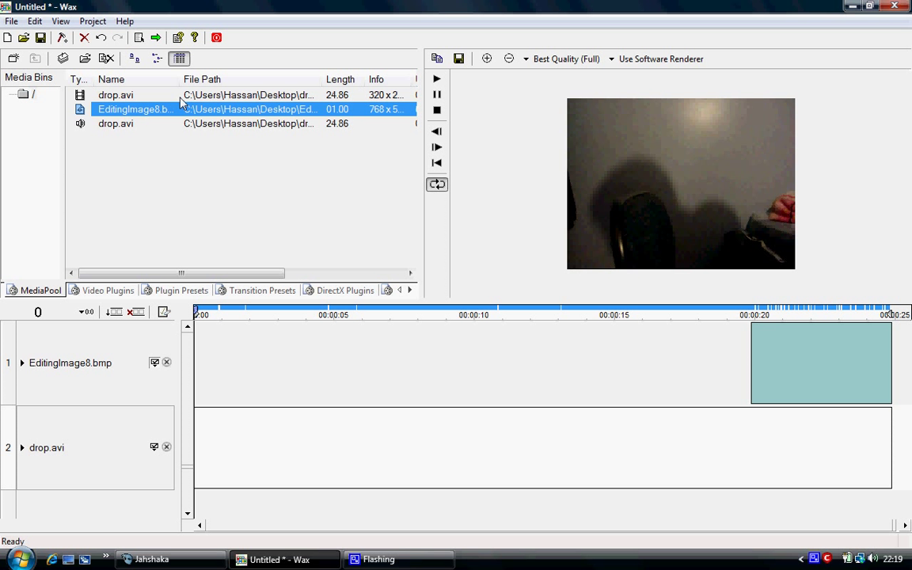
mouse_move(721, 314)
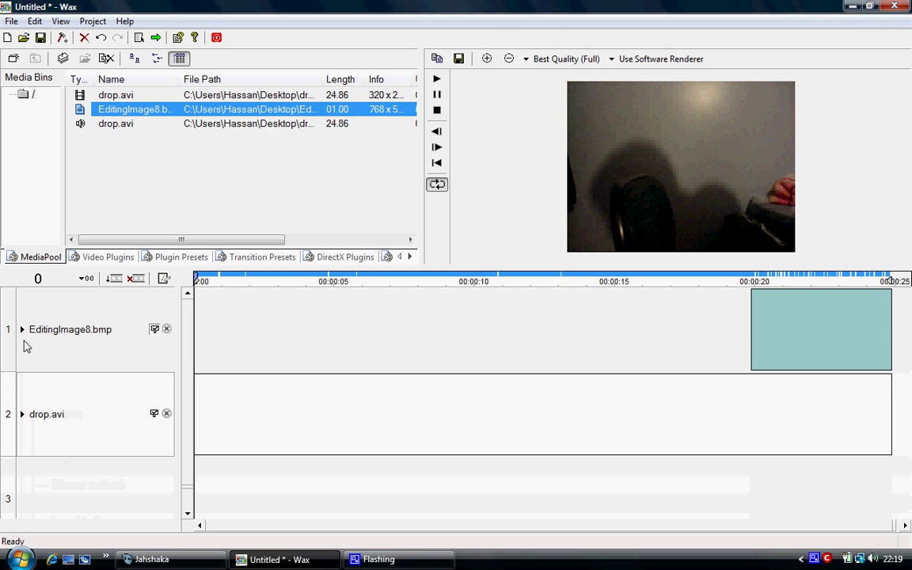
left_click(23, 415)
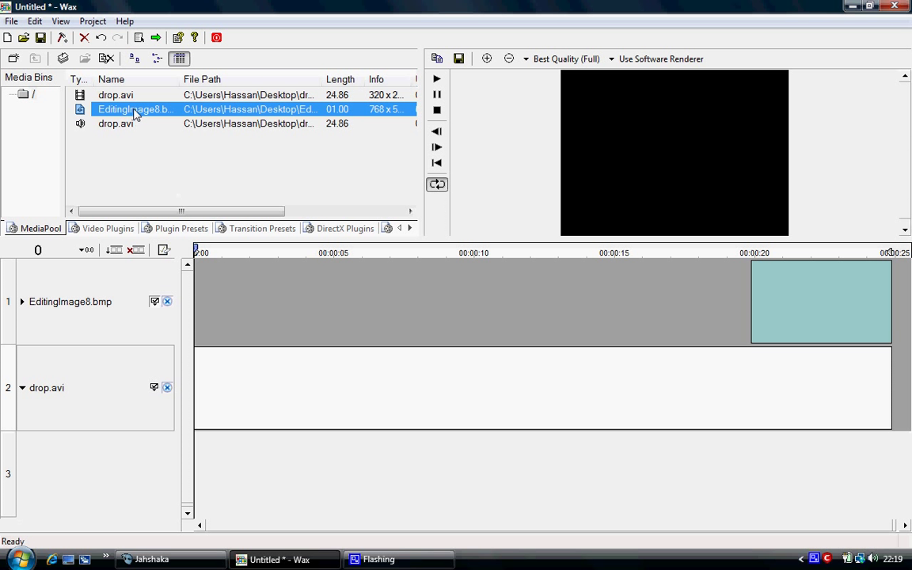
mouse_move(129, 111)
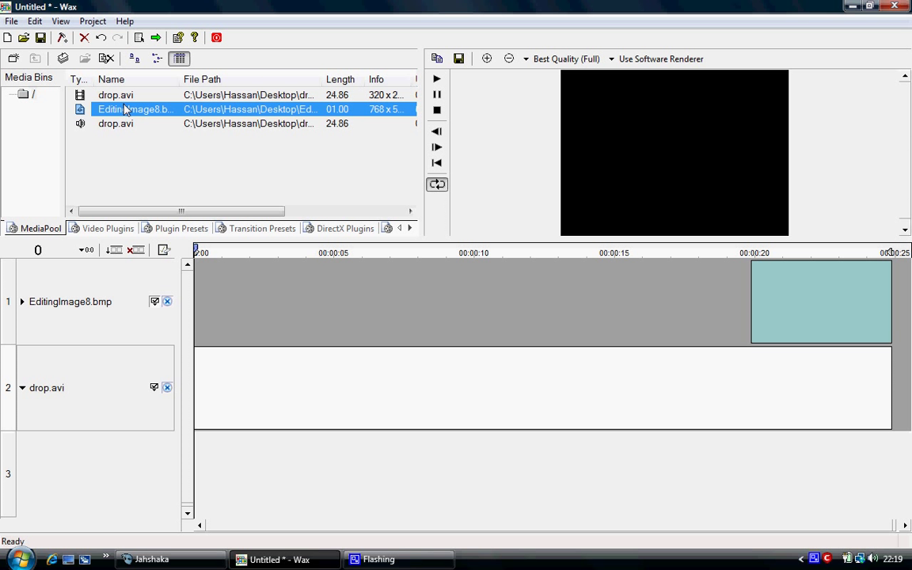
mouse_move(839, 381)
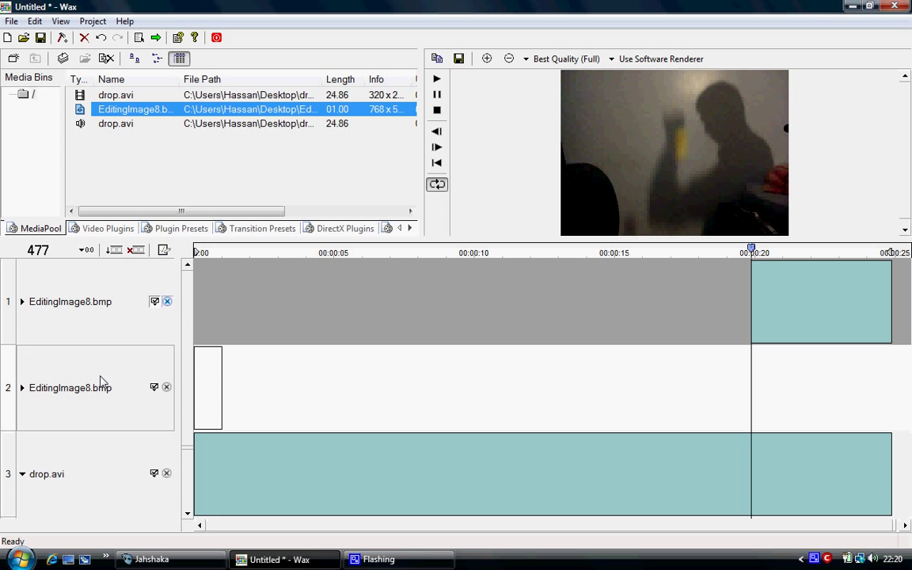
mouse_move(218, 395)
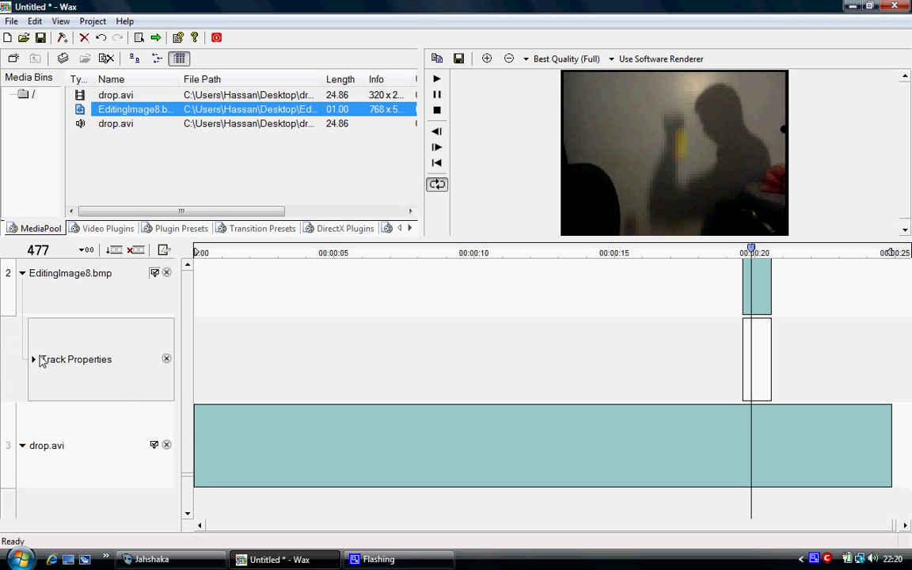
- Raise the image track's opacity to 71 at frame 477, then step back to frame 476
left_click(33, 359)
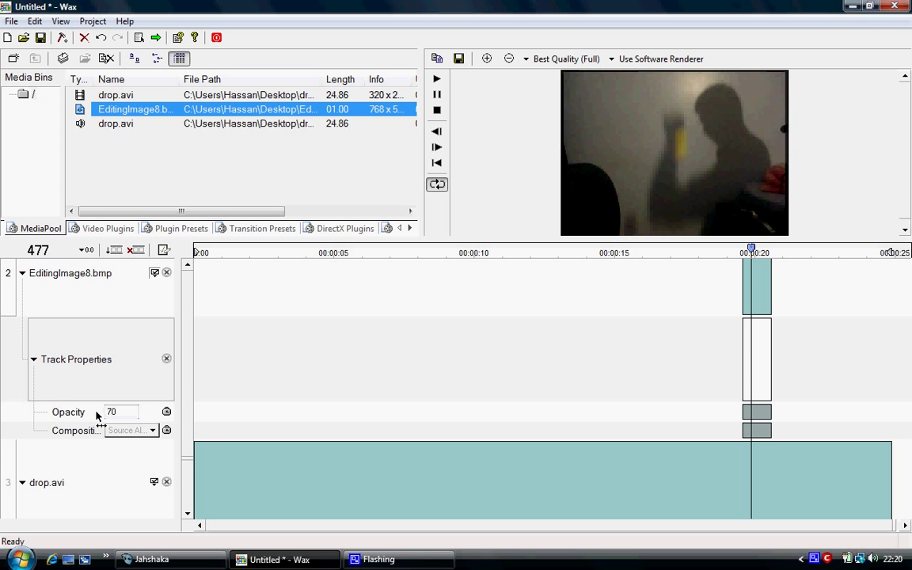
left_click(166, 411)
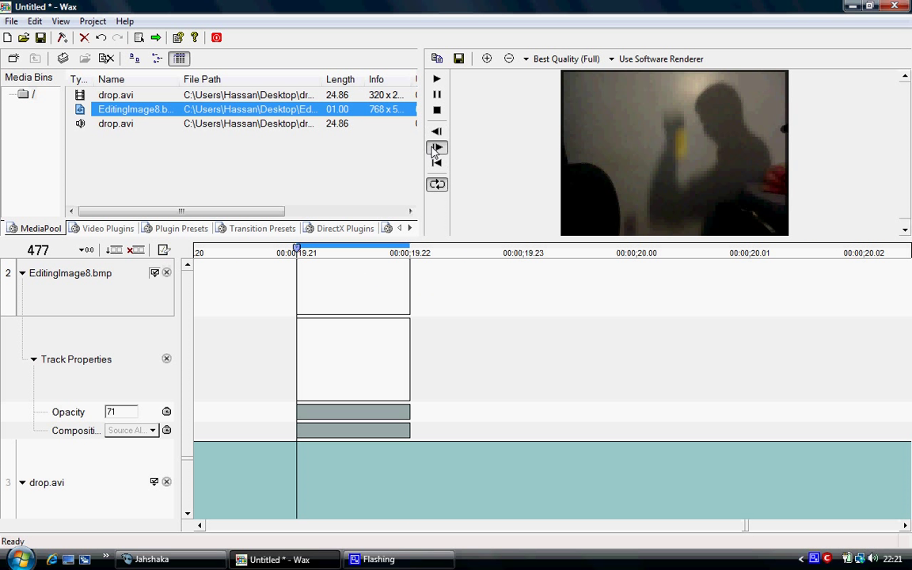
left_click(437, 131)
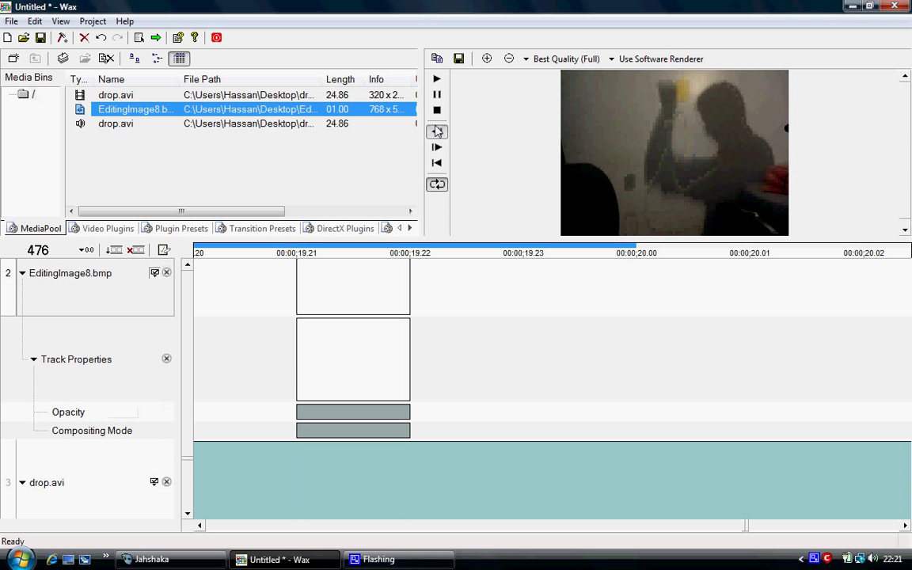
- Rewind to the first frame and play the project from the beginning
left_click(436, 78)
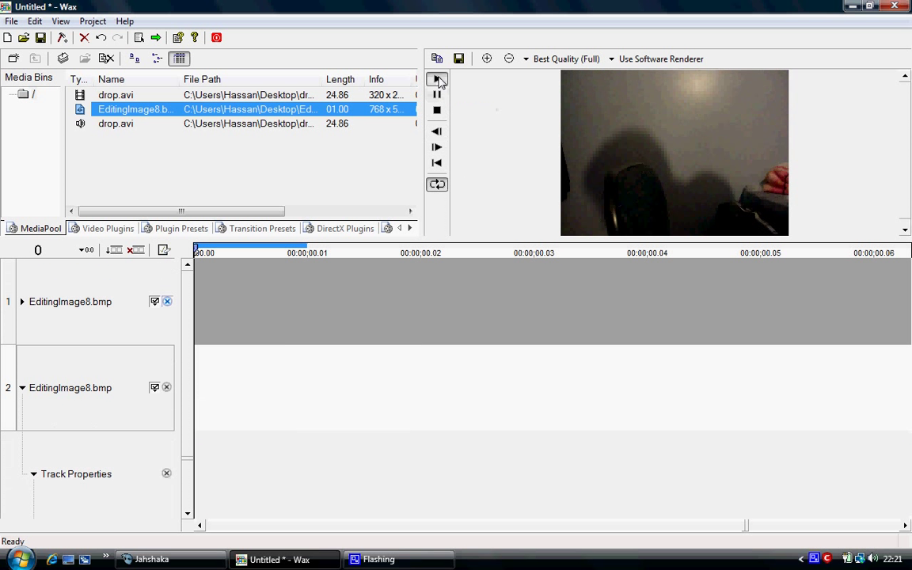
left_click(438, 79)
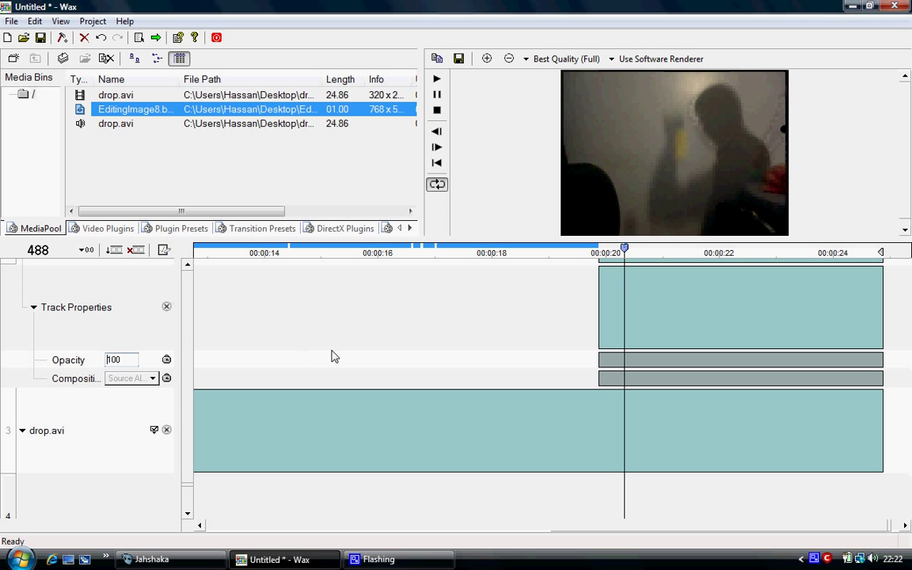
- Drag the playhead back to frame 477, the image clip's 20-second start
left_click_drag(624, 249, 612, 249)
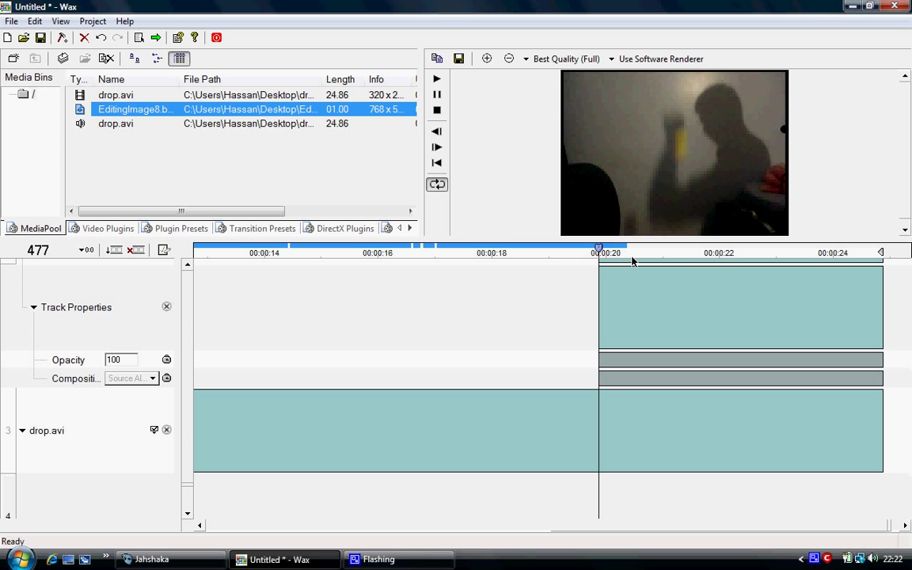
mouse_move(684, 127)
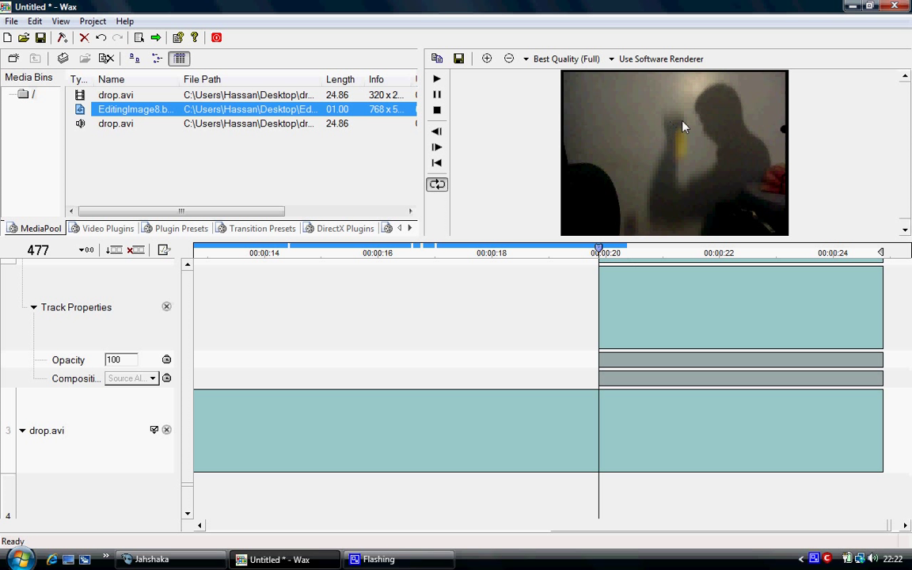
mouse_move(184, 347)
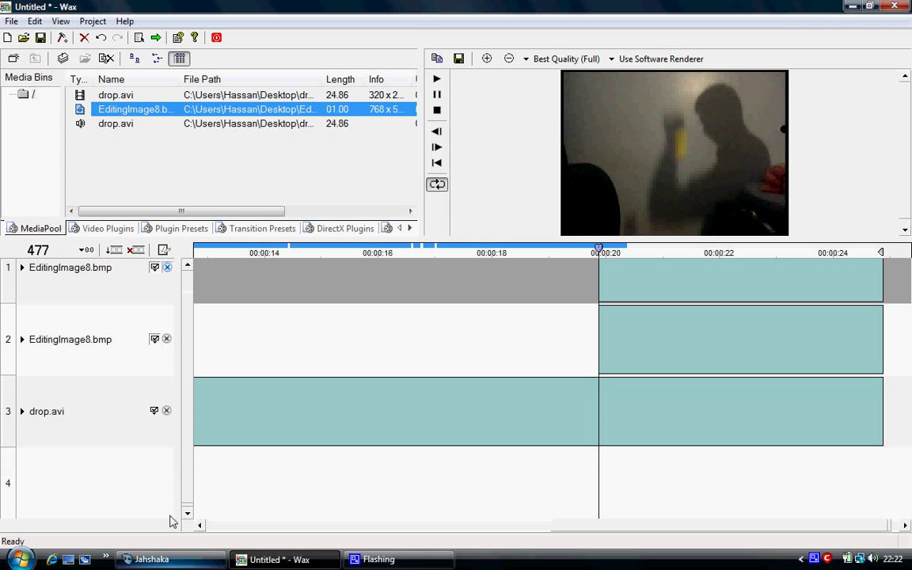
mouse_move(198, 287)
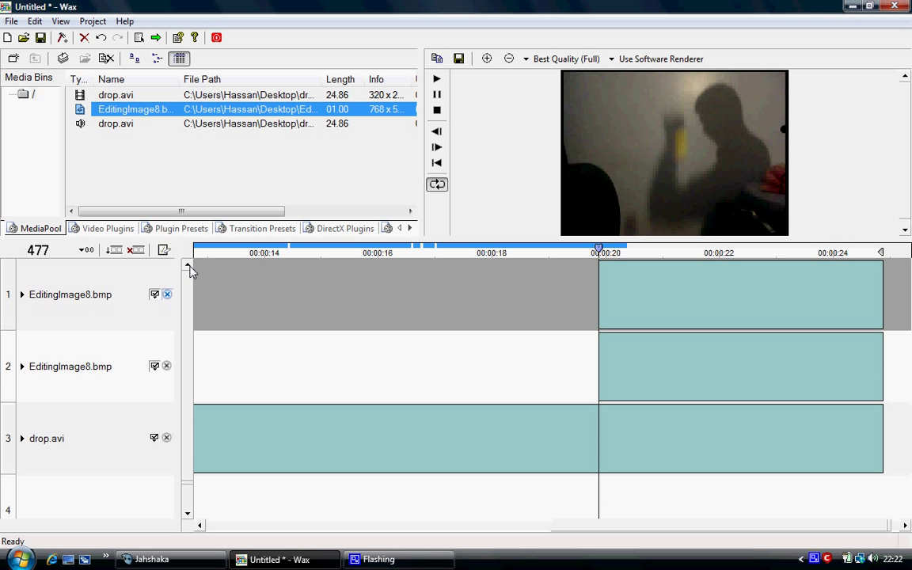
mouse_move(446, 521)
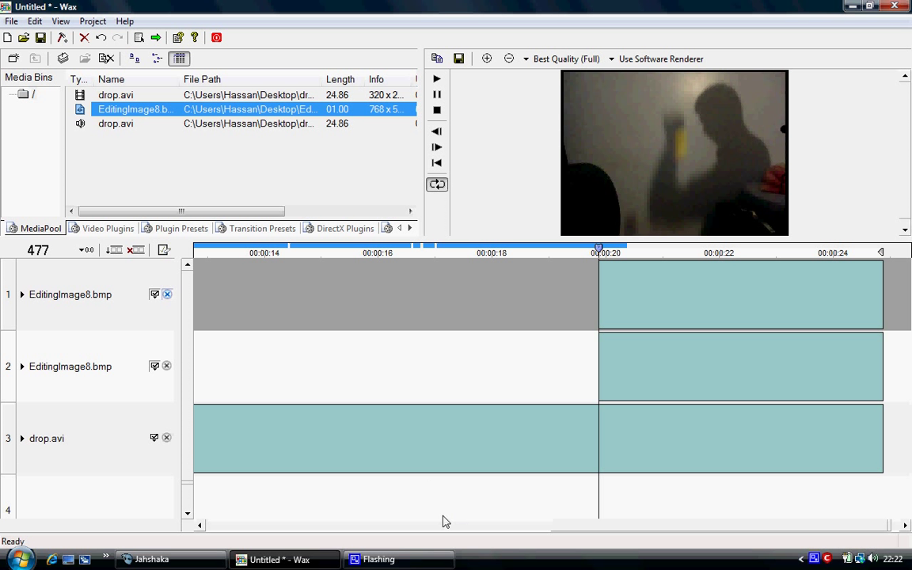
mouse_move(30, 371)
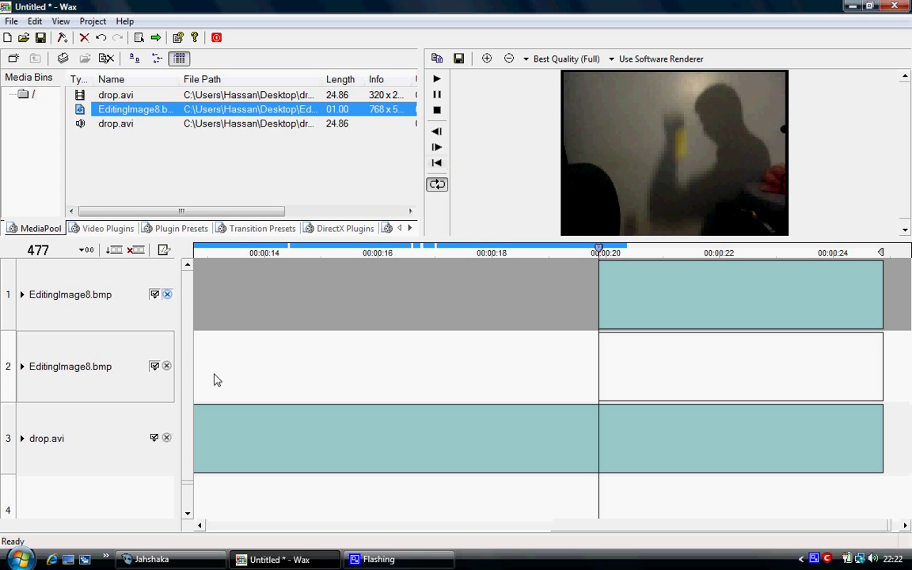
mouse_move(119, 236)
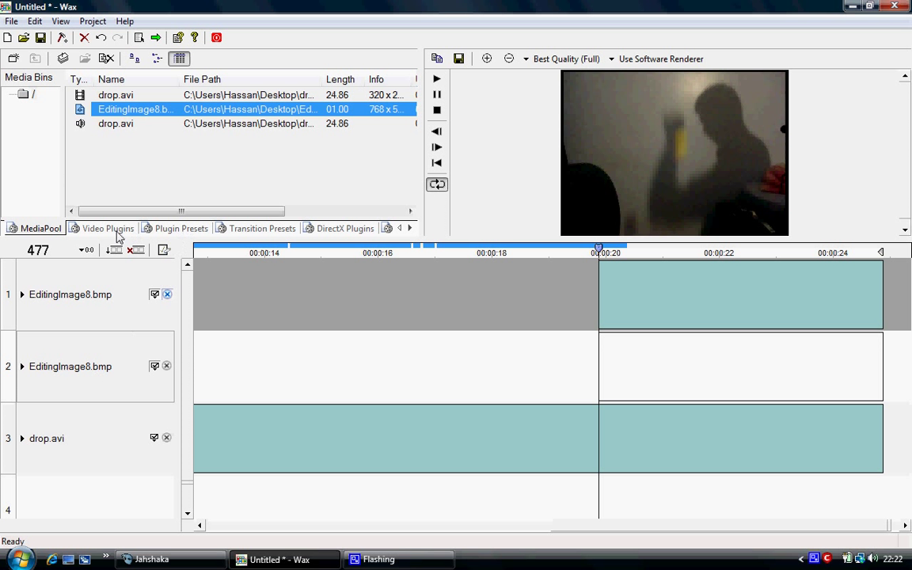
- Show the Video Plugins list to find the RotoMate effect
left_click(107, 228)
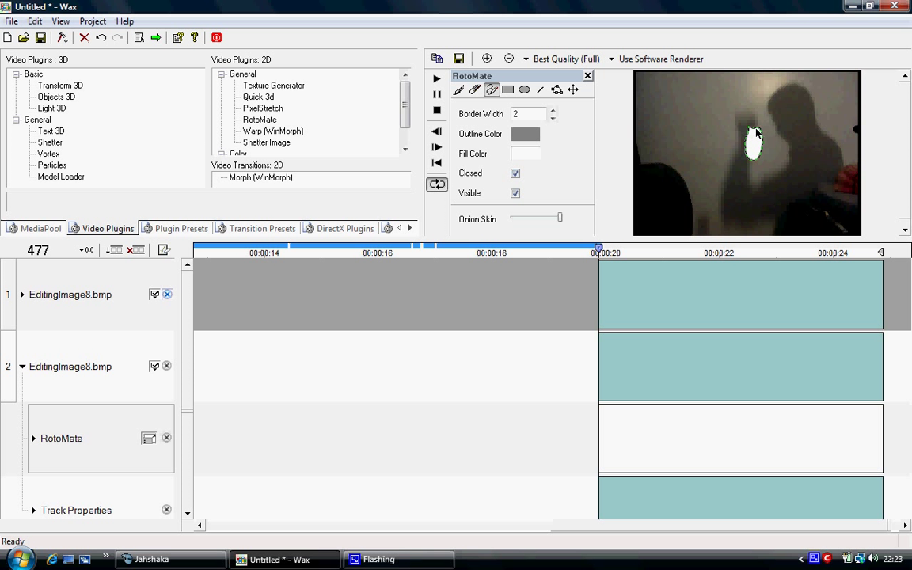
mouse_move(175, 396)
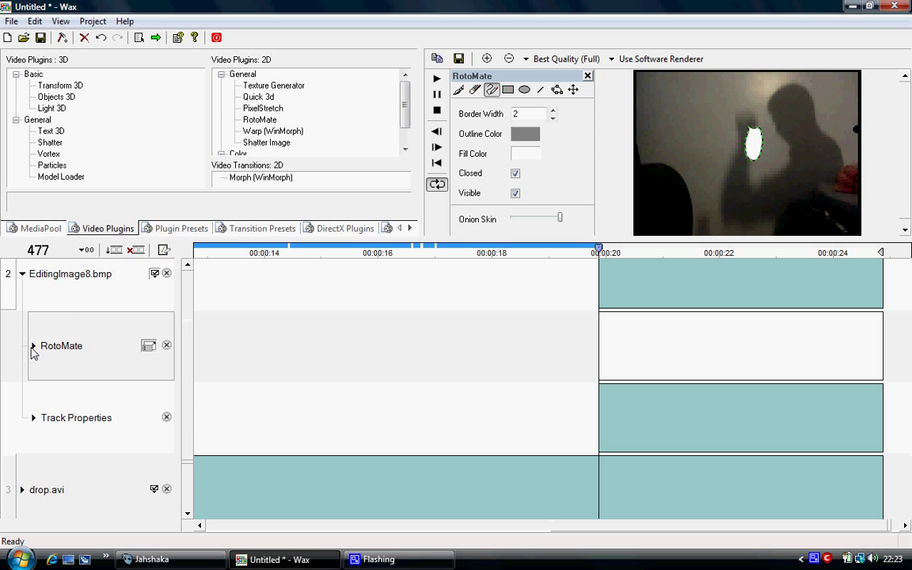
- Enable 'Shapes as mask' in RotoMate and set the Mask Blur to 0.026
left_click(34, 346)
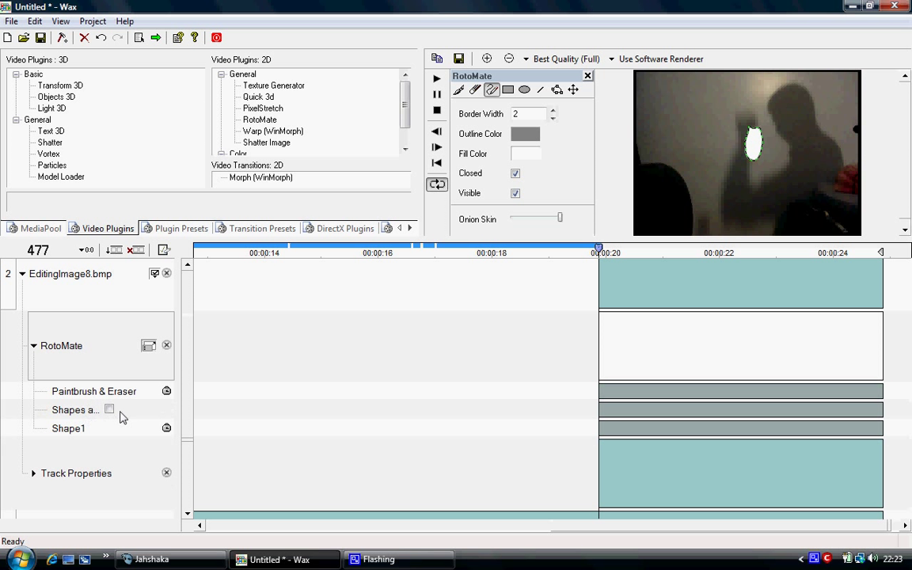
left_click(111, 409)
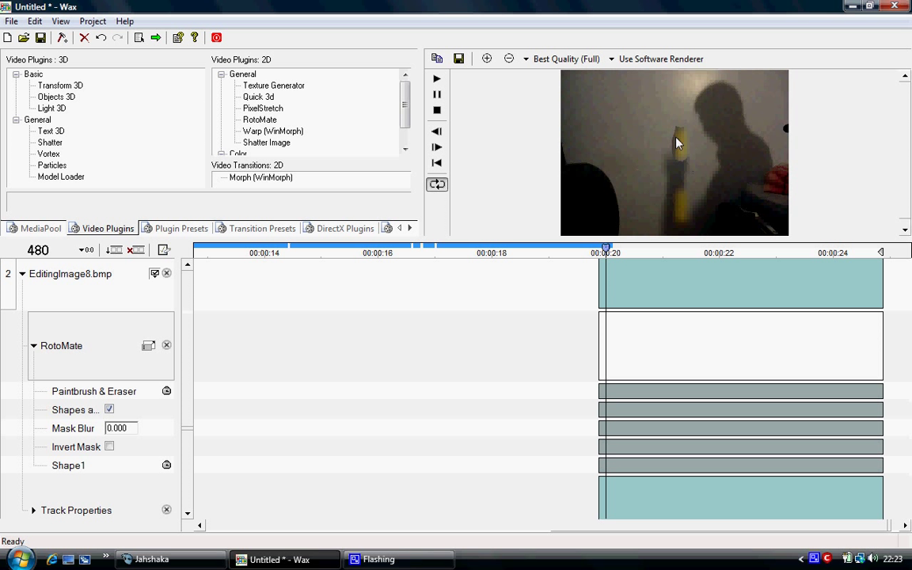
mouse_move(654, 144)
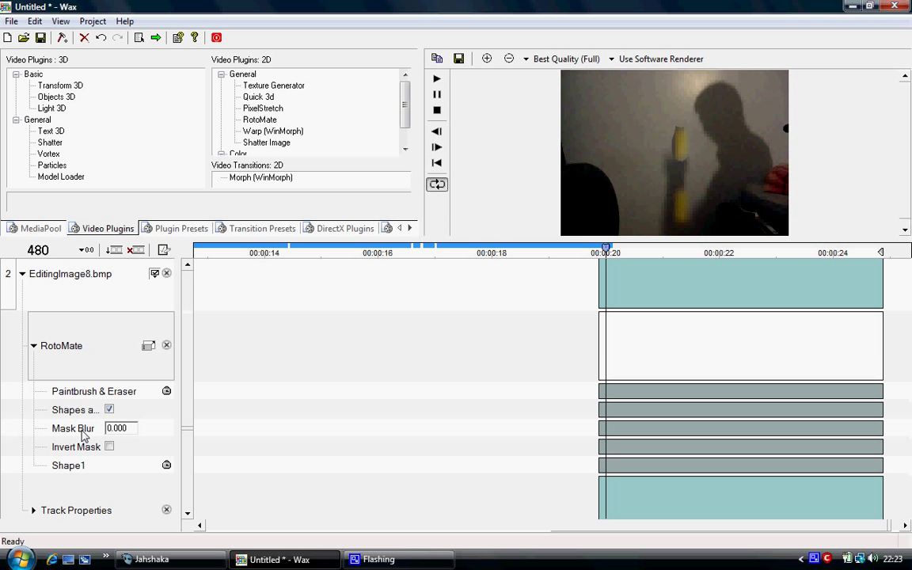
left_click_drag(83, 436, 128, 435)
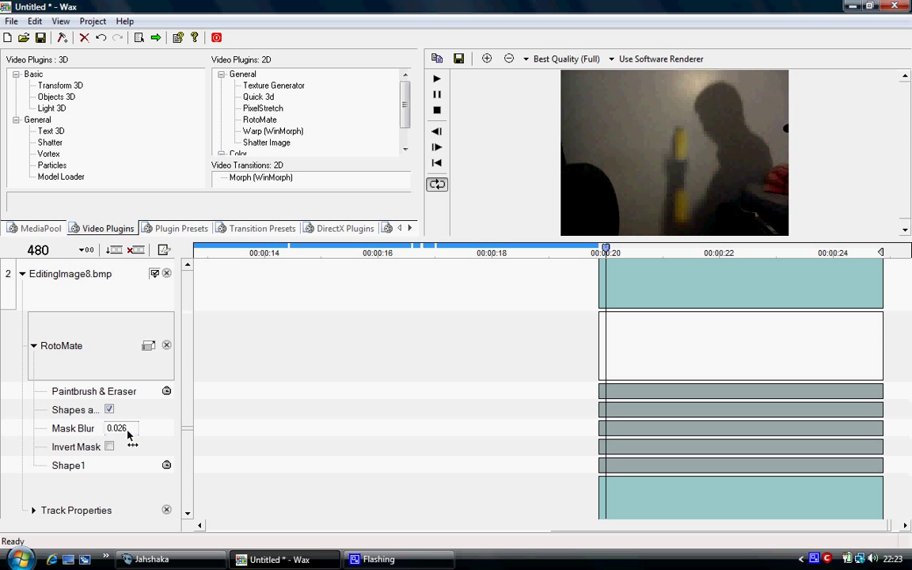
left_click(122, 428)
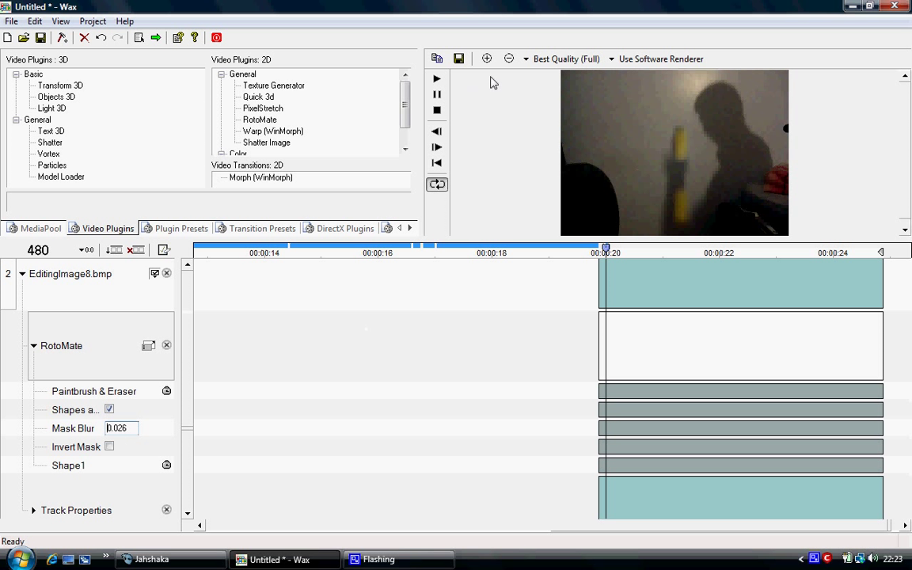
mouse_move(617, 240)
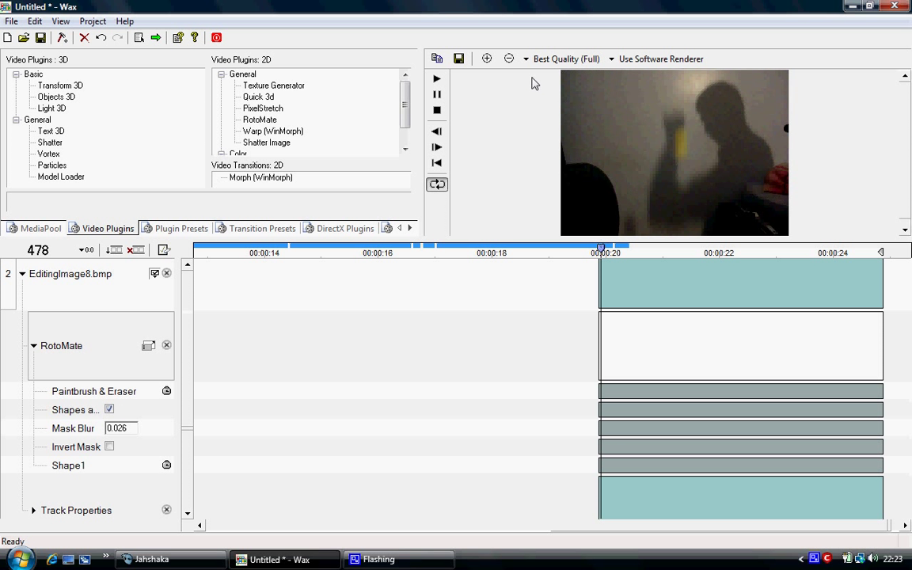
mouse_move(126, 367)
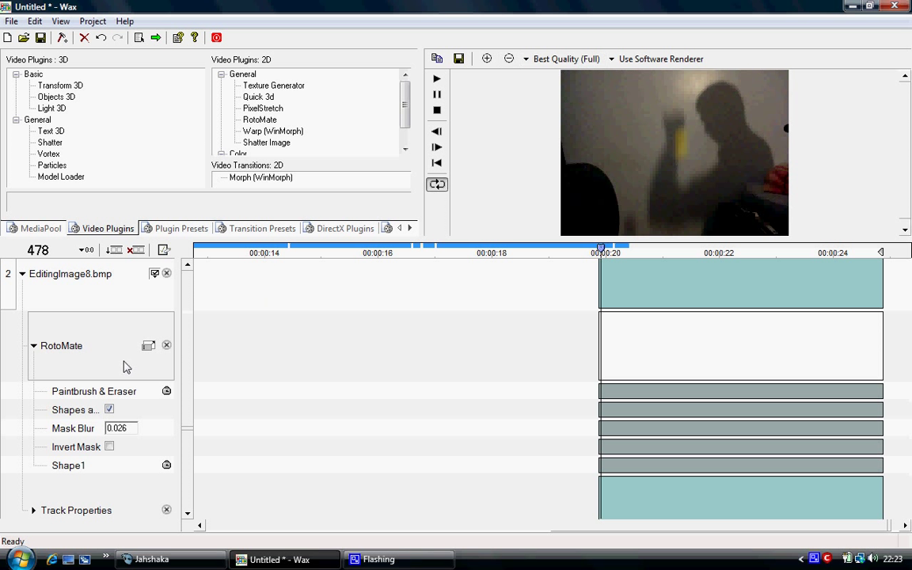
left_click(149, 345)
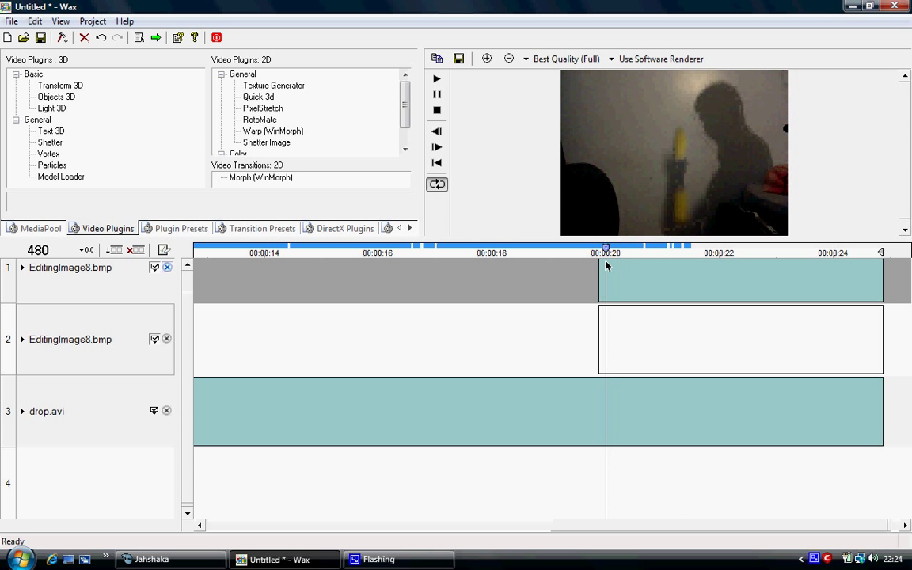
mouse_move(697, 206)
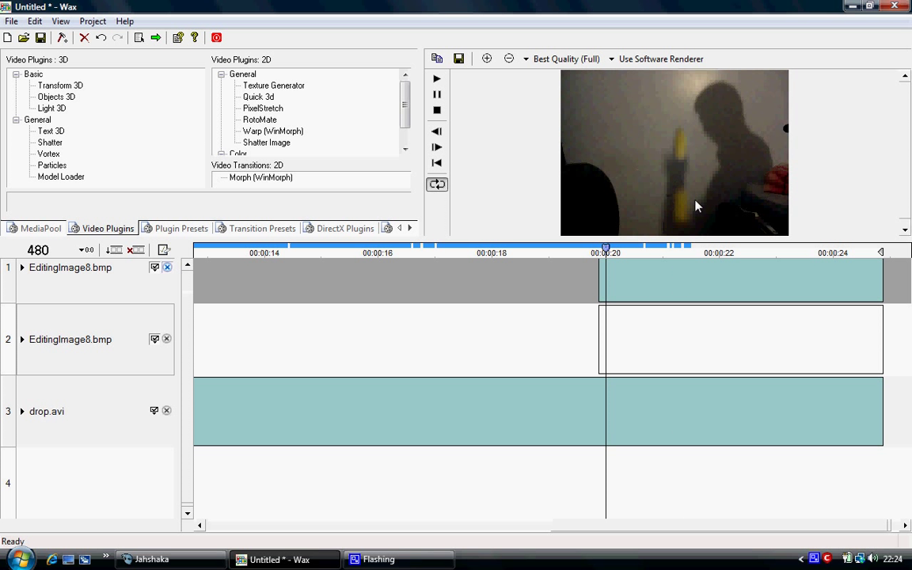
mouse_move(626, 262)
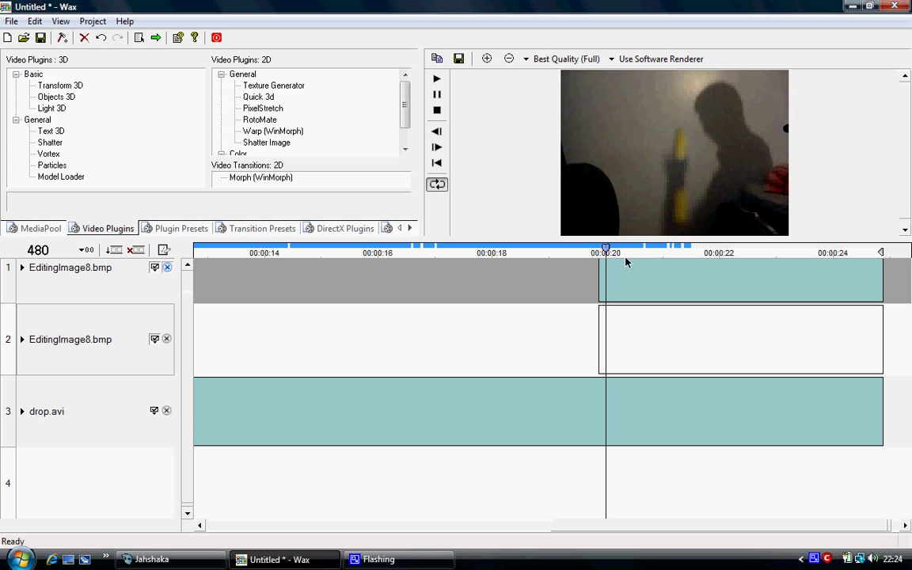
mouse_move(605, 252)
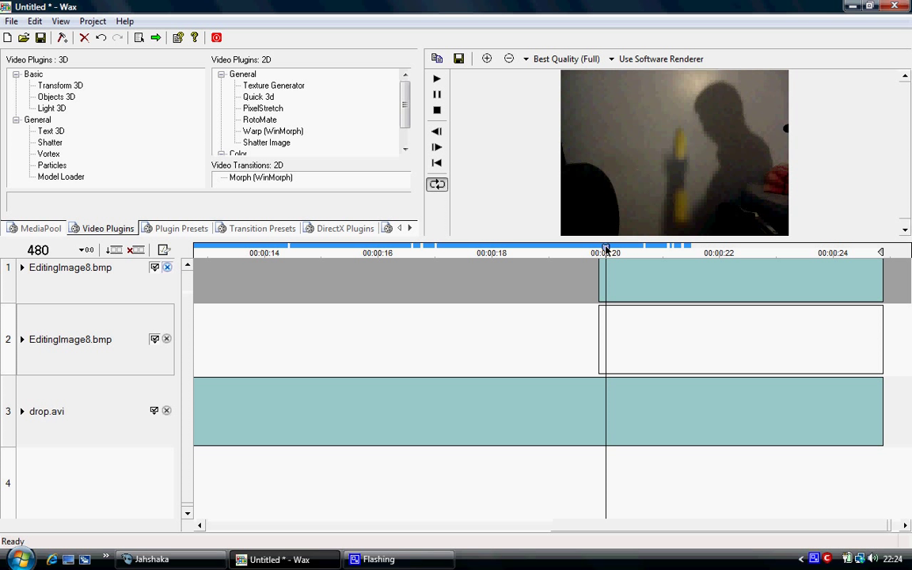
mouse_move(652, 187)
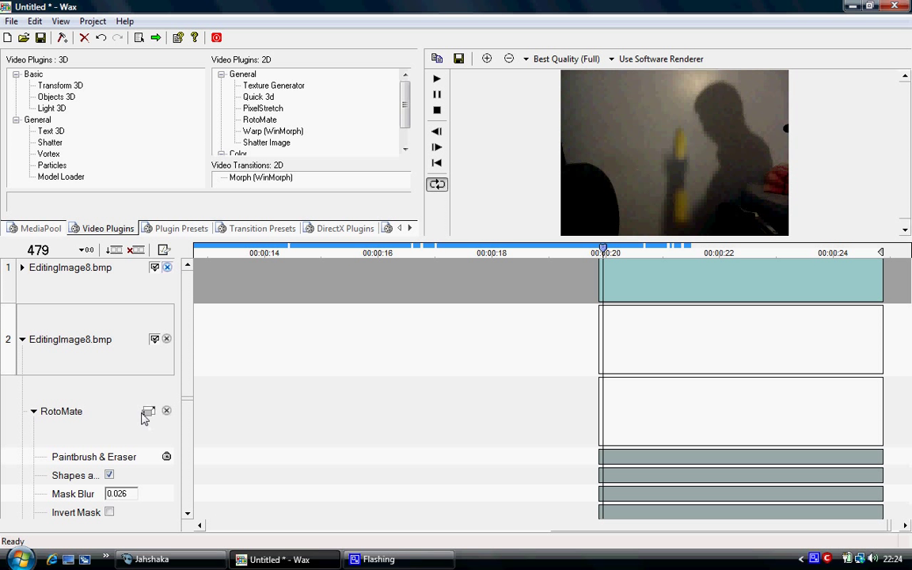
- Draw freehand mask Shape2 over the ball at frame 479 and set it to Linear keyframing
left_click(149, 411)
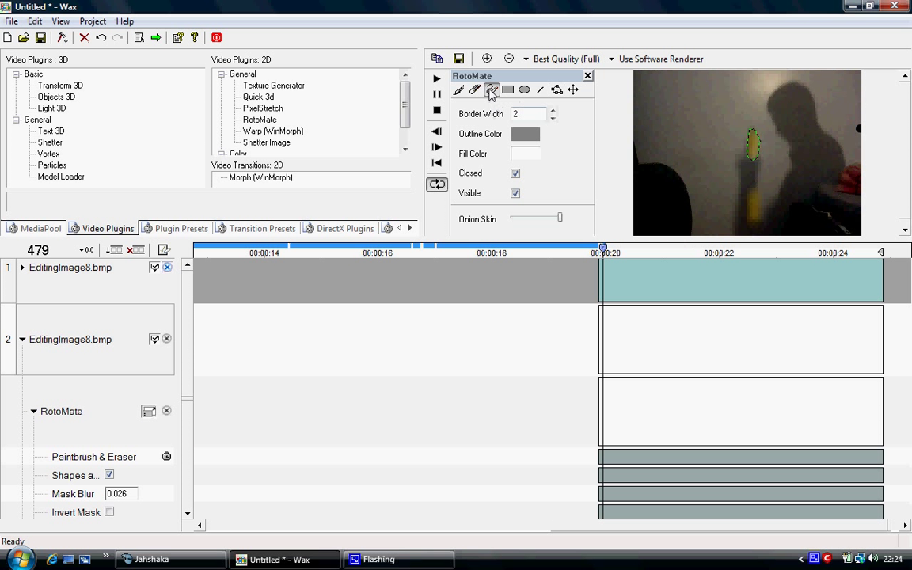
mouse_move(752, 196)
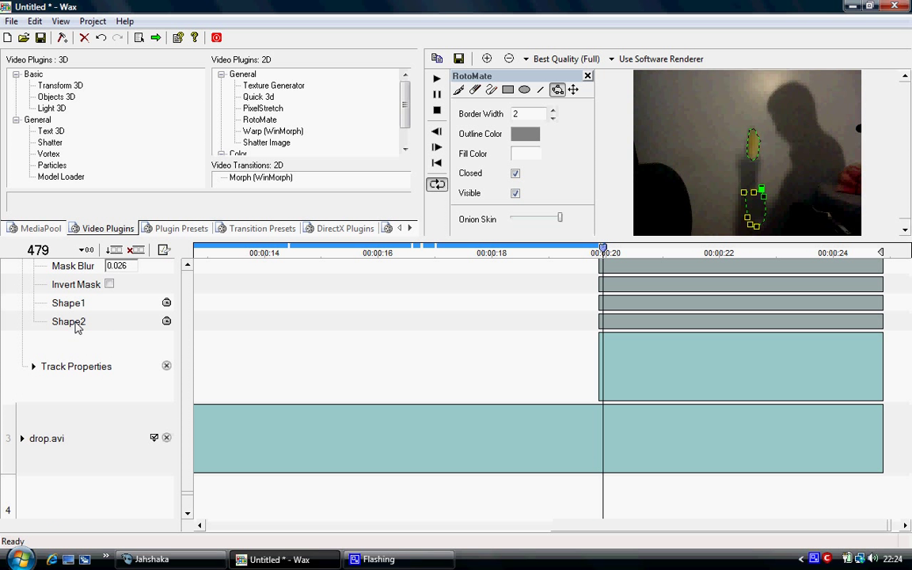
left_click(166, 321)
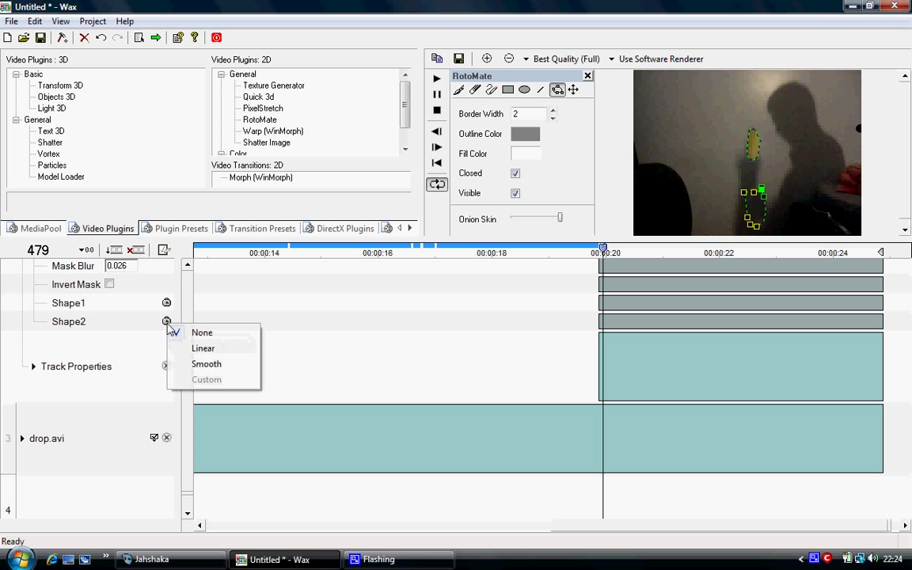
left_click(203, 348)
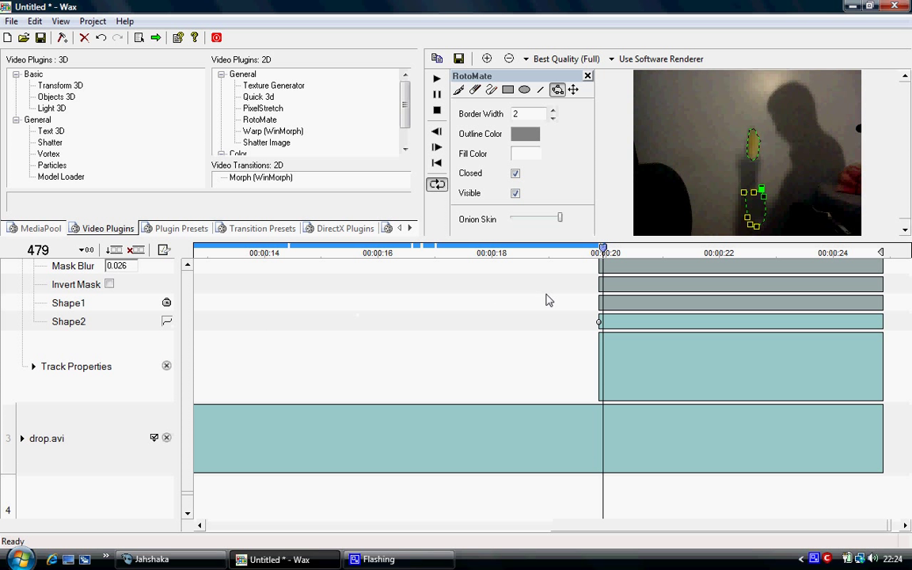
mouse_move(544, 111)
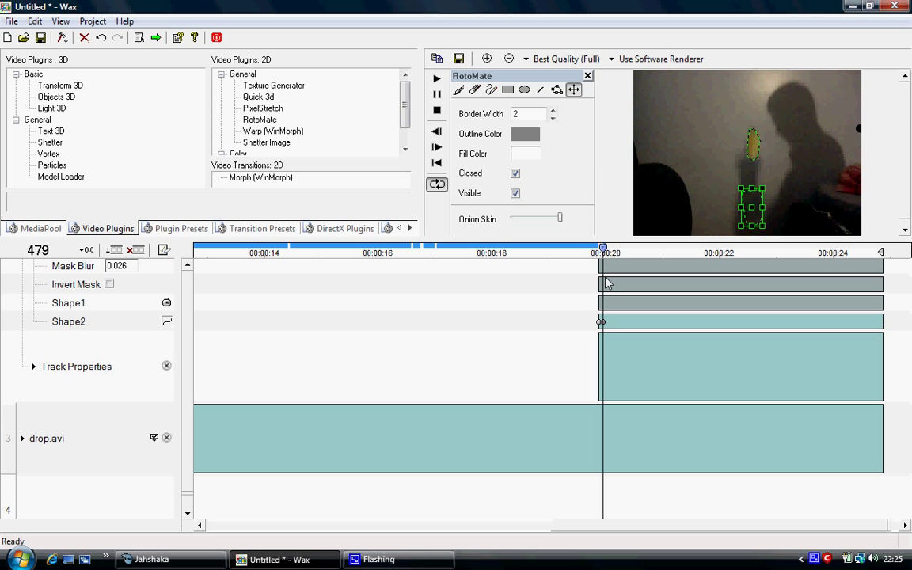
- Step through frames and drag Shape2 onto the ball at frame 480
left_click(437, 133)
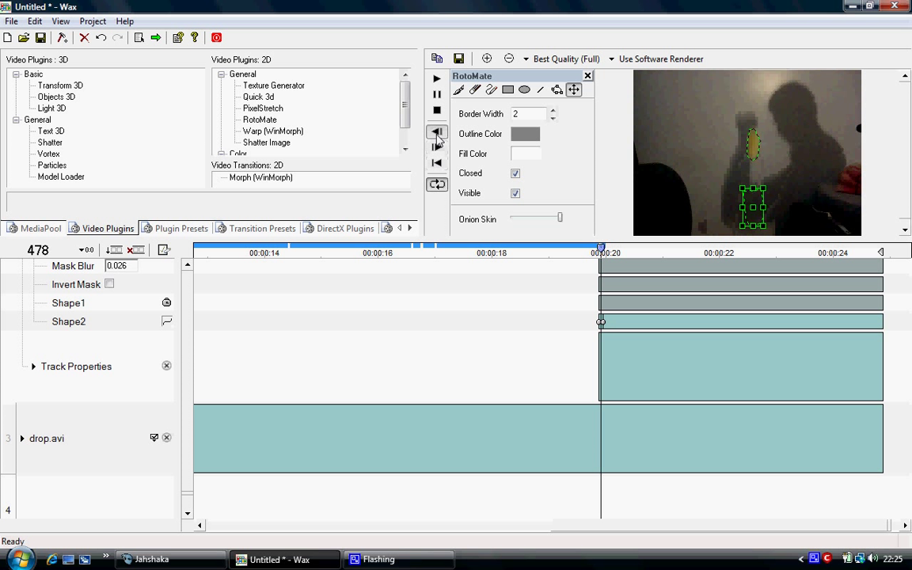
left_click(437, 148)
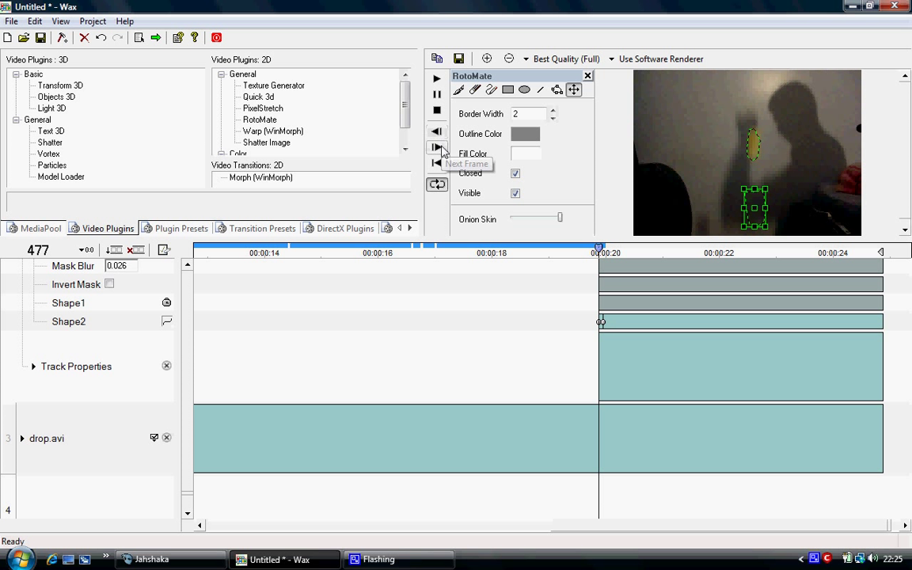
left_click(436, 148)
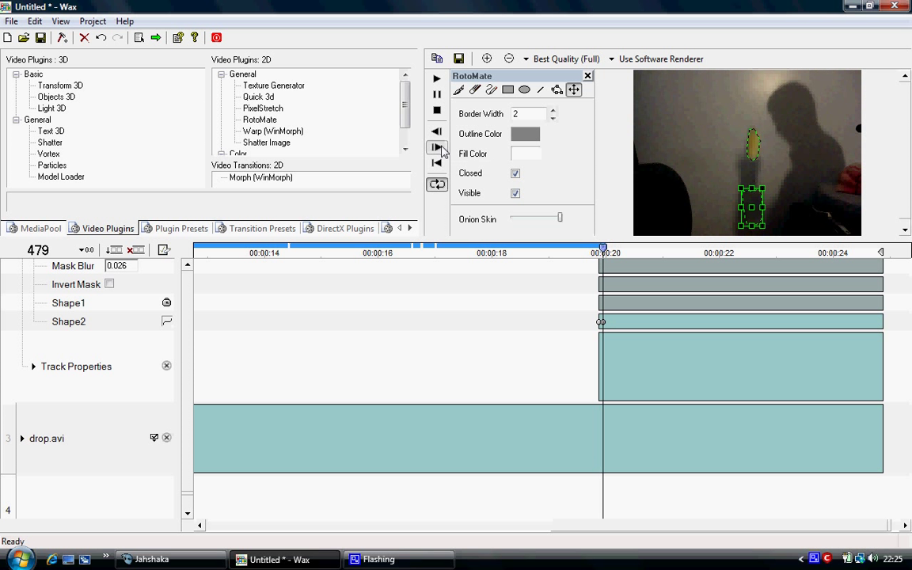
left_click(437, 148)
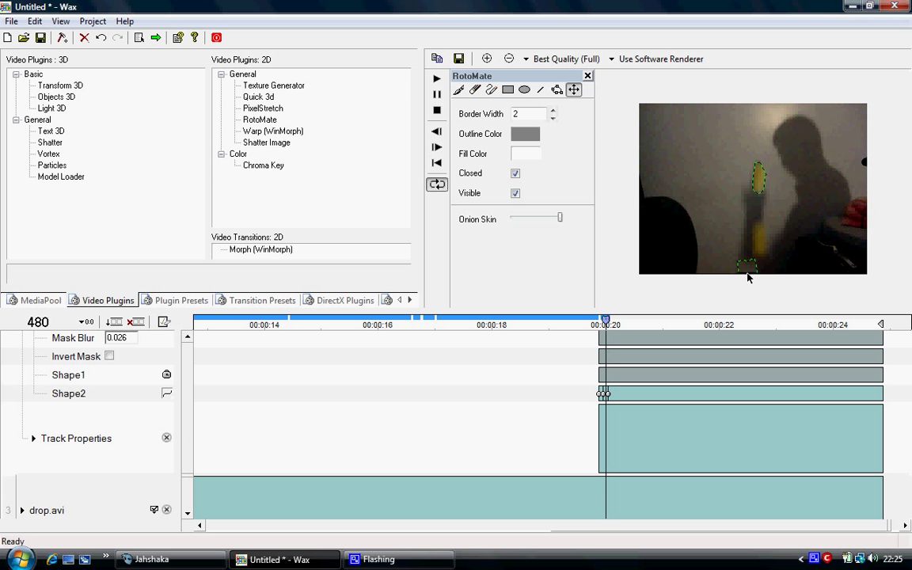
mouse_move(759, 276)
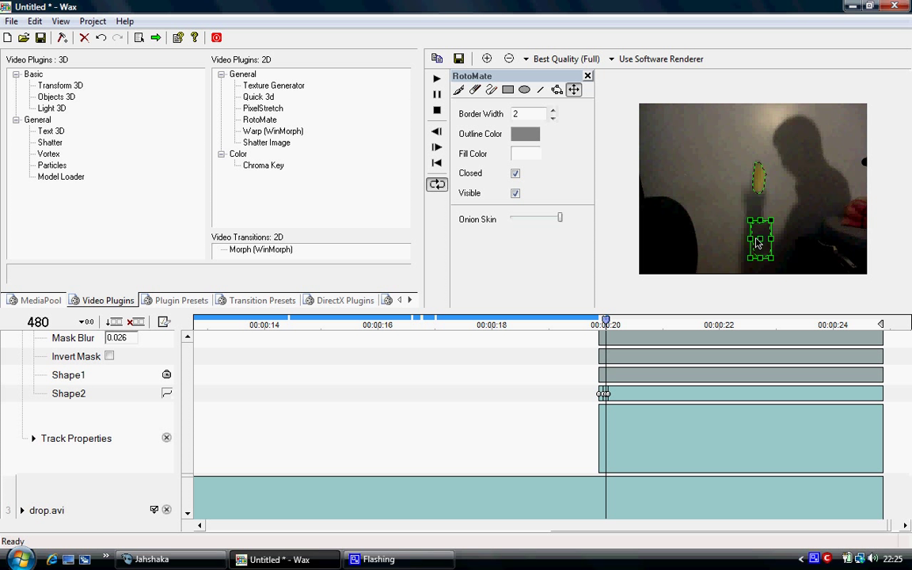
left_click_drag(760, 241, 755, 237)
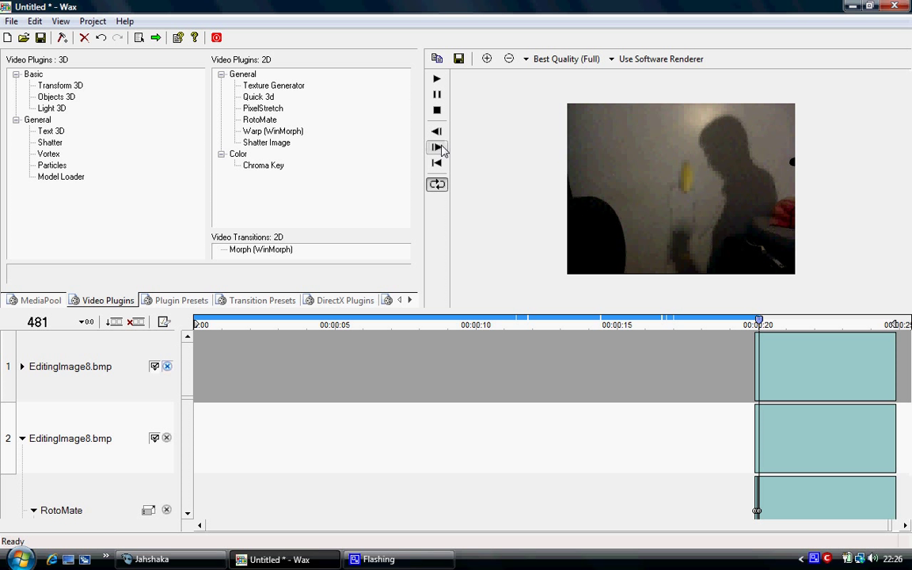
left_click(437, 148)
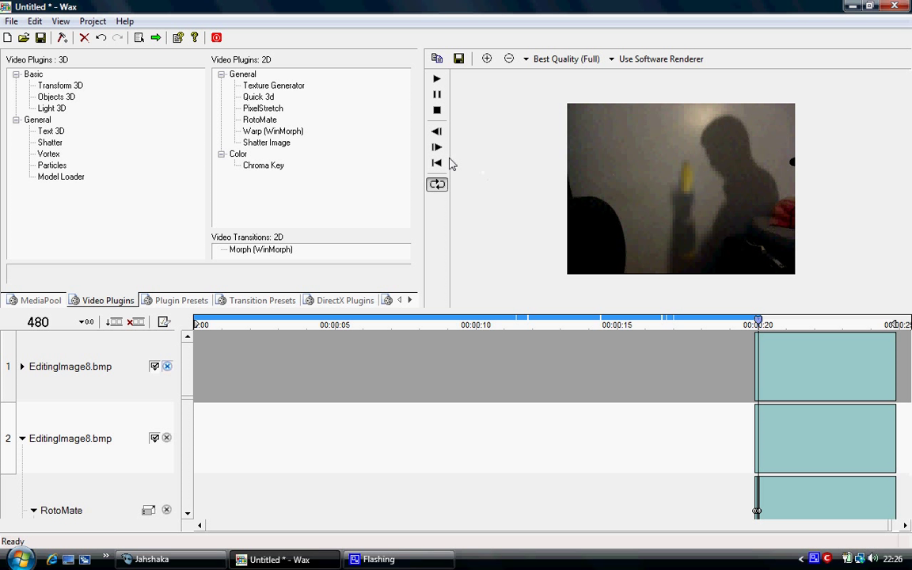
left_click(437, 111)
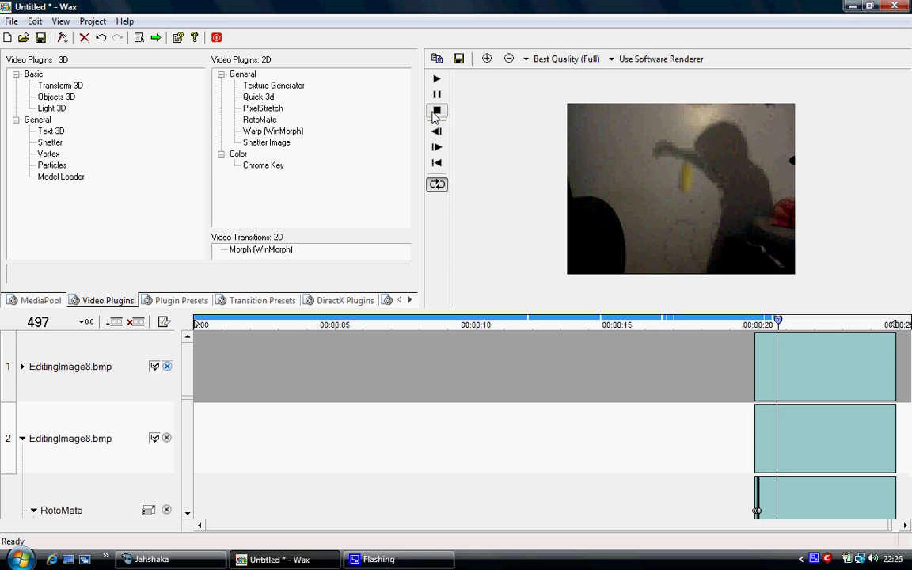
left_click(437, 110)
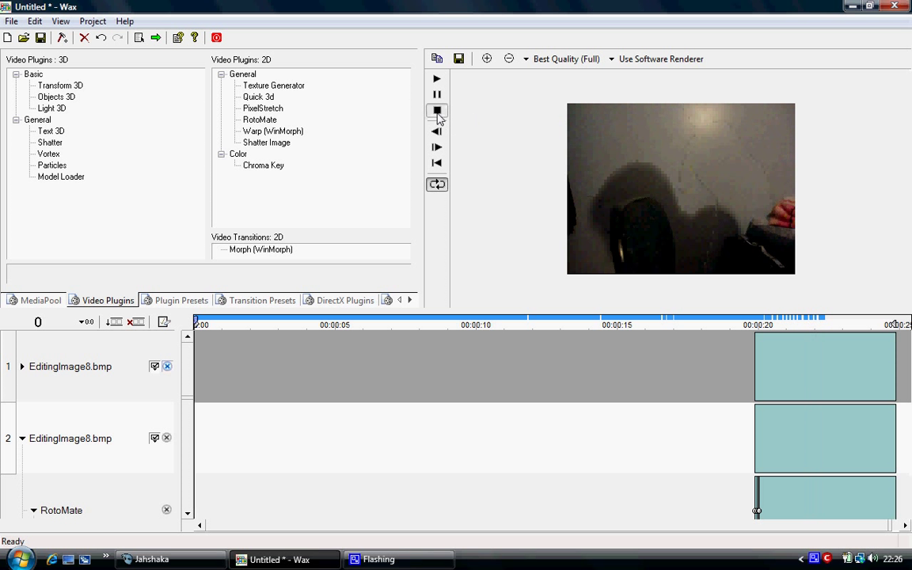
left_click(437, 110)
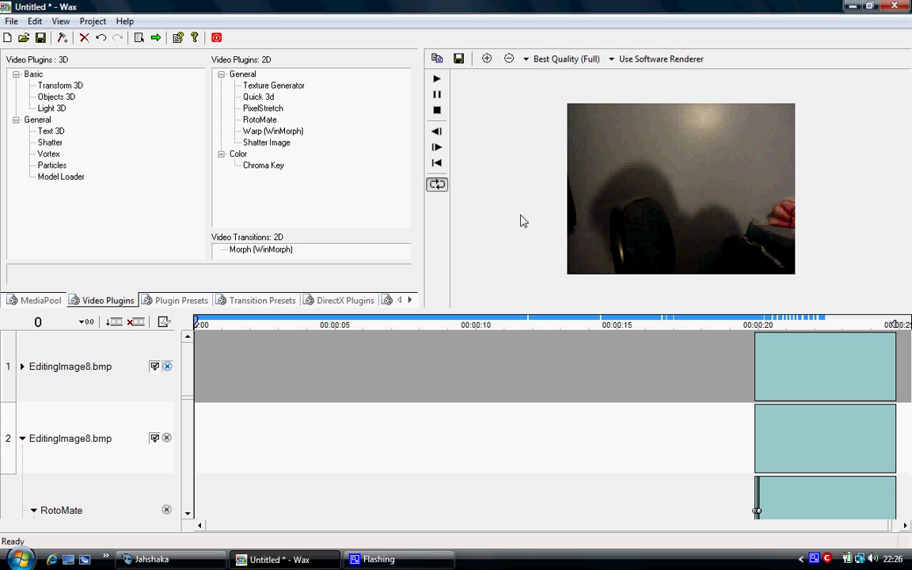
mouse_move(610, 161)
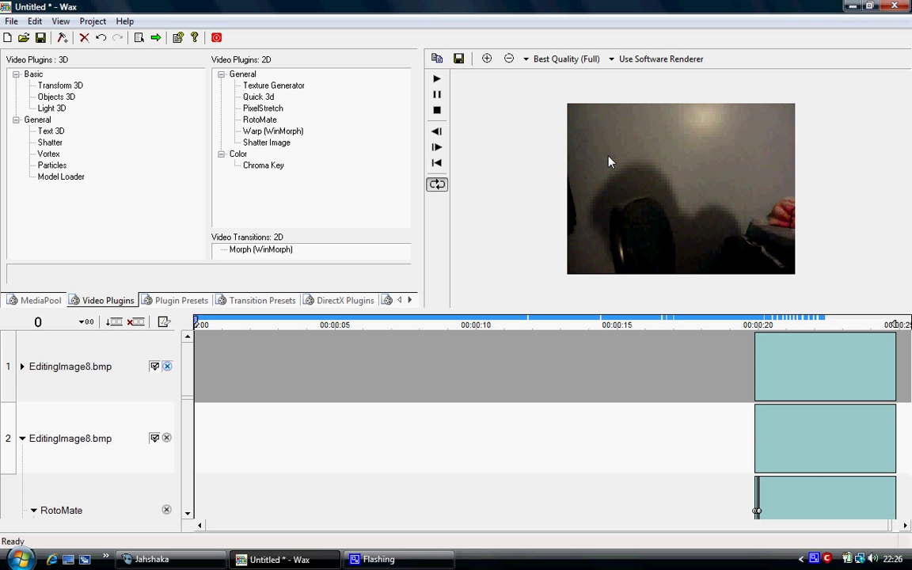
mouse_move(657, 123)
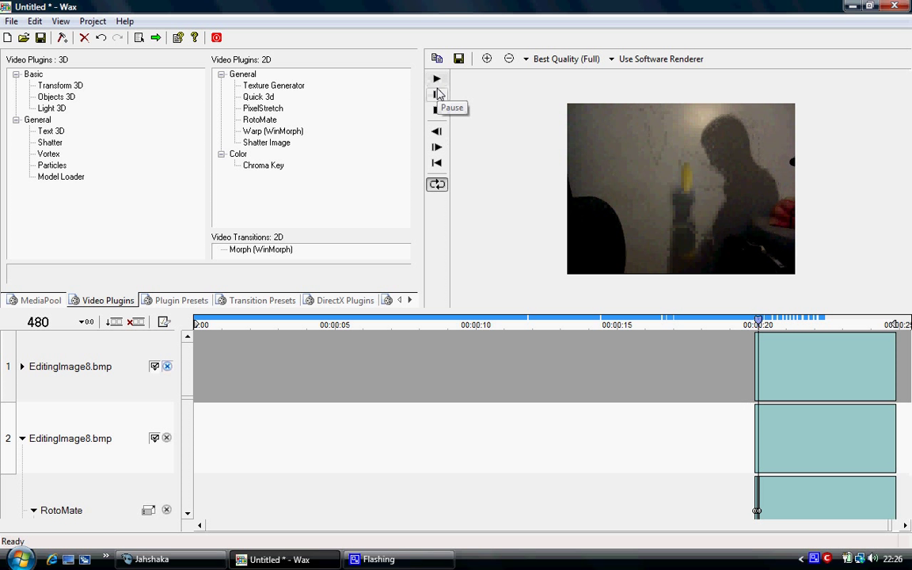
left_click(437, 110)
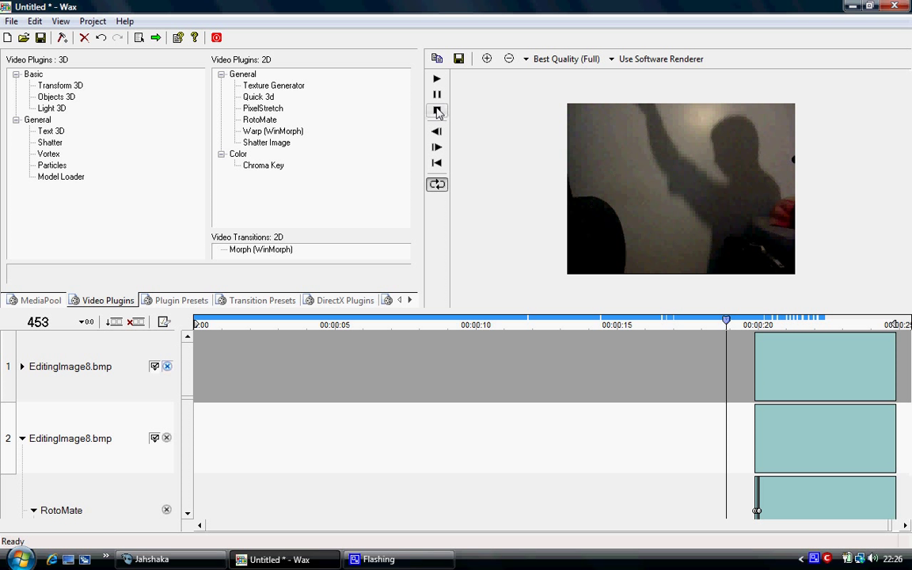
left_click(436, 111)
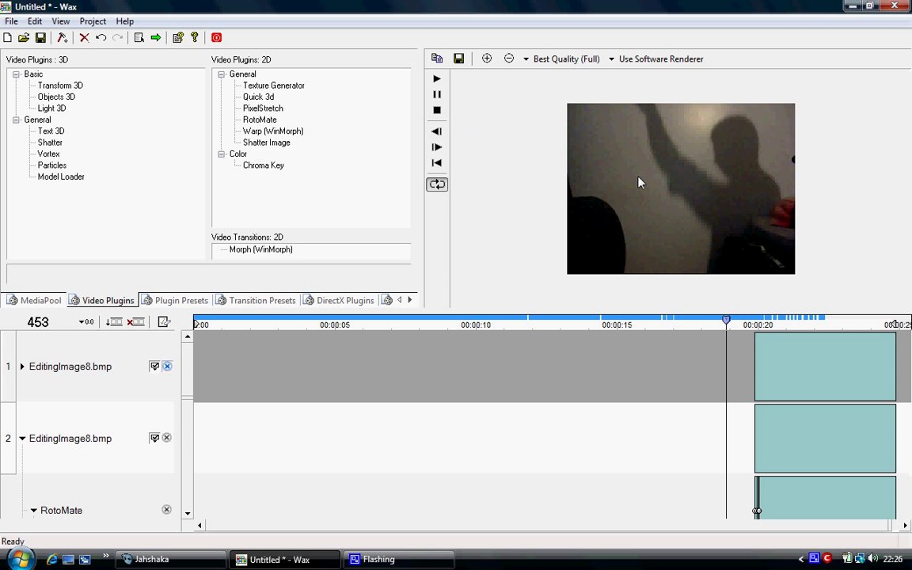
mouse_move(605, 178)
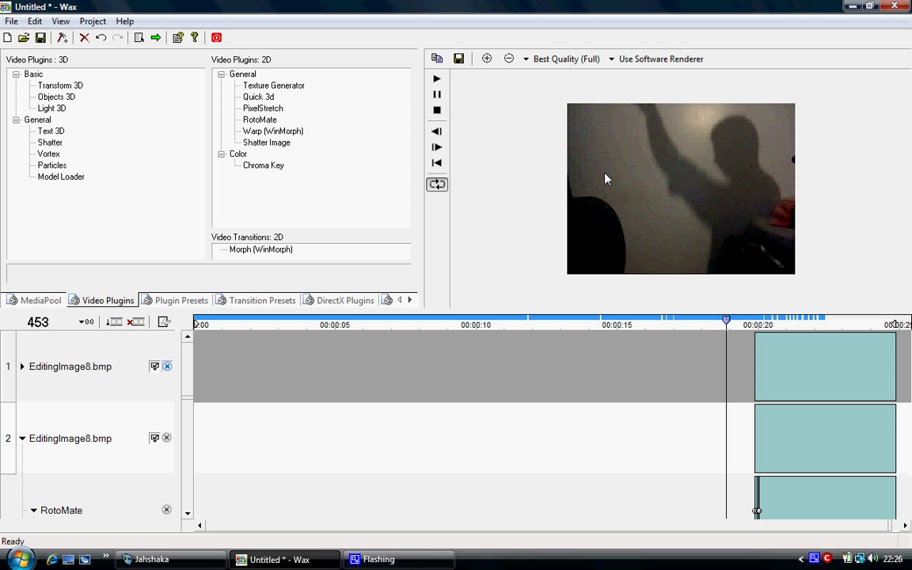
mouse_move(697, 190)
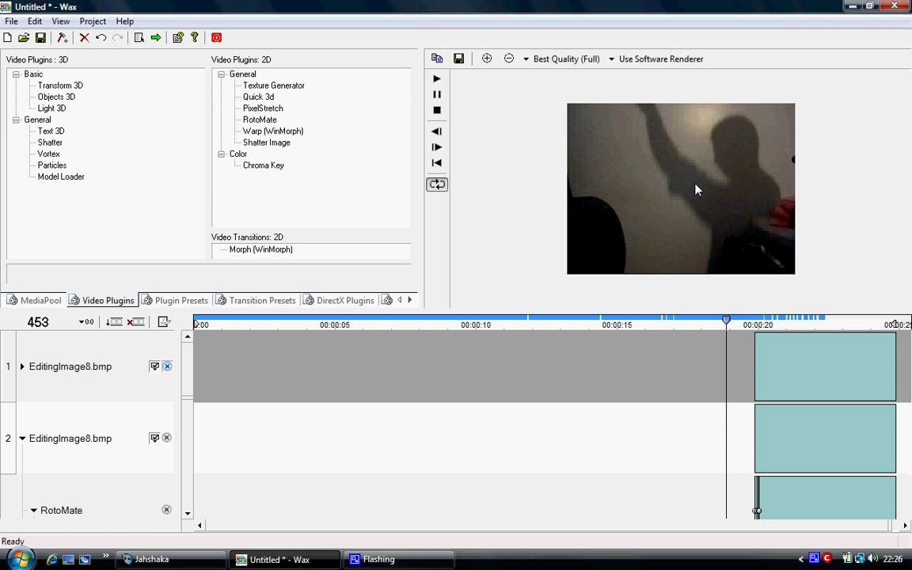
mouse_move(672, 177)
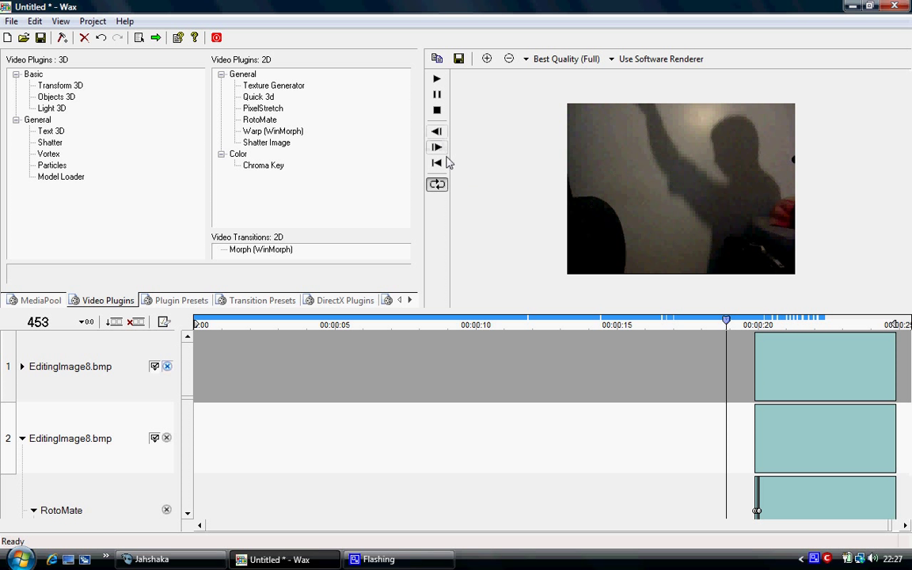
left_click(437, 110)
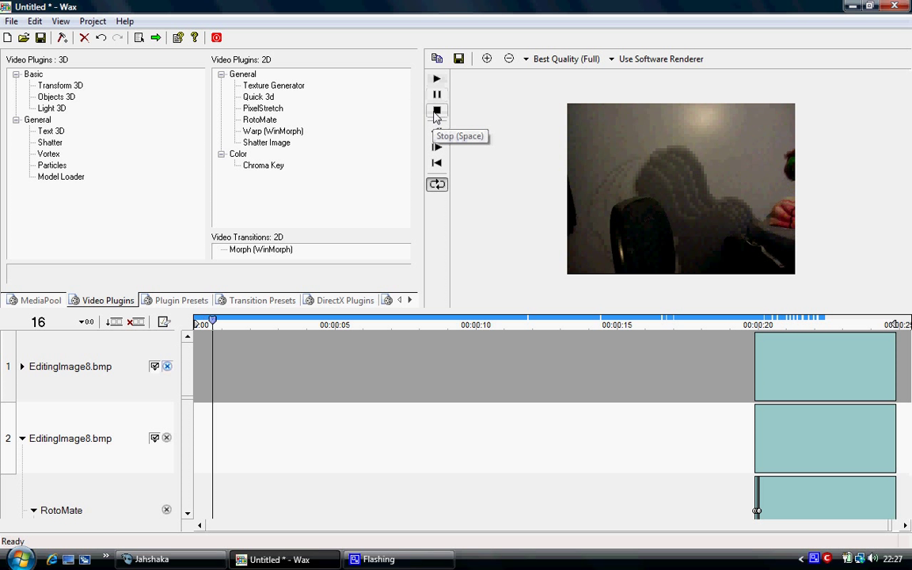
left_click(436, 78)
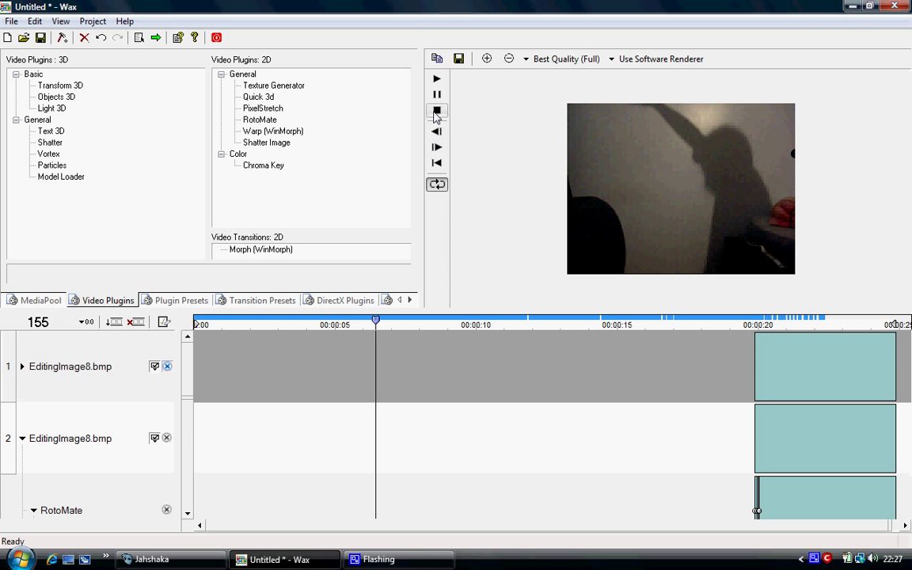
left_click(436, 110)
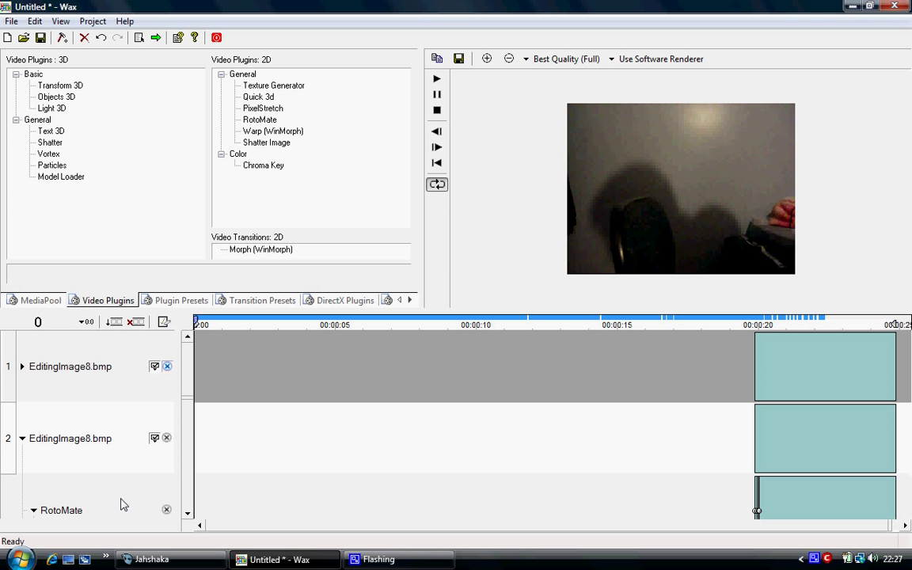
mouse_move(309, 376)
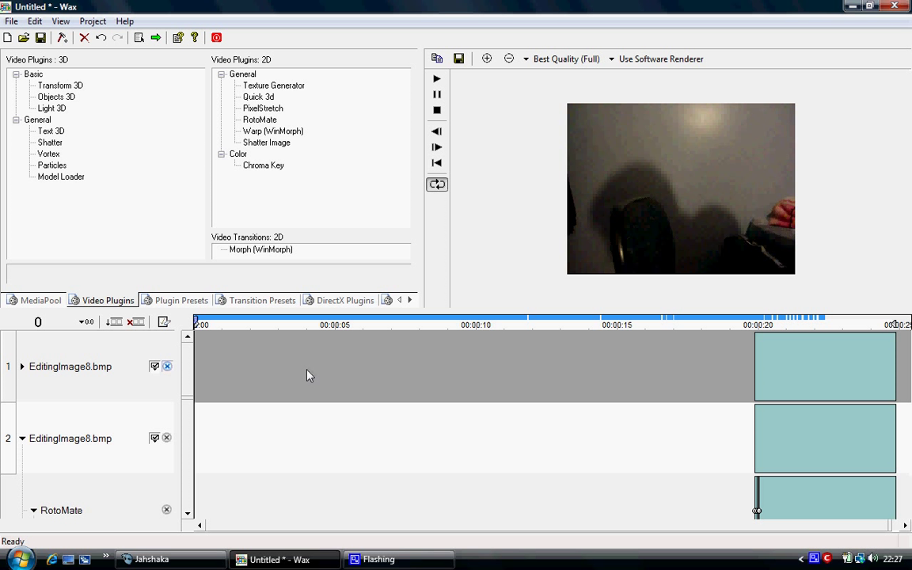
mouse_move(329, 361)
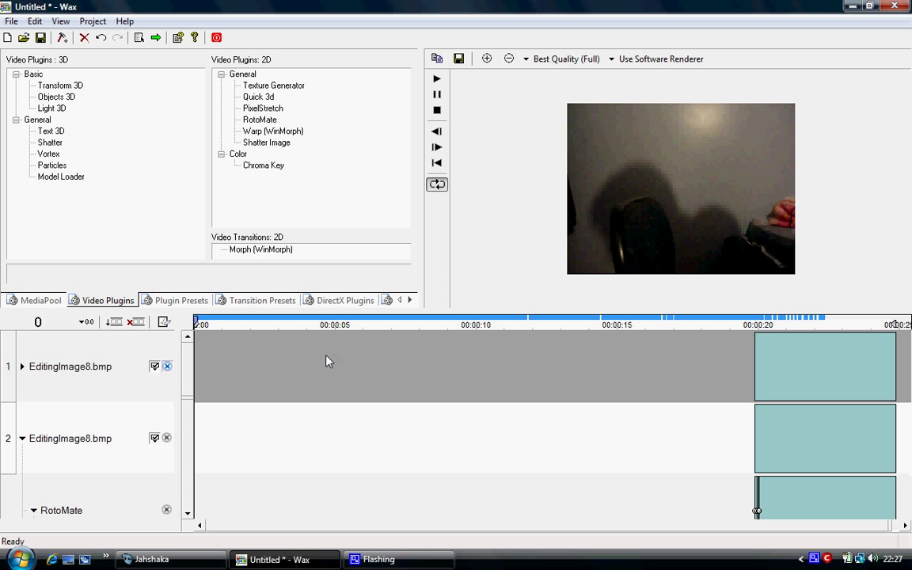
mouse_move(292, 355)
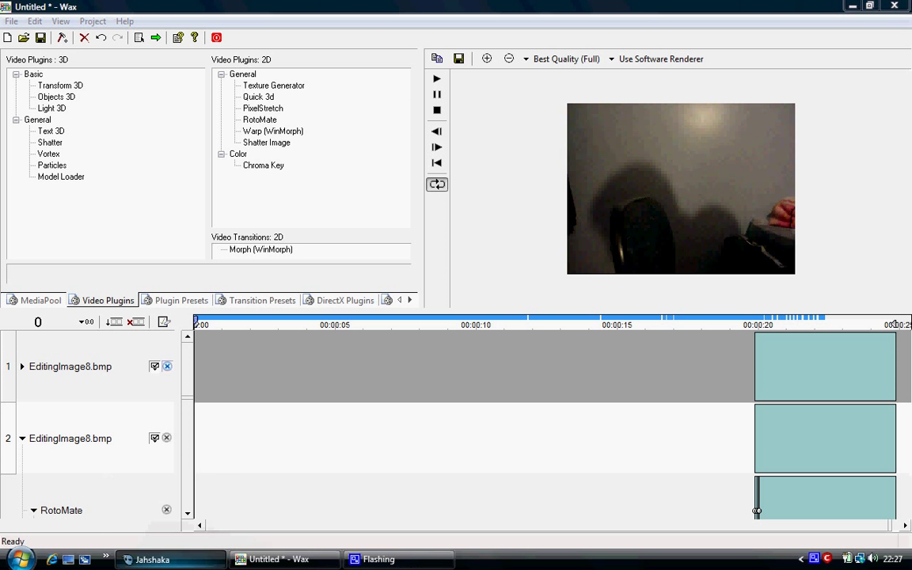
- Return to Jahshaka's clip desktop and open EditingImage8 in Paint with its painting tools shown
left_click(152, 559)
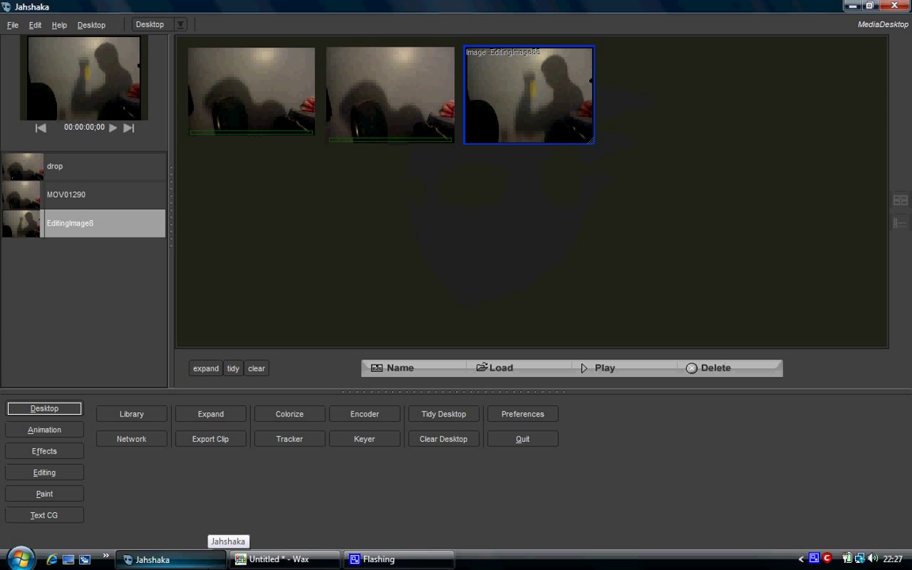
mouse_move(314, 266)
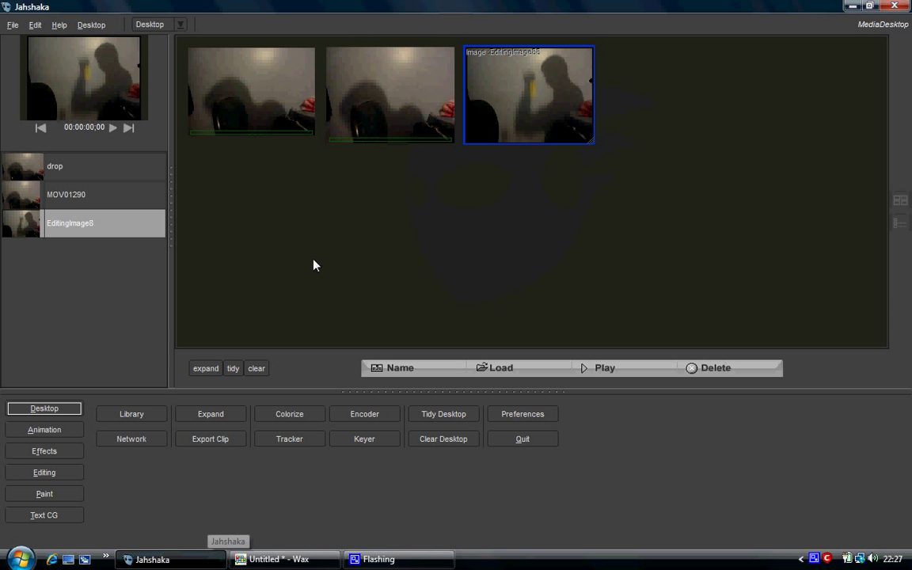
mouse_move(447, 126)
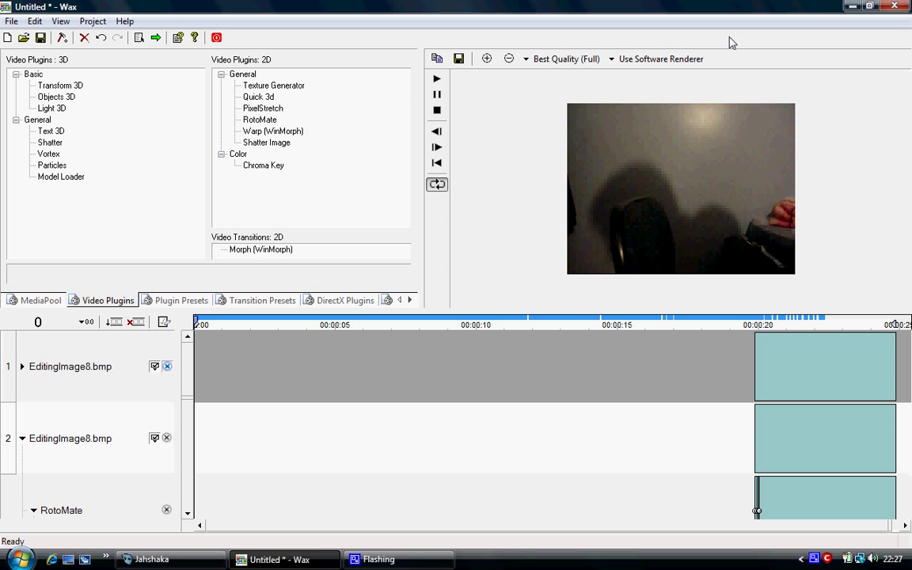
left_click(152, 559)
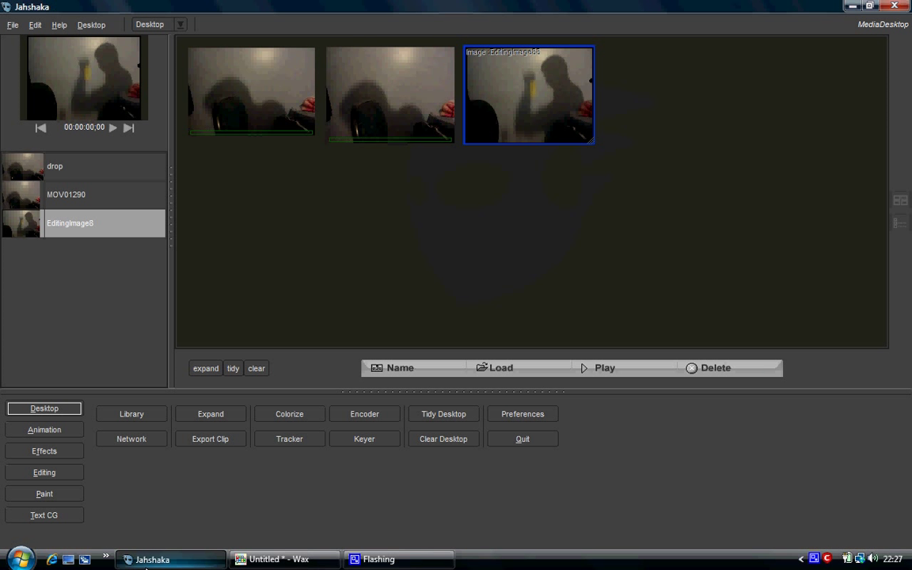
mouse_move(232, 391)
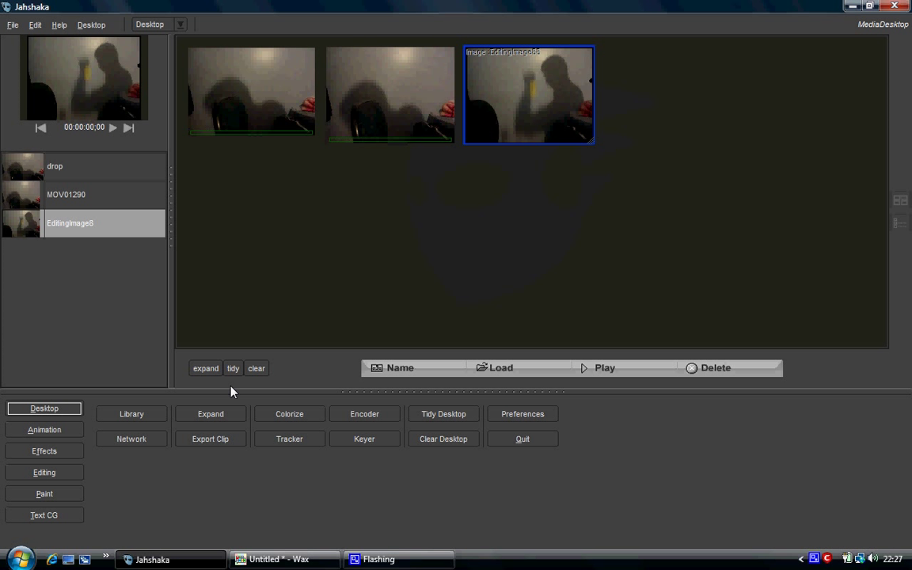
mouse_move(42, 493)
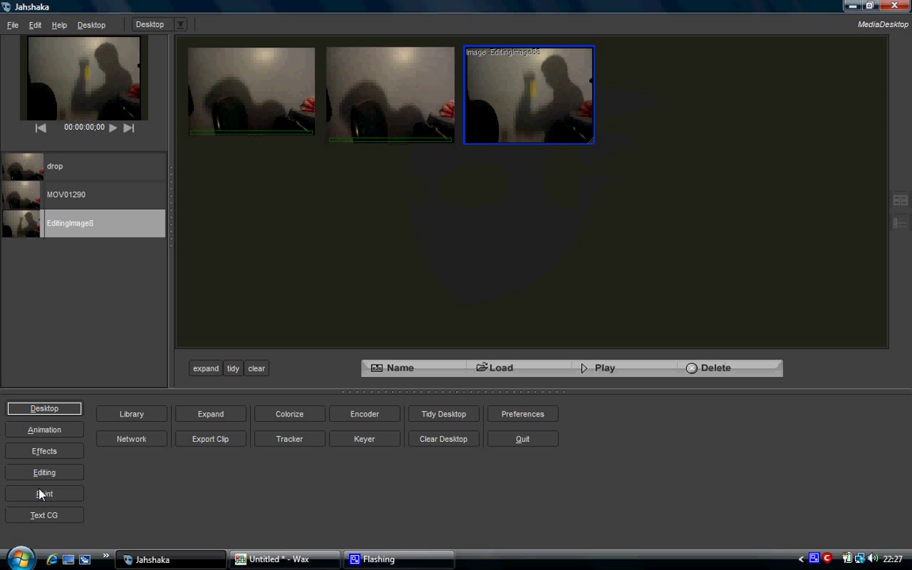
left_click(44, 493)
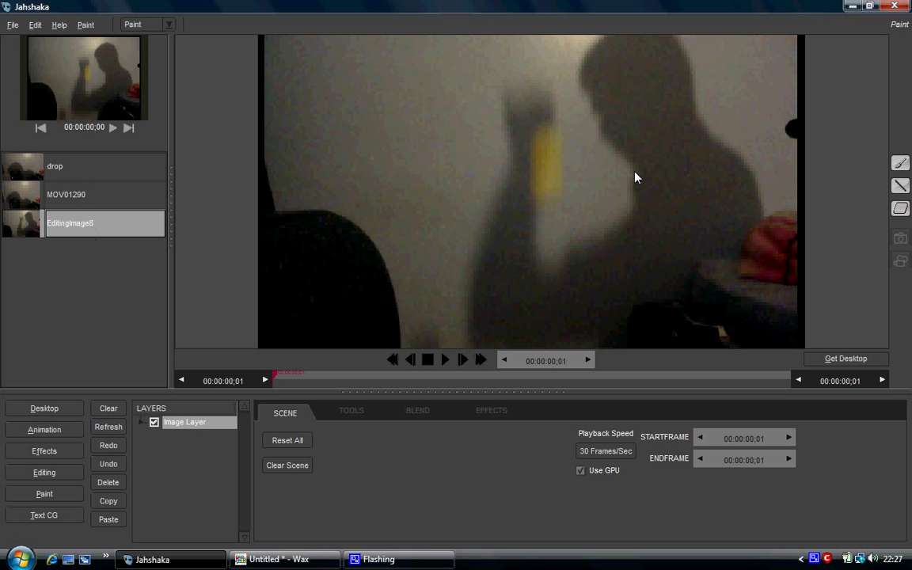
mouse_move(628, 381)
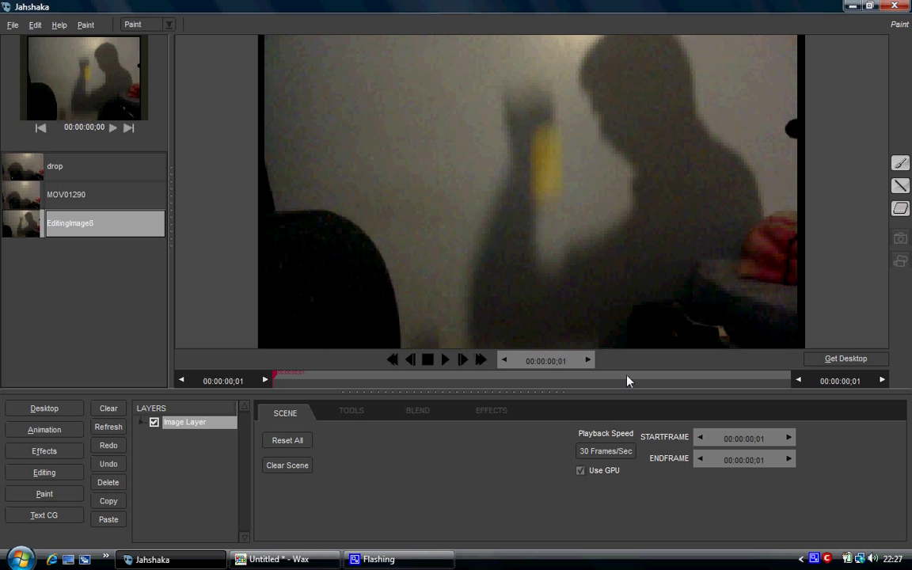
left_click(351, 410)
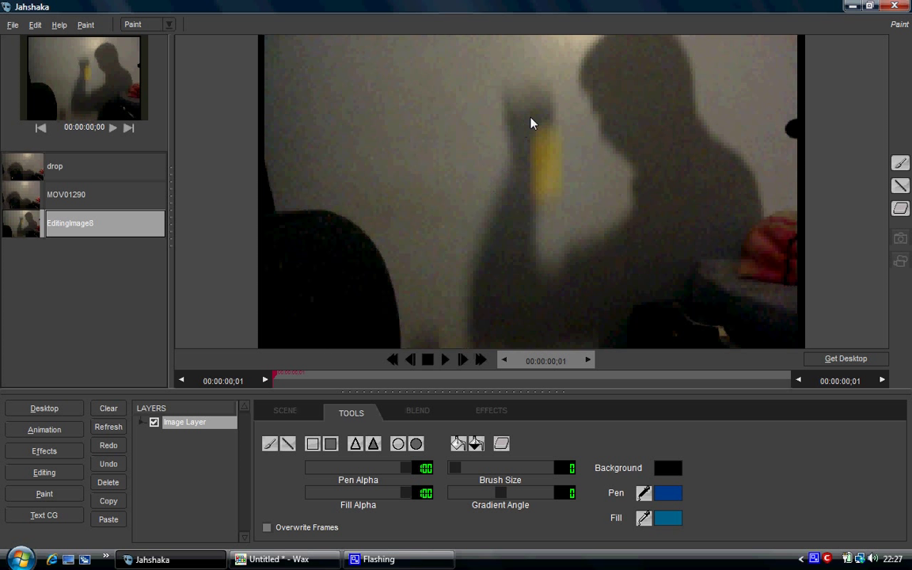
mouse_move(743, 171)
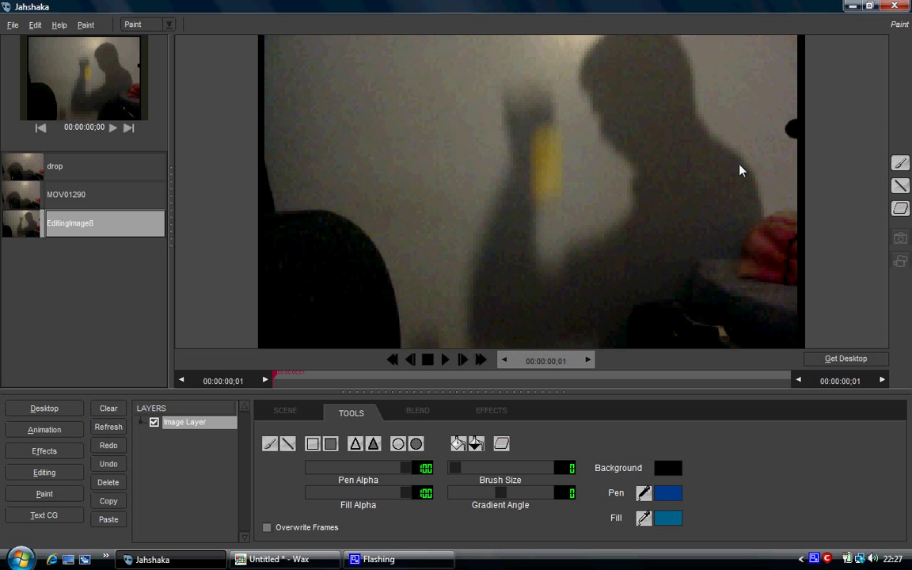
mouse_move(466, 15)
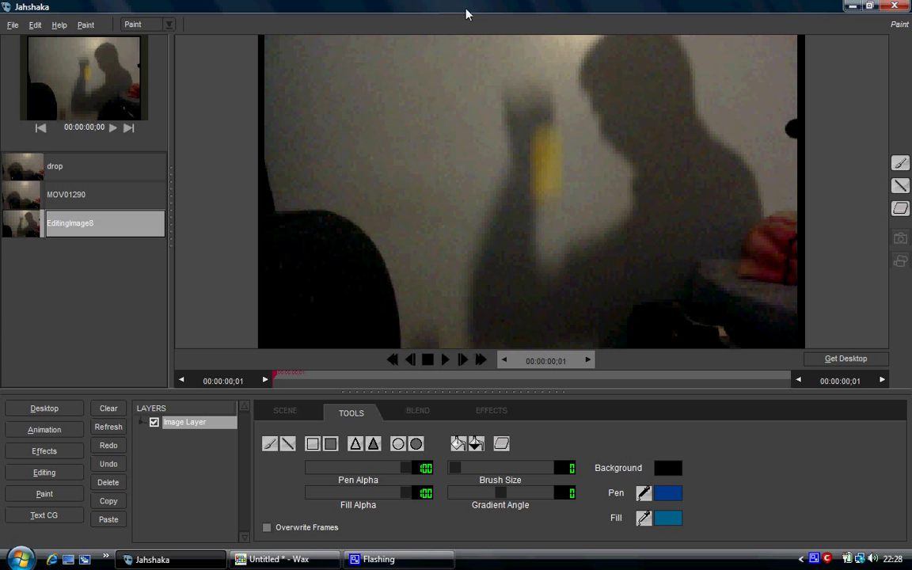
mouse_move(4, 224)
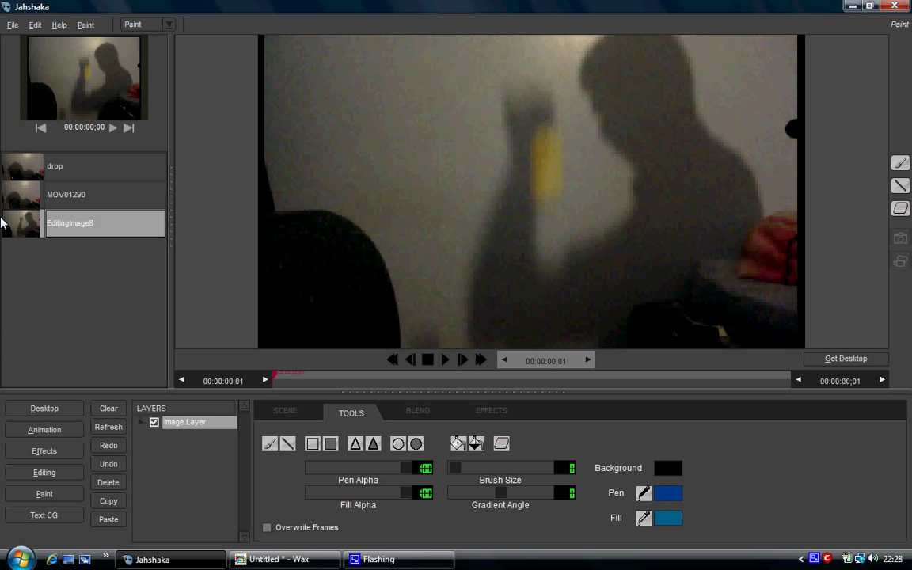
mouse_move(489, 89)
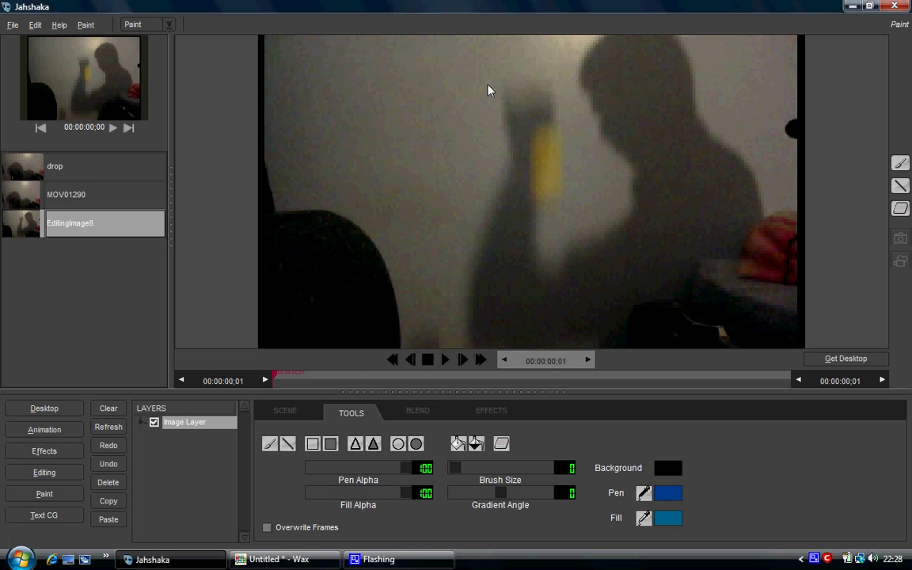
mouse_move(486, 92)
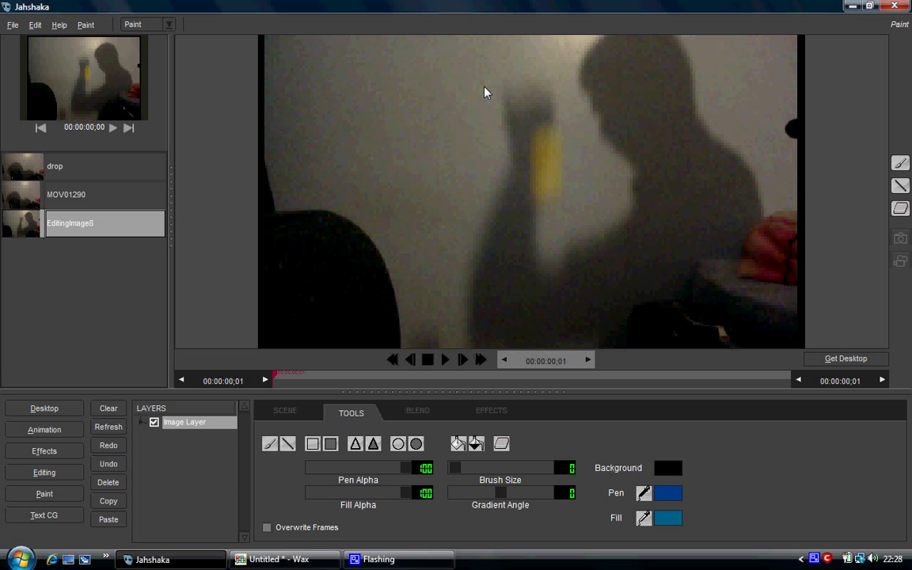
mouse_move(600, 223)
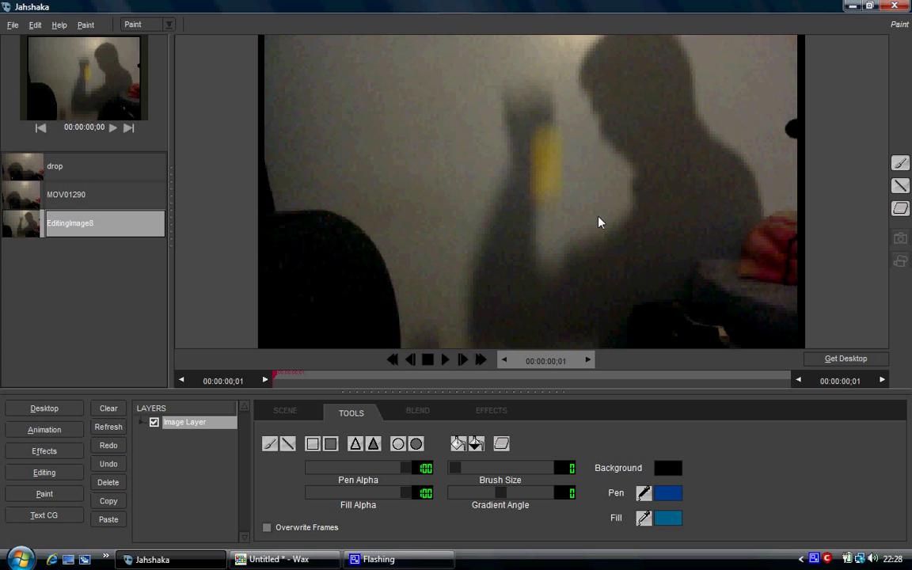
mouse_move(533, 160)
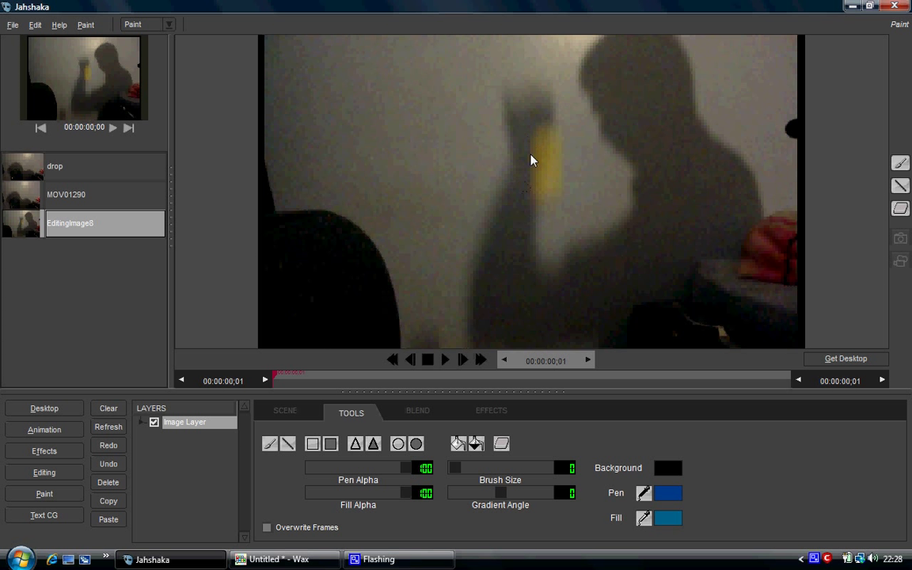
mouse_move(574, 104)
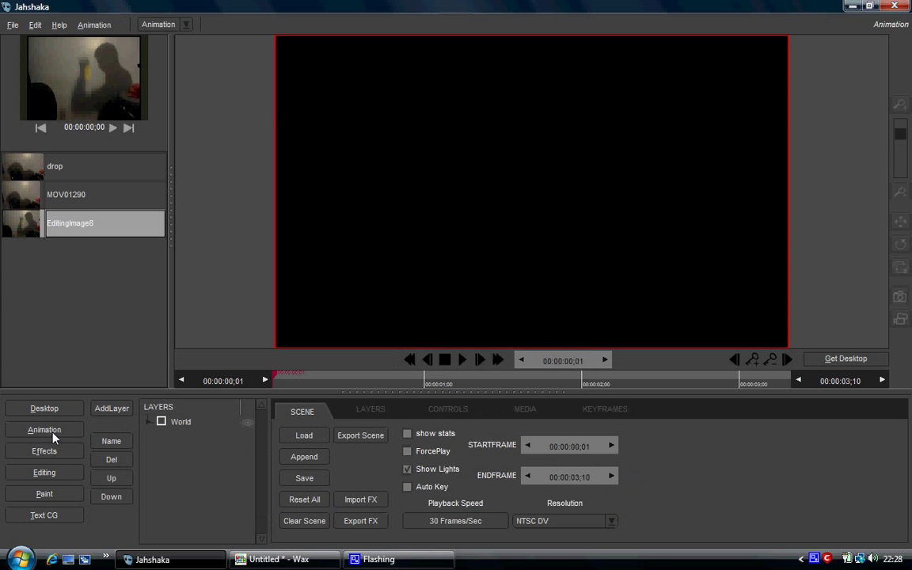
- Add a second layer to the Animation scene and apply the MOV01290 clip to it
left_click(111, 408)
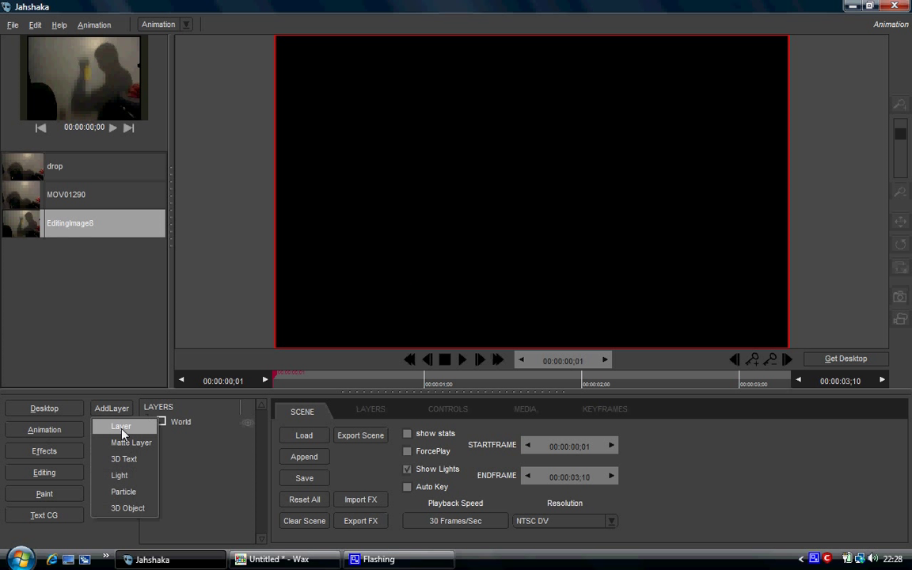
left_click(122, 426)
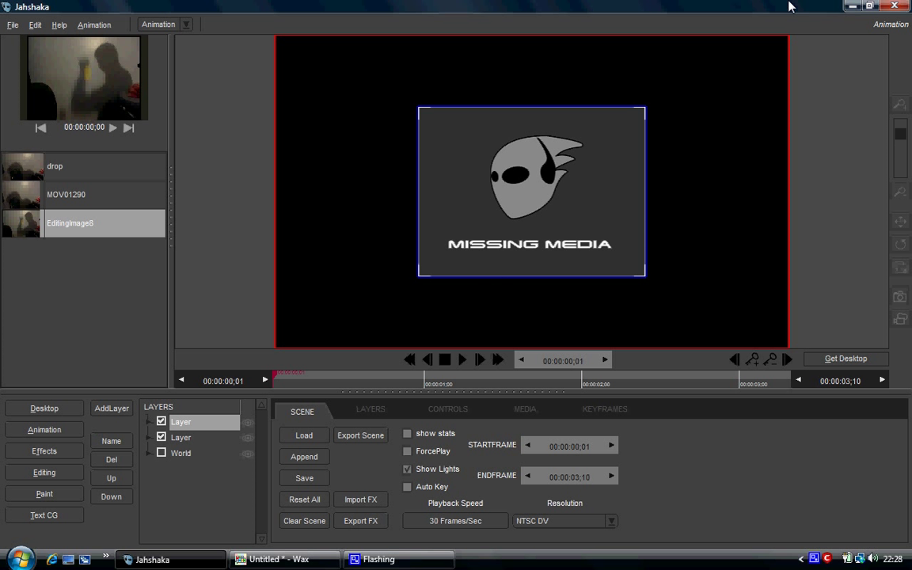
mouse_move(102, 482)
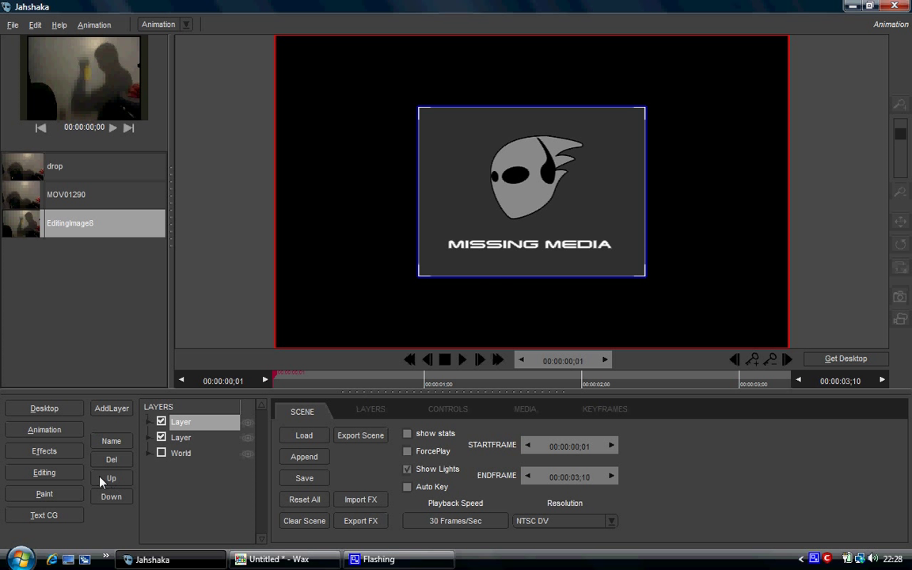
mouse_move(844, 6)
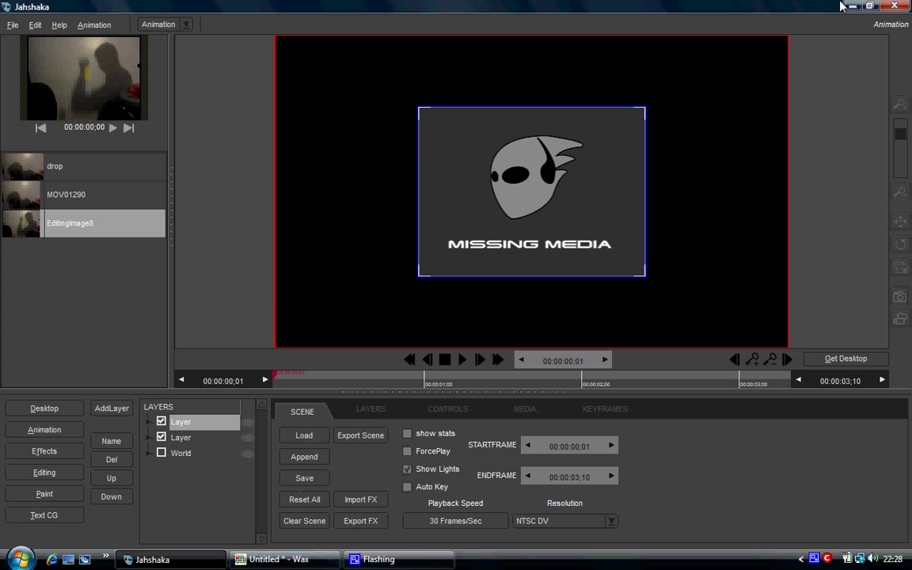
mouse_move(145, 456)
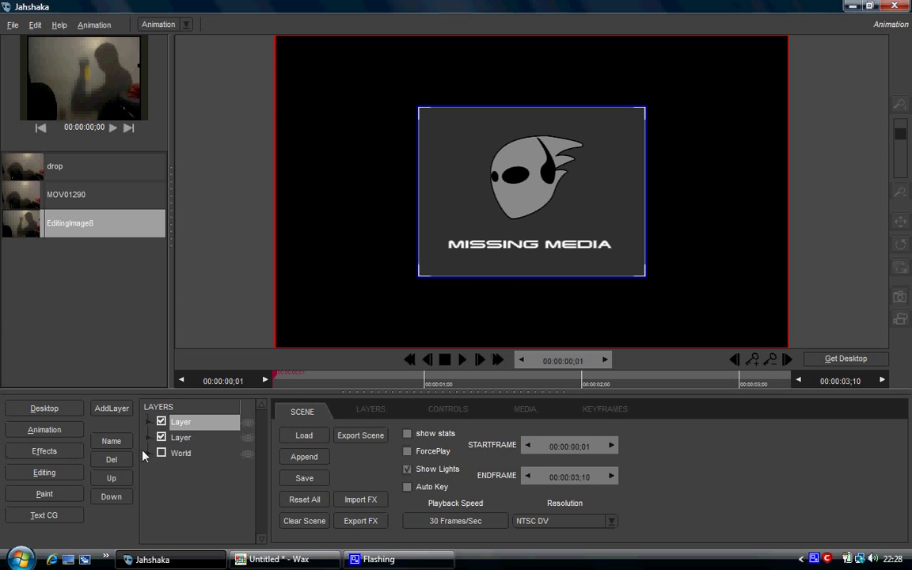
left_click(180, 437)
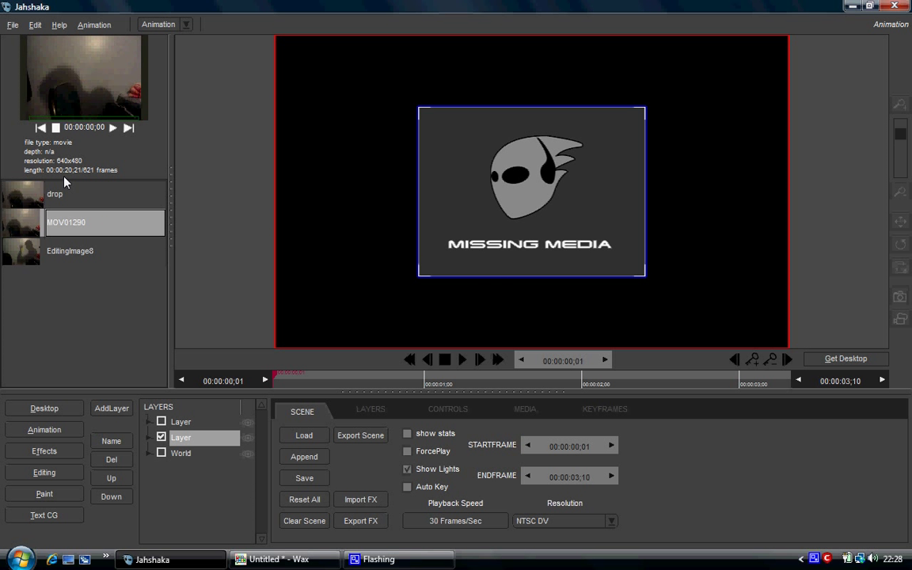
left_click(55, 194)
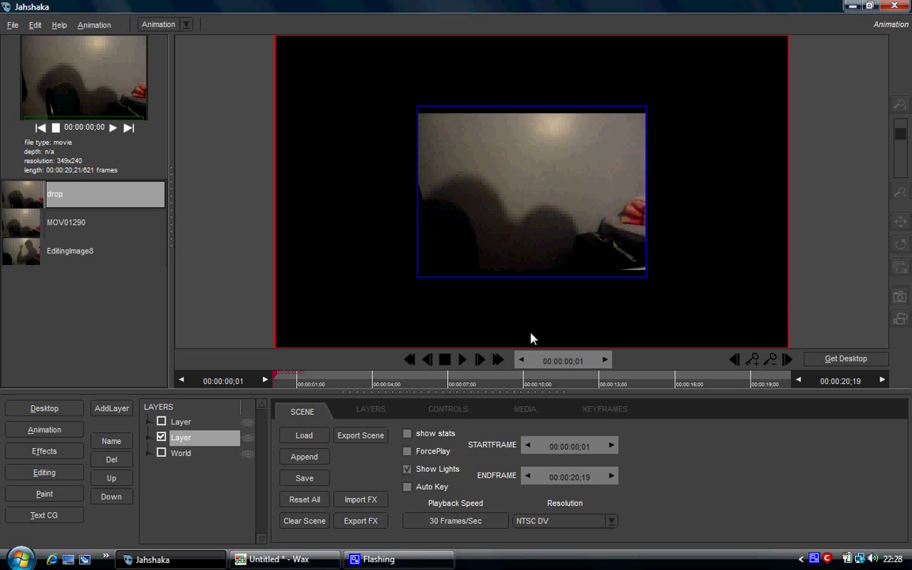
left_click(388, 374)
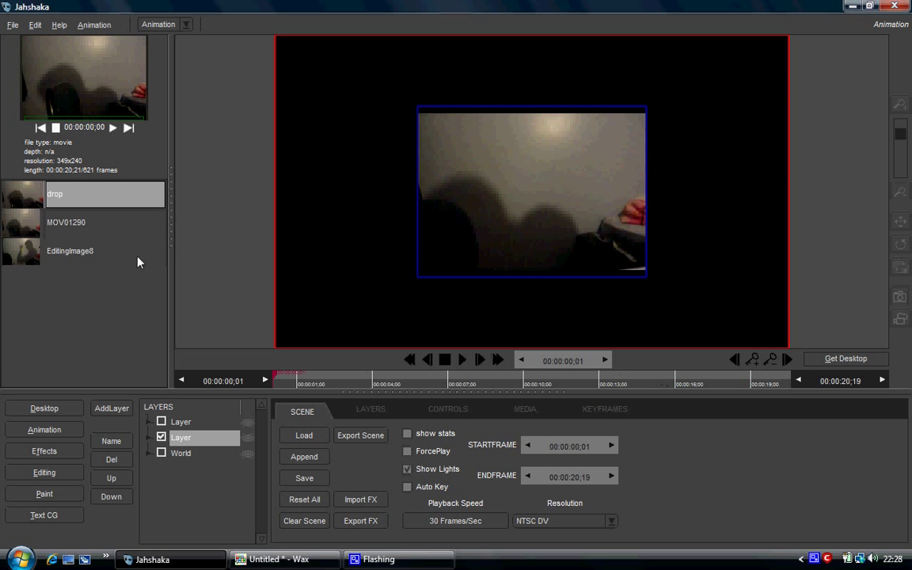
left_click(66, 222)
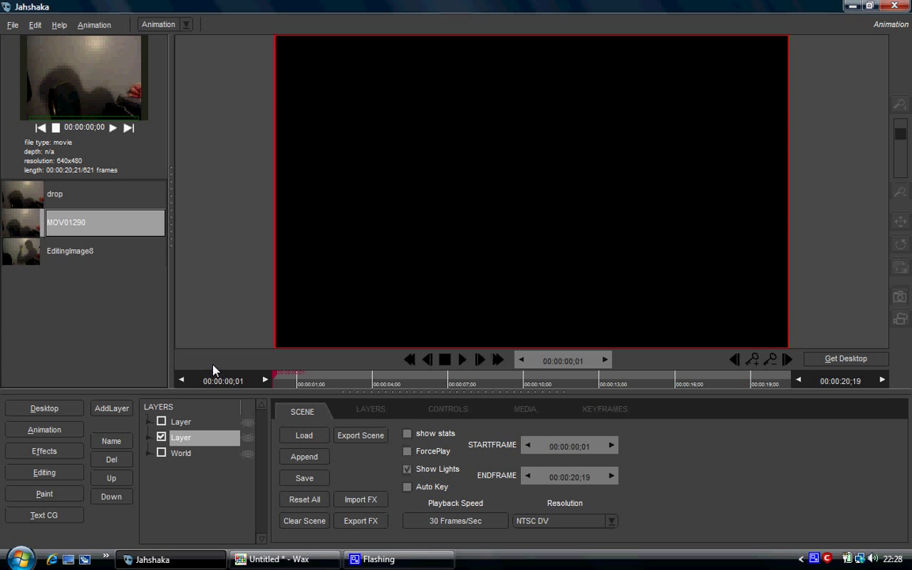
mouse_move(335, 261)
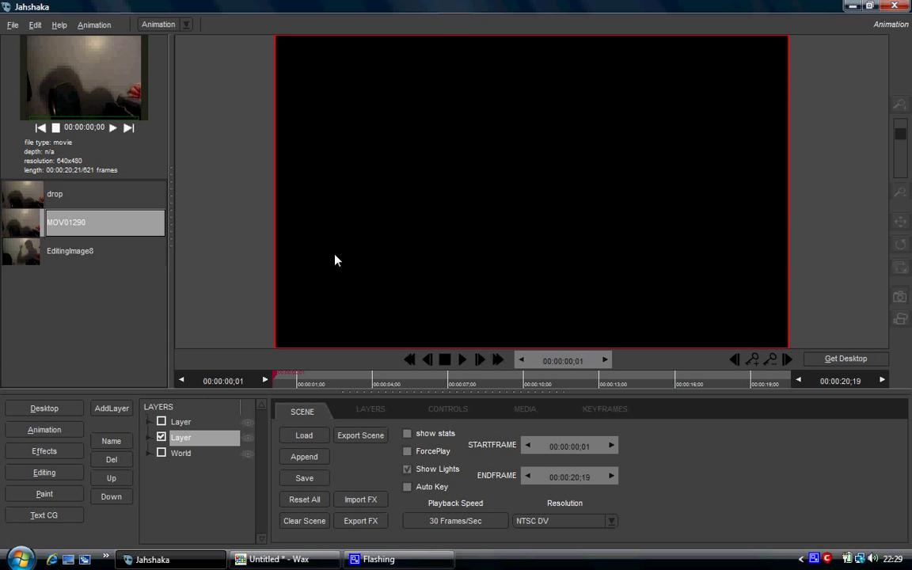
mouse_move(255, 381)
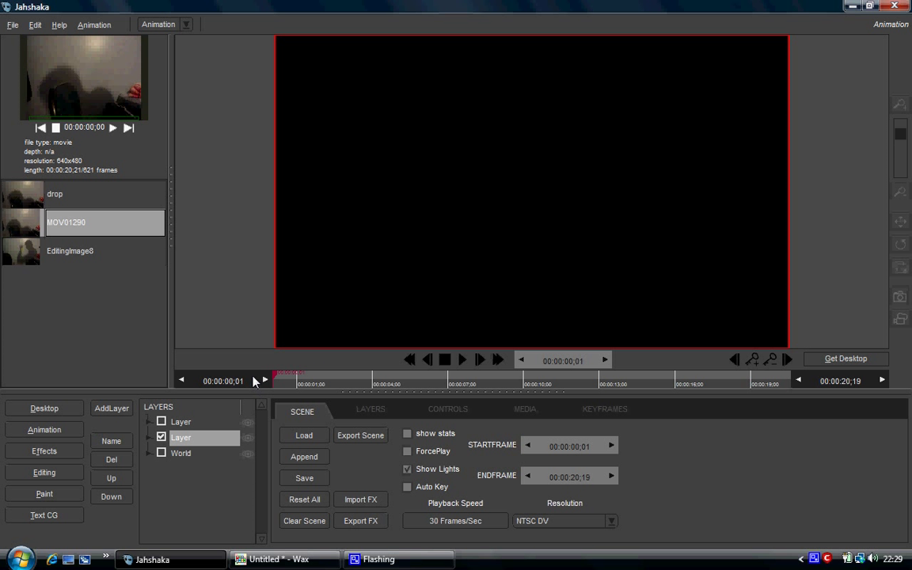
mouse_move(843, 6)
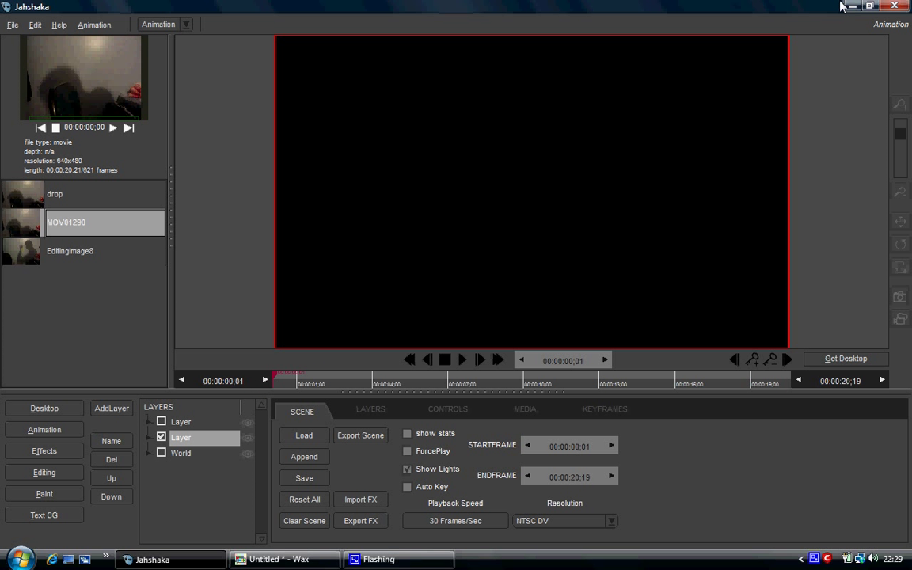
mouse_move(594, 81)
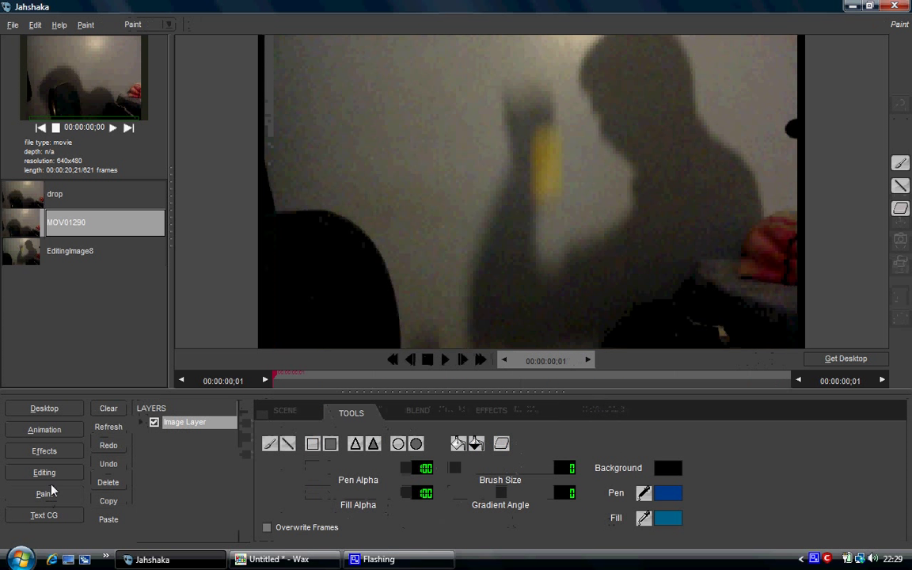
- Minimize Jahshaka, open EditingImage8 from the desktop, and answer Wax's save-changes prompt
left_click(44, 473)
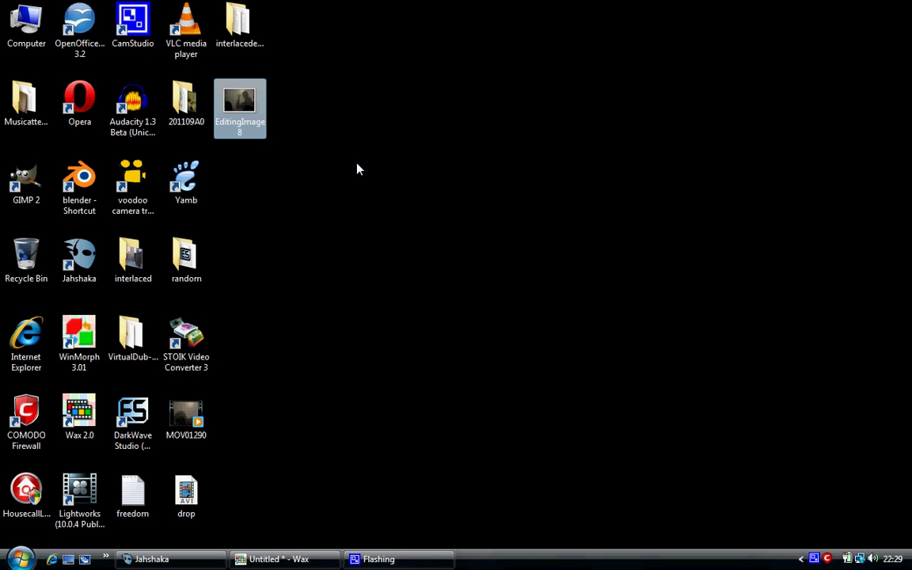
double_click(27, 174)
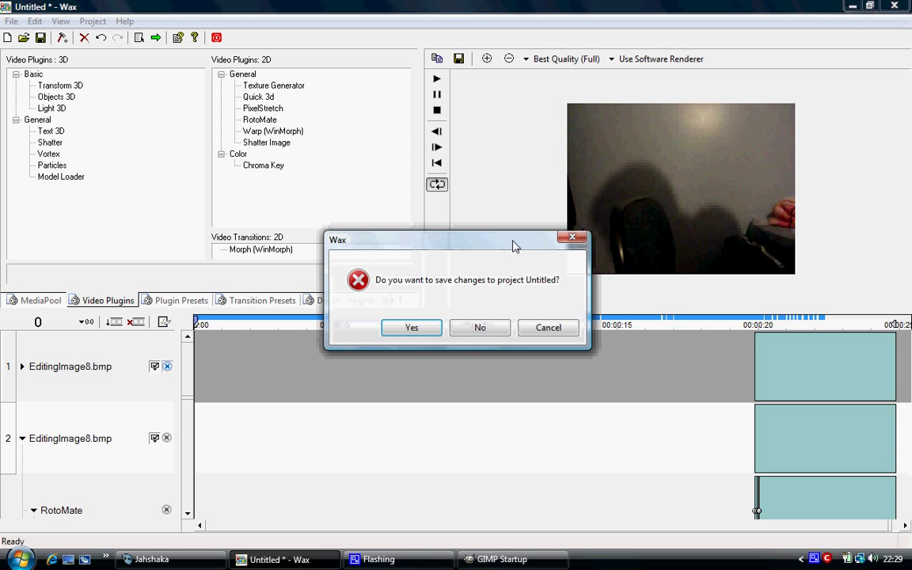
left_click(480, 328)
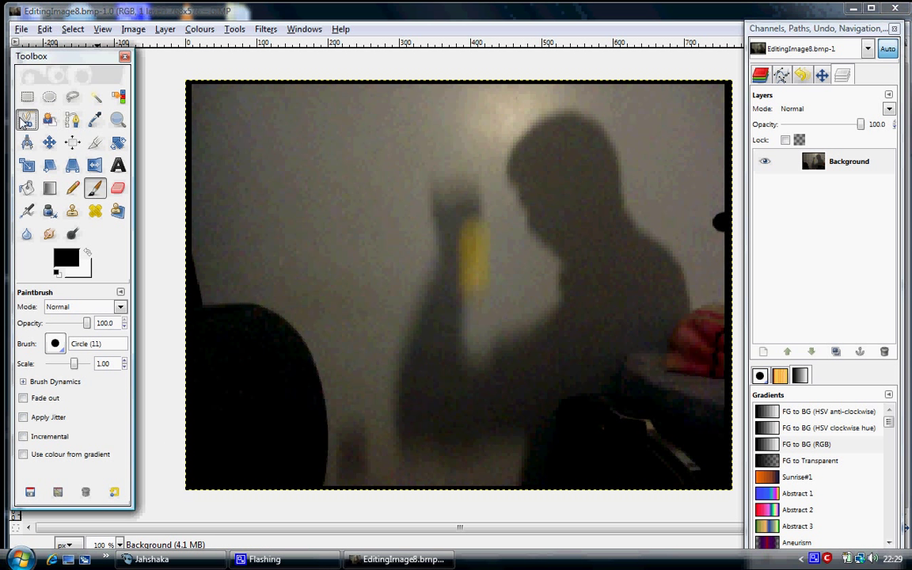
- Duplicate the Background layer and trace the ball with Scissors, feathering edges at 8.7
left_click(26, 119)
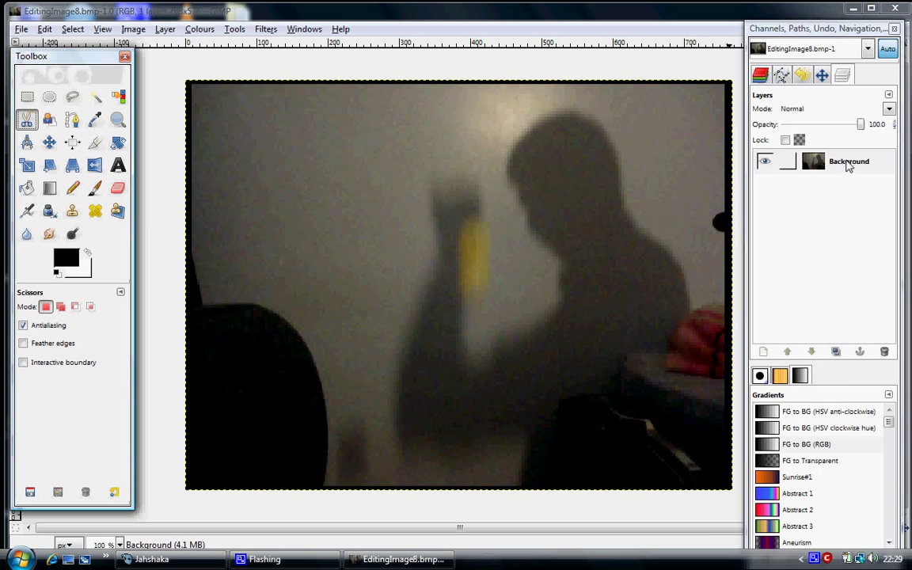
left_click(835, 352)
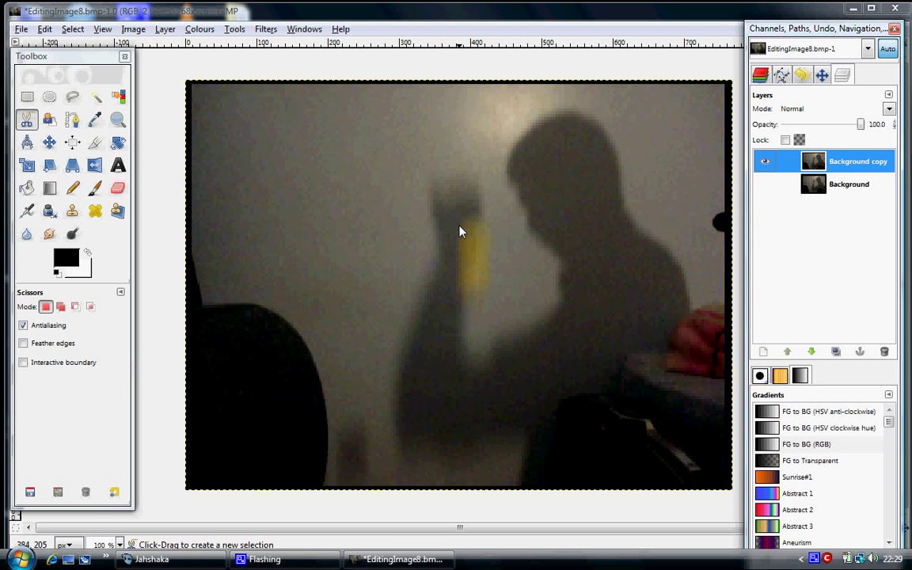
left_click(467, 220)
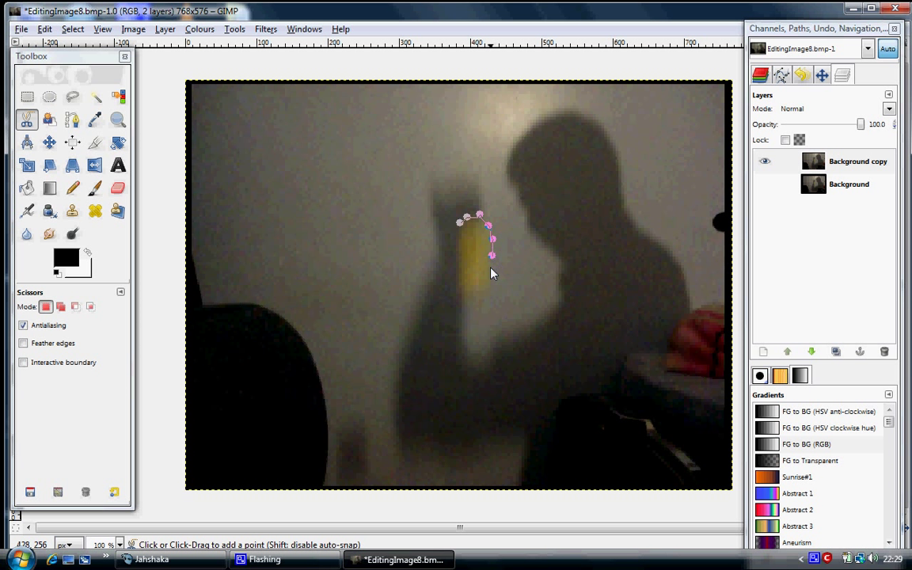
left_click(488, 284)
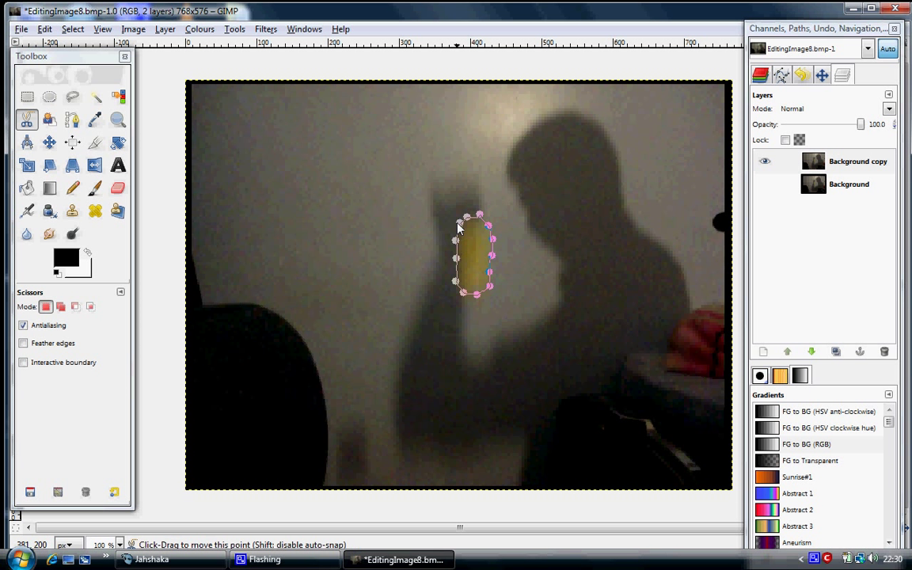
left_click(23, 342)
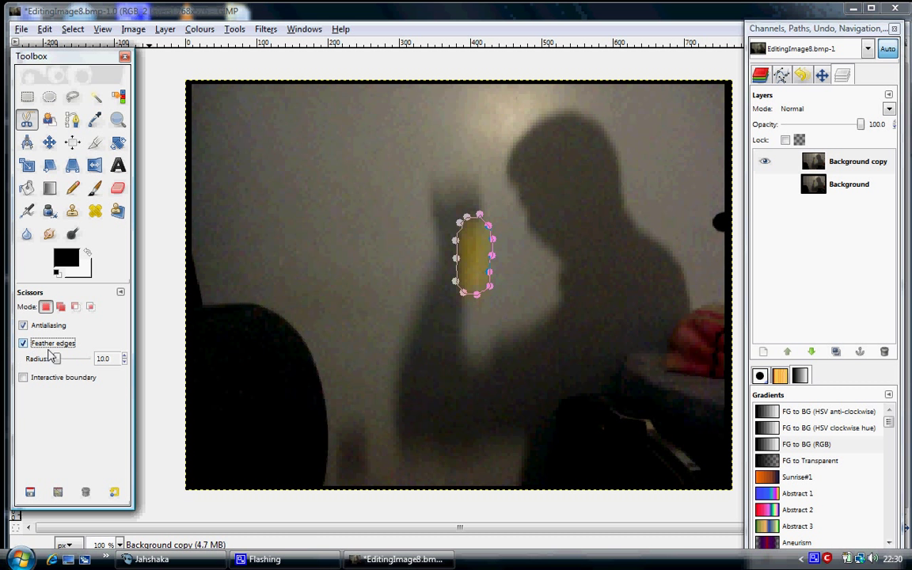
left_click_drag(57, 358, 65, 359)
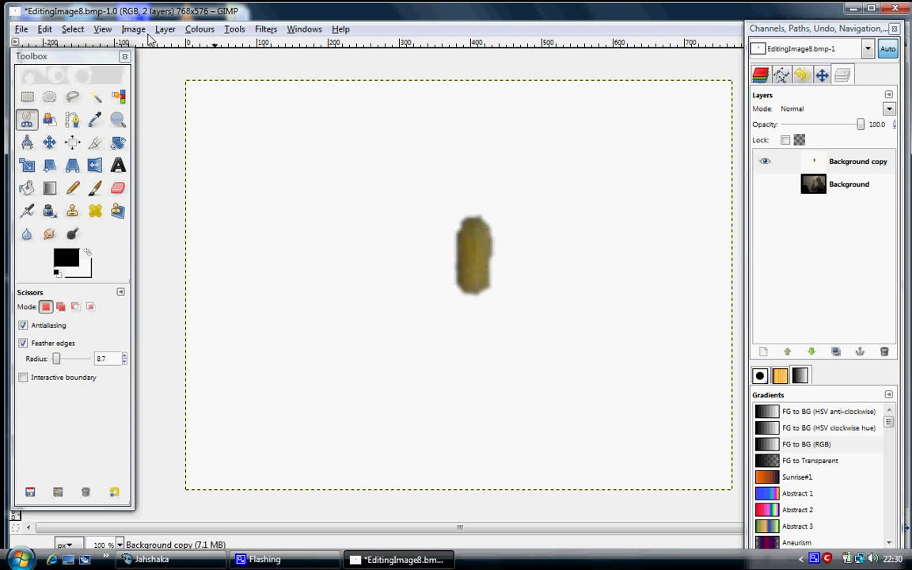
- Turn the white surroundings of the Background copy transparent with Colour to Alpha
left_click(72, 29)
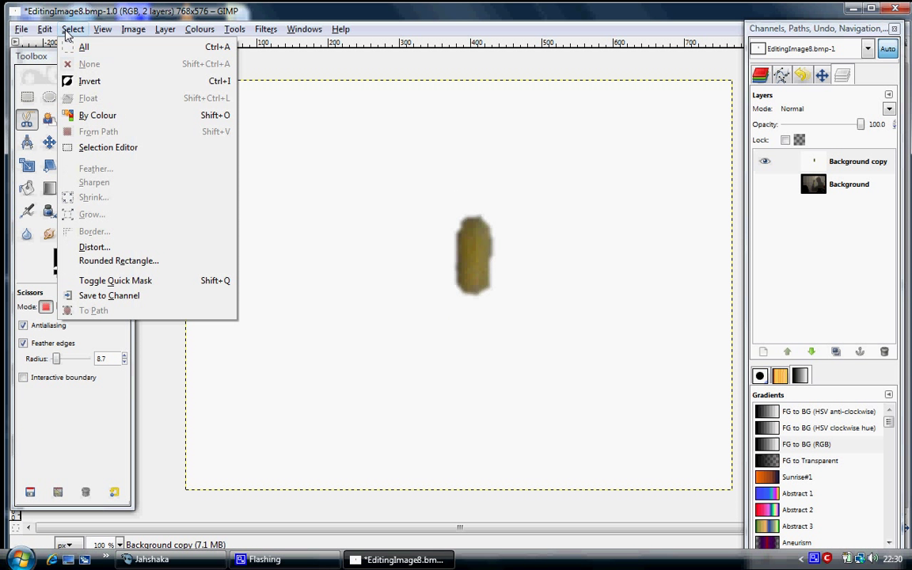
left_click(164, 29)
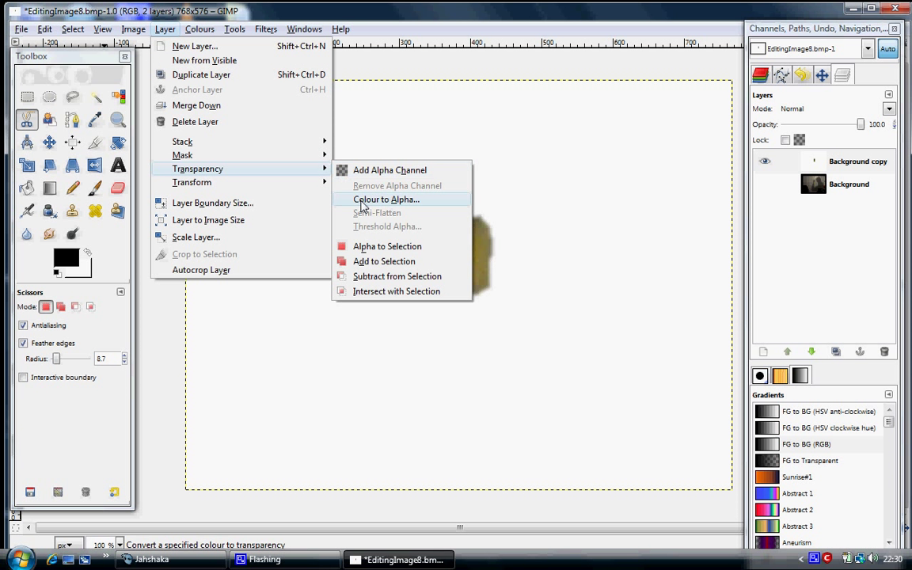
left_click(386, 199)
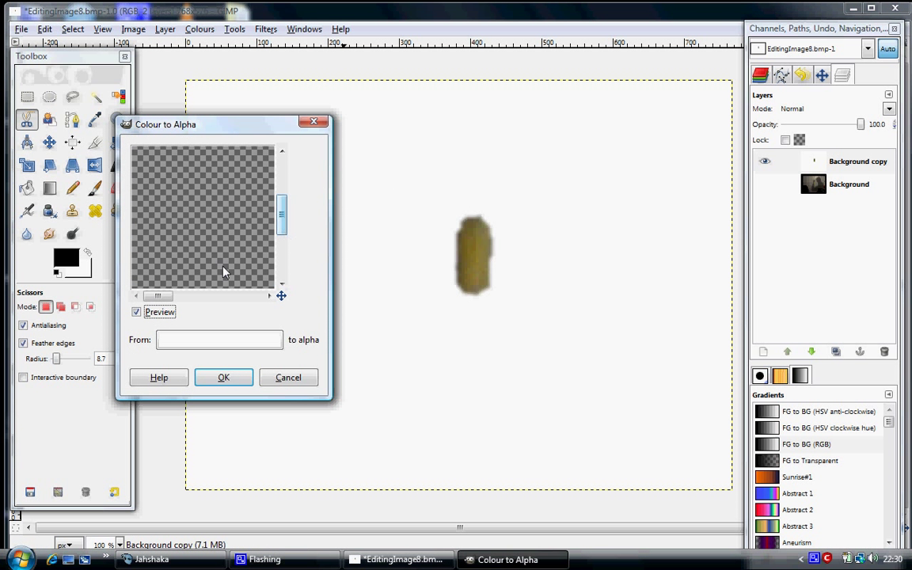
left_click_drag(158, 295, 204, 296)
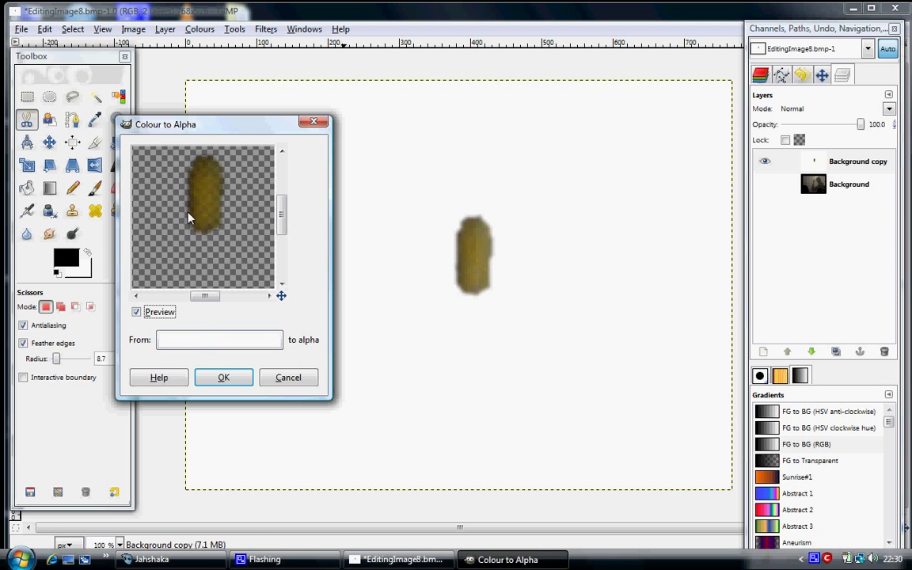
left_click(223, 377)
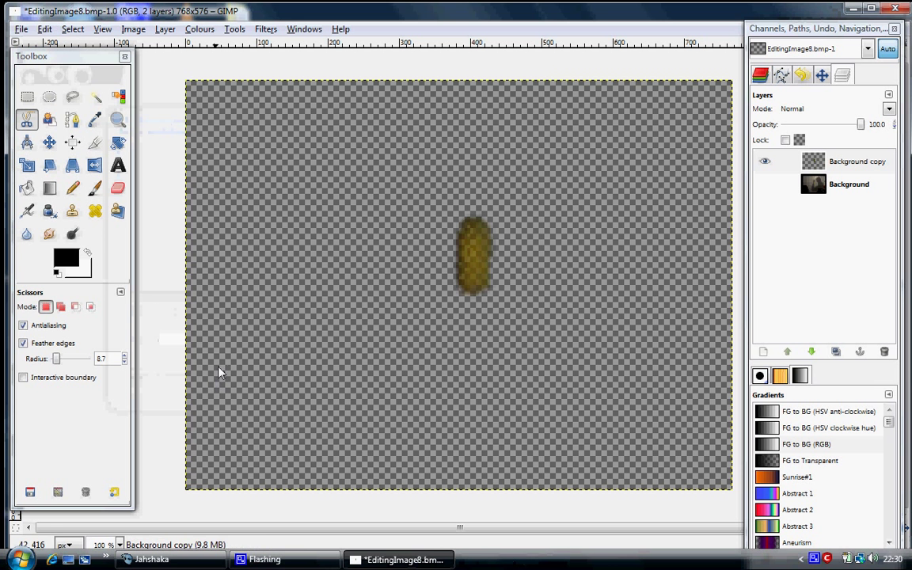
left_click(21, 29)
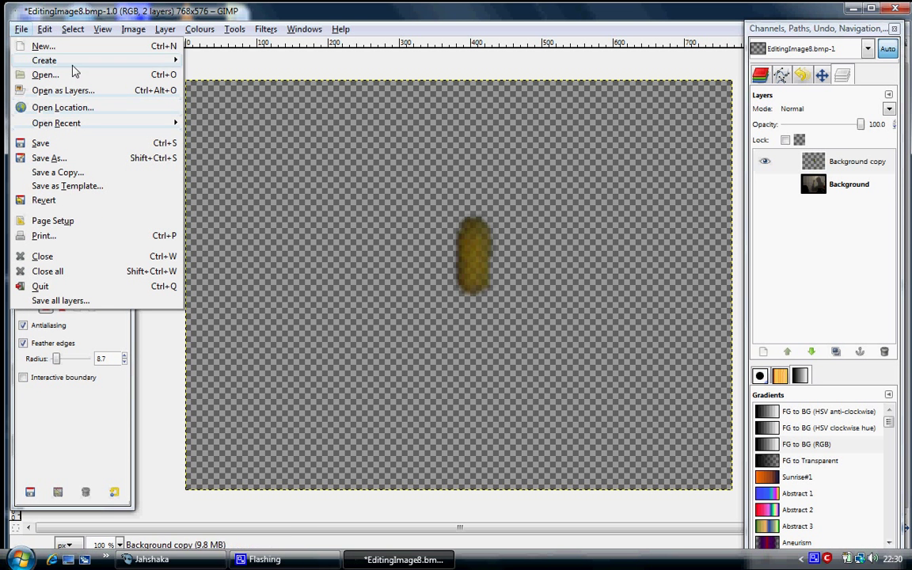
mouse_move(49, 157)
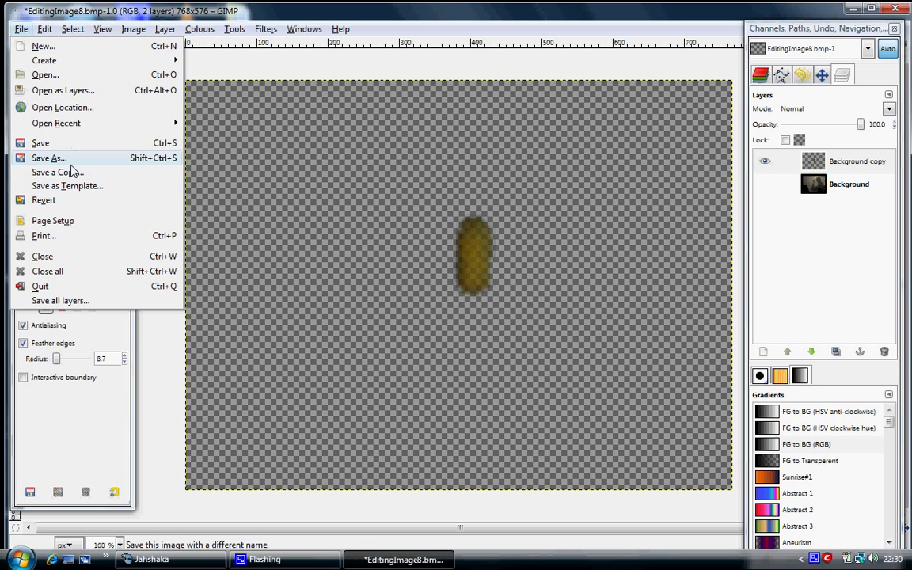
- Export the cutout to the desktop as EditingImage8.png with visible layers merged
left_click(49, 157)
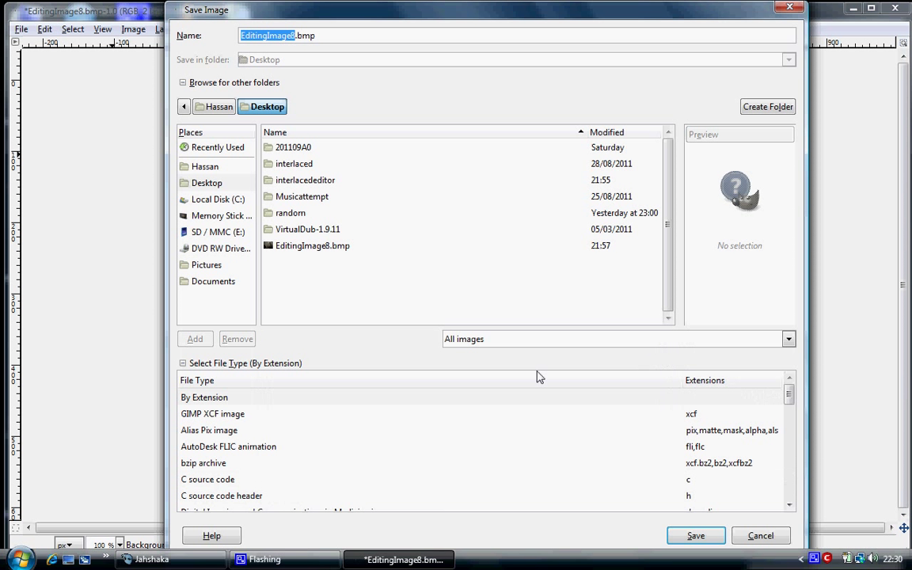
left_click(204, 397)
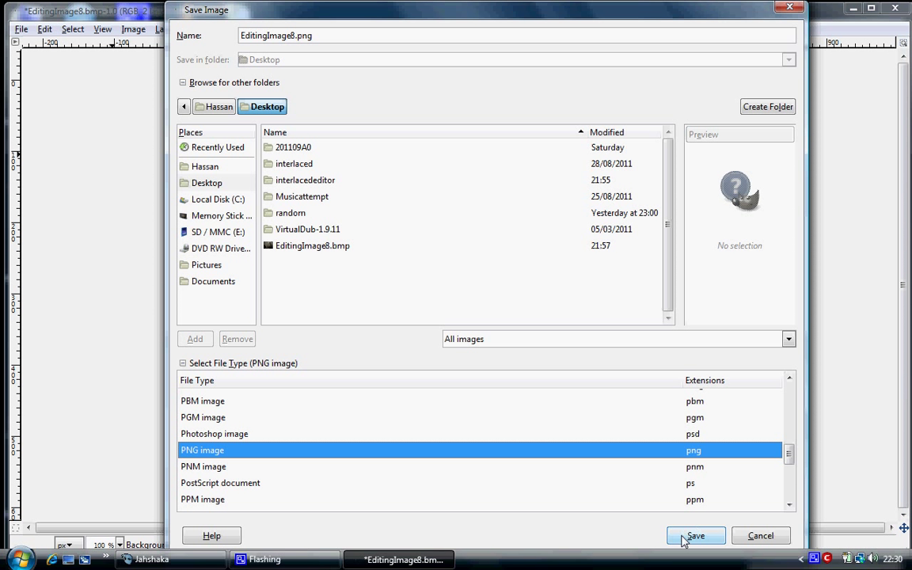
left_click(695, 535)
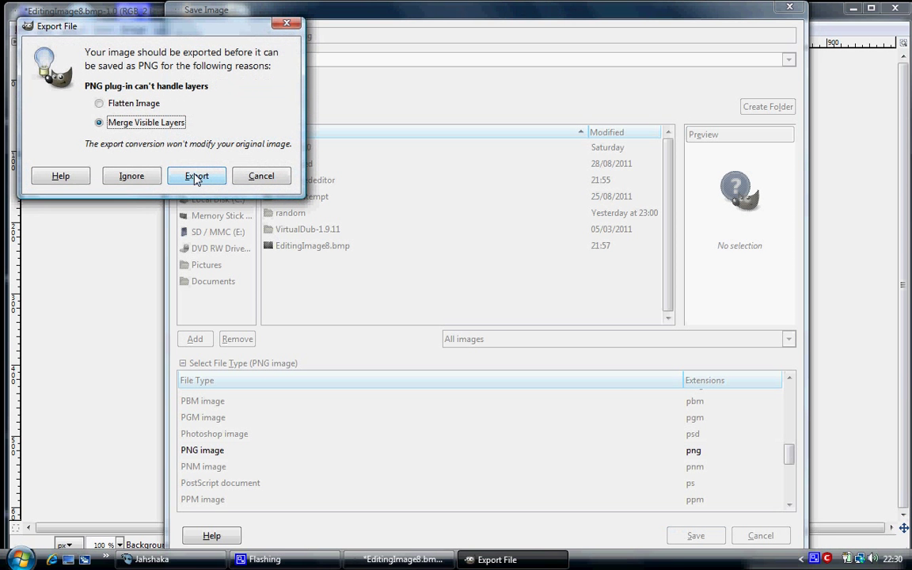
left_click(196, 176)
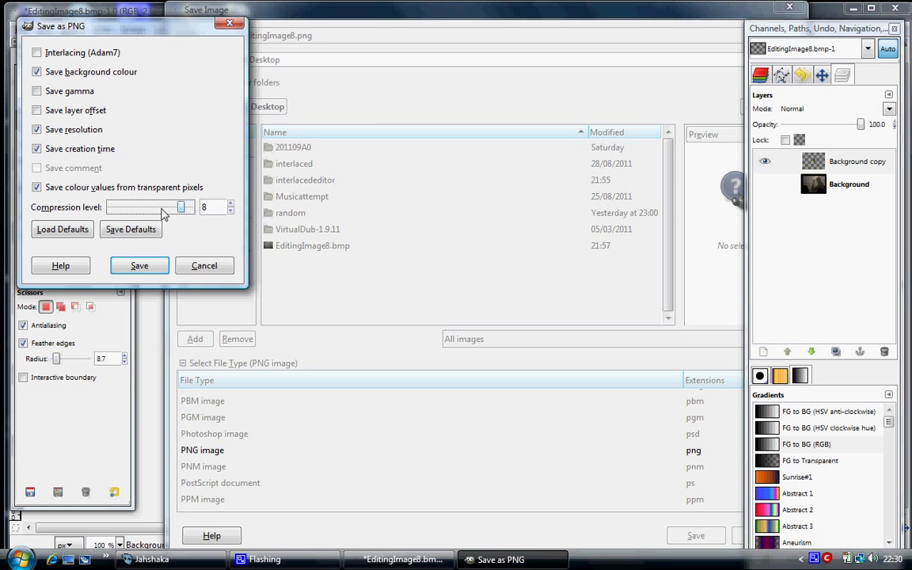
left_click(139, 265)
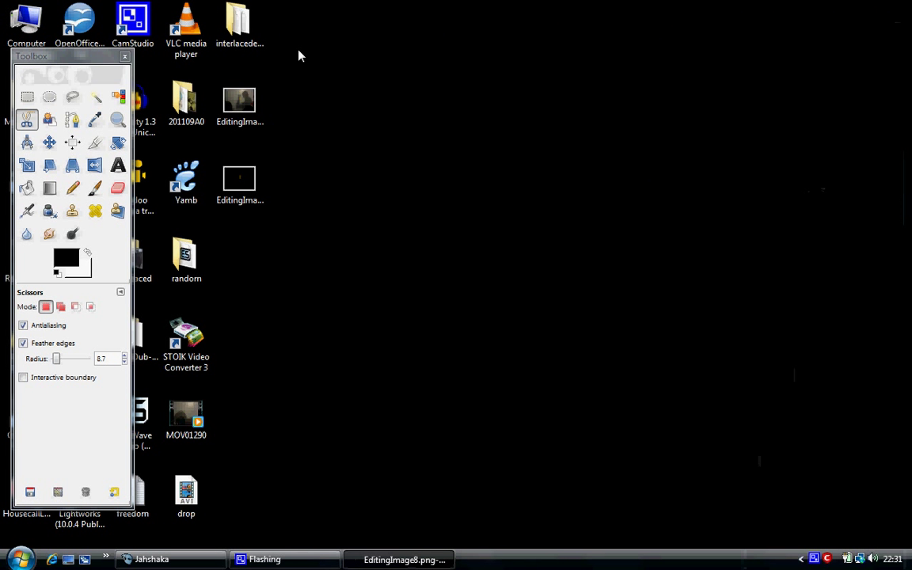
- Close GIMP and browse Jahshaka's load dialog to the EditingImage8 PNG in C:/Users/Hassan/Desktop
left_click(125, 56)
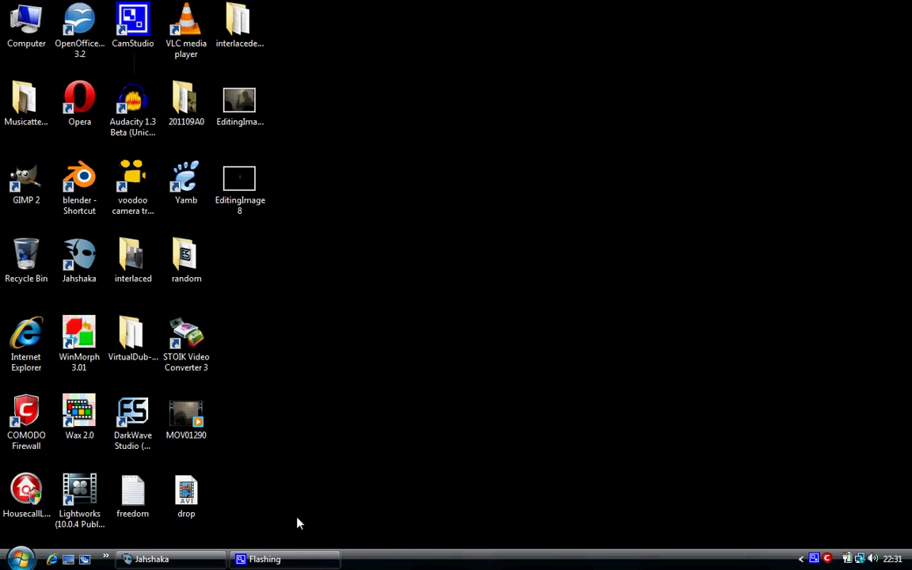
left_click(151, 559)
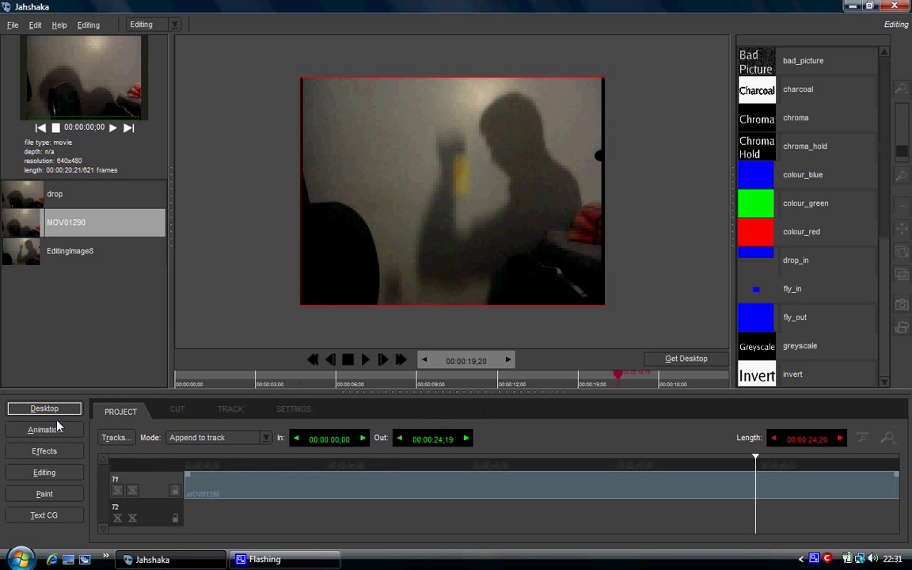
left_click(43, 408)
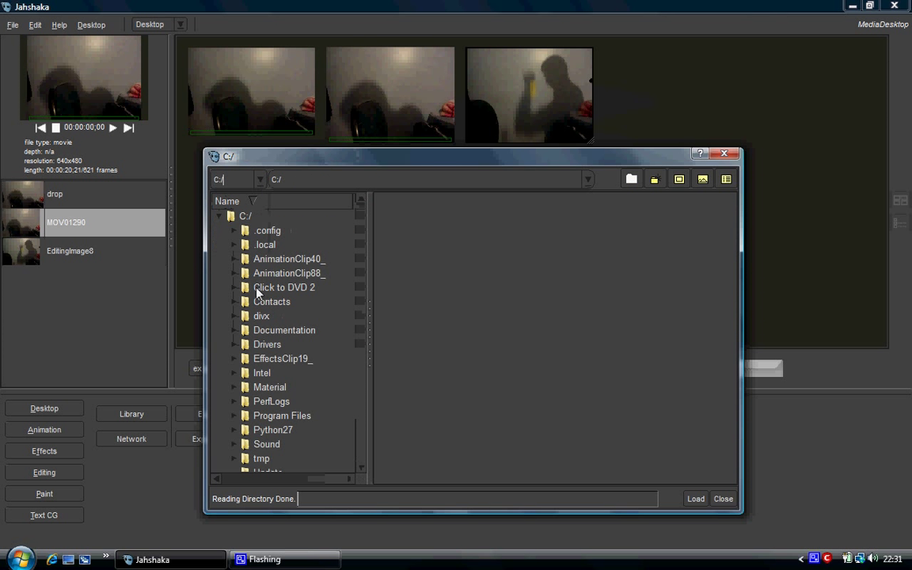
double_click(265, 407)
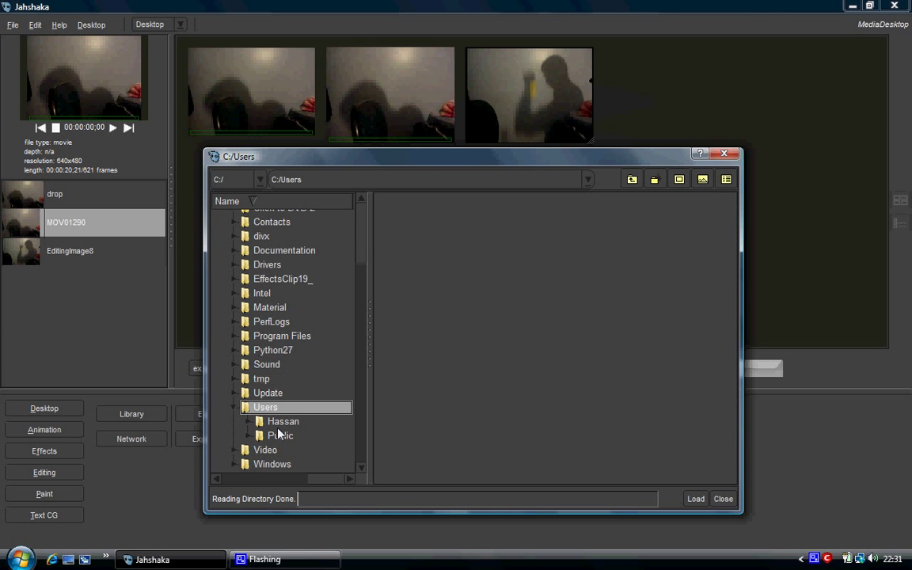
double_click(282, 422)
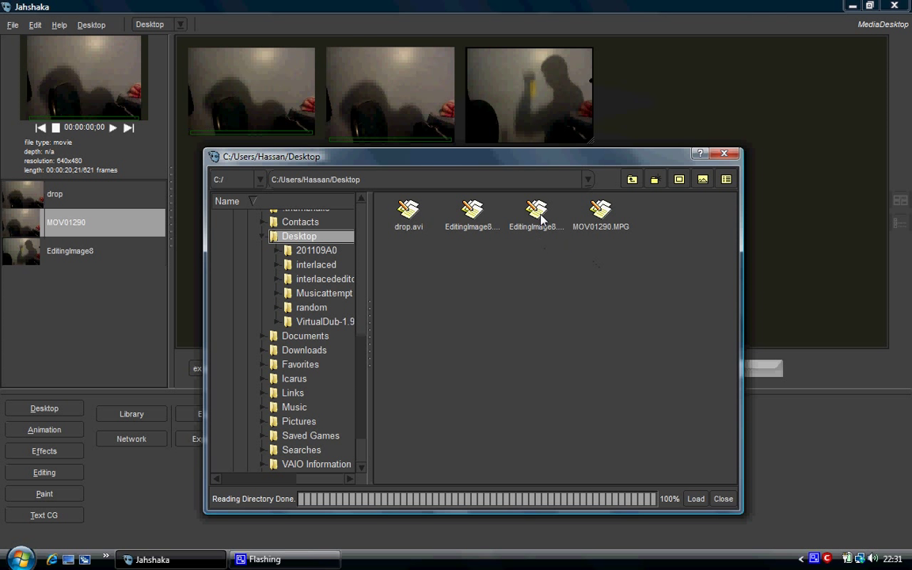
left_click(536, 214)
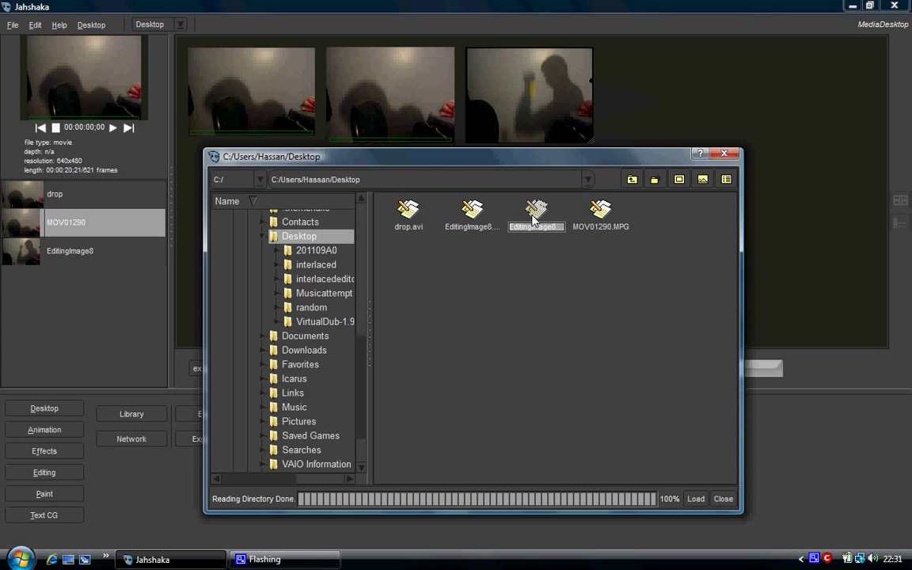
mouse_move(633, 421)
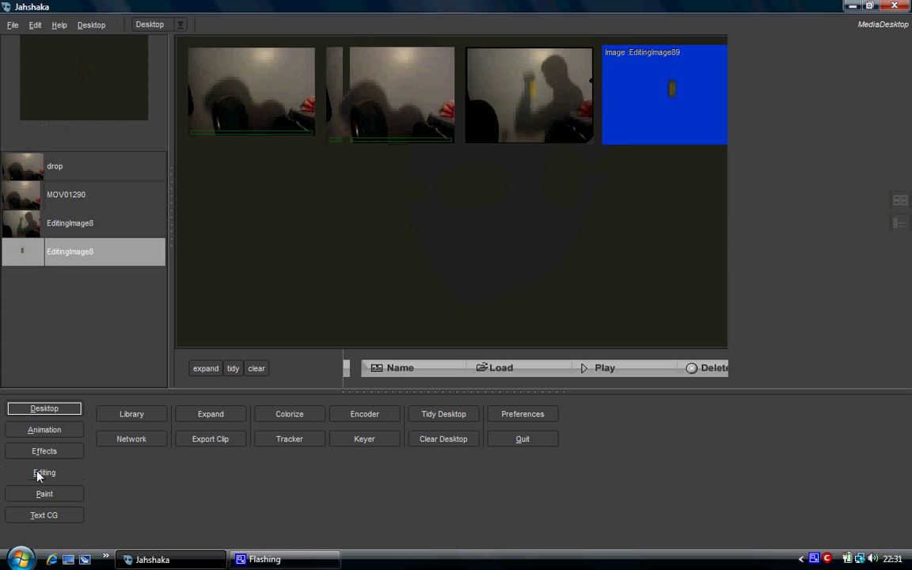
- Scrub the timeline with EditingImage8 on track 2 above MOV01290, then play and stop
left_click(44, 473)
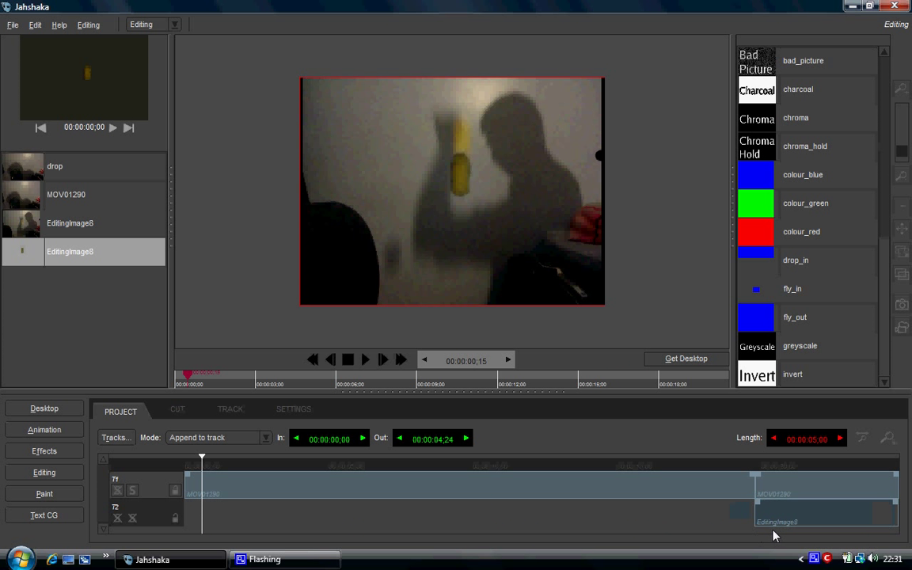
left_click_drag(201, 458, 772, 457)
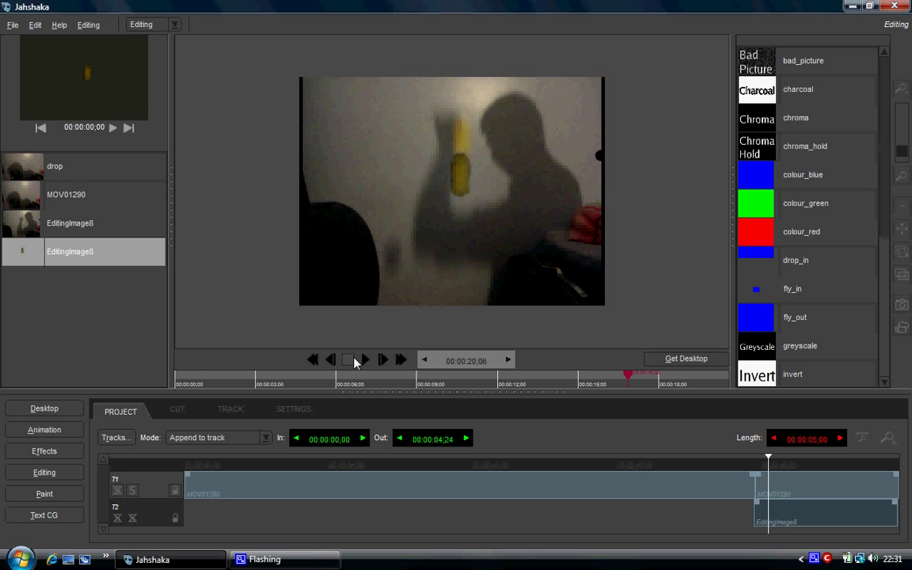
left_click(348, 360)
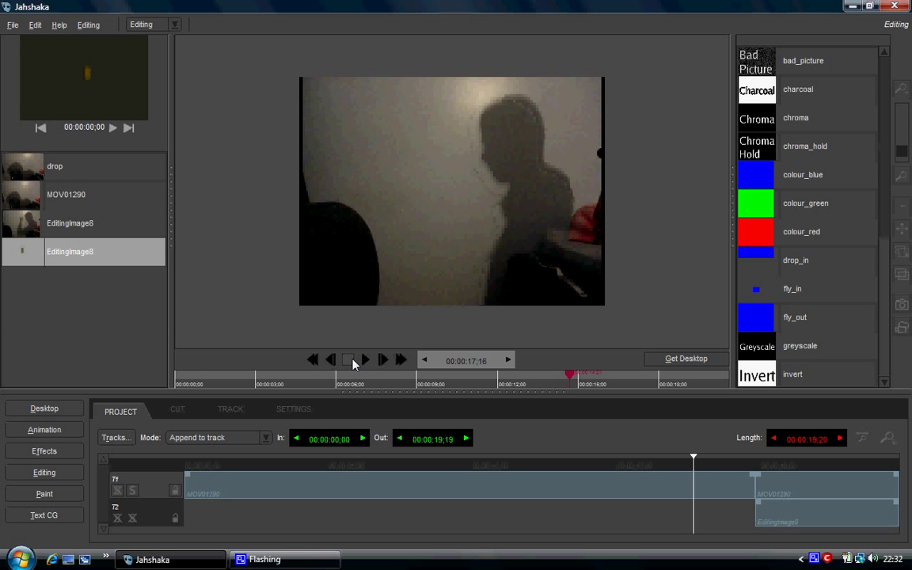
left_click(382, 360)
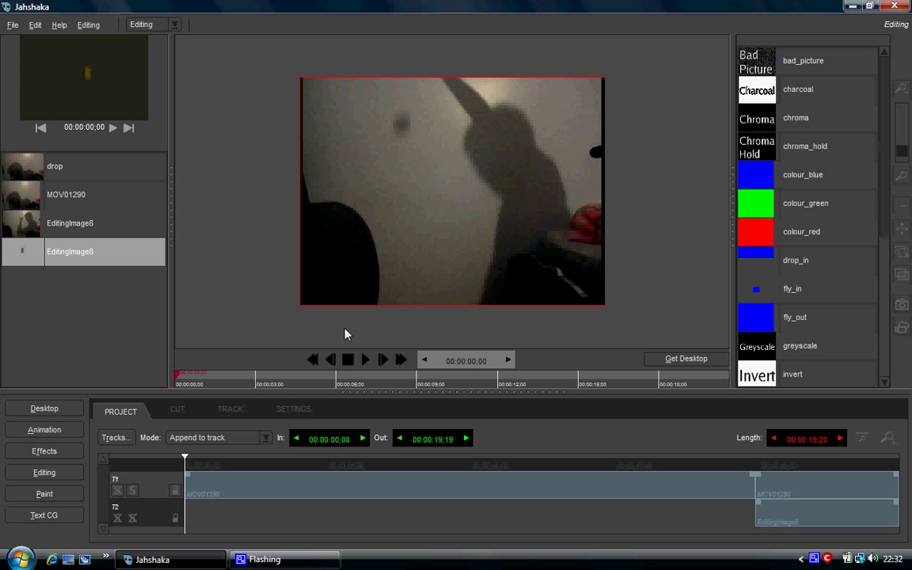
mouse_move(345, 321)
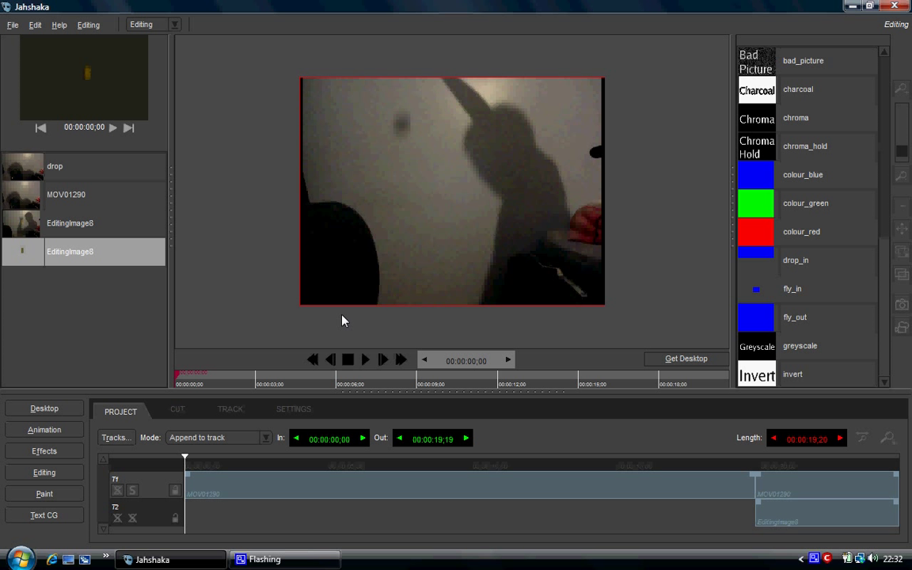
mouse_move(188, 462)
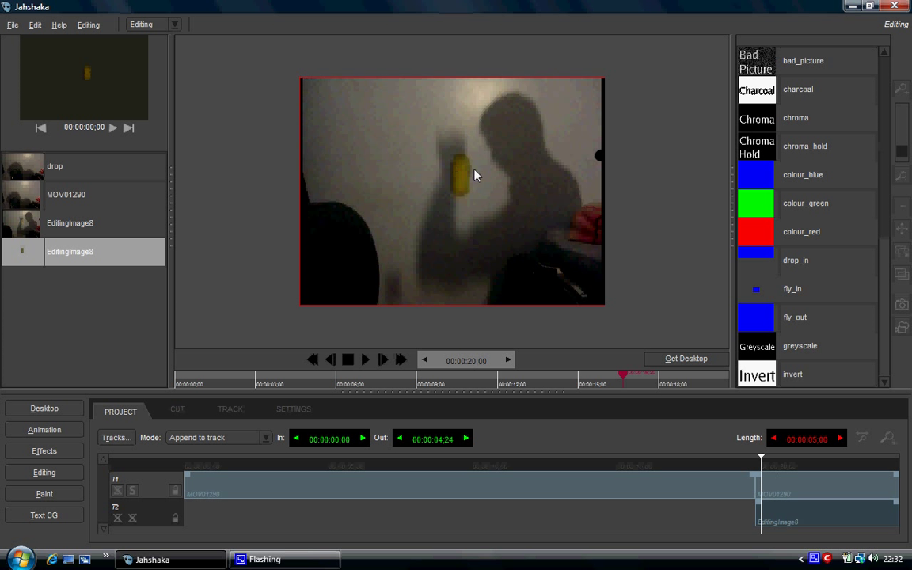
mouse_move(468, 190)
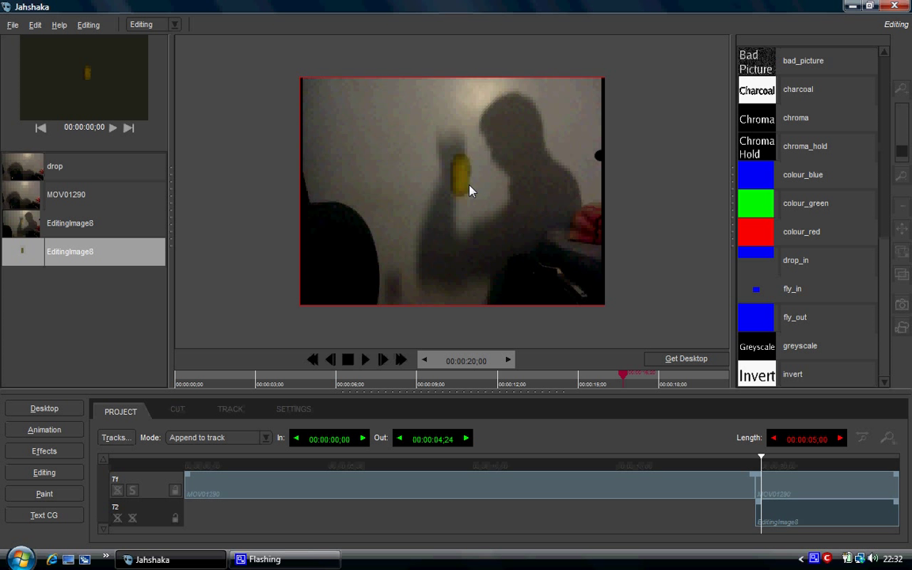
mouse_move(448, 198)
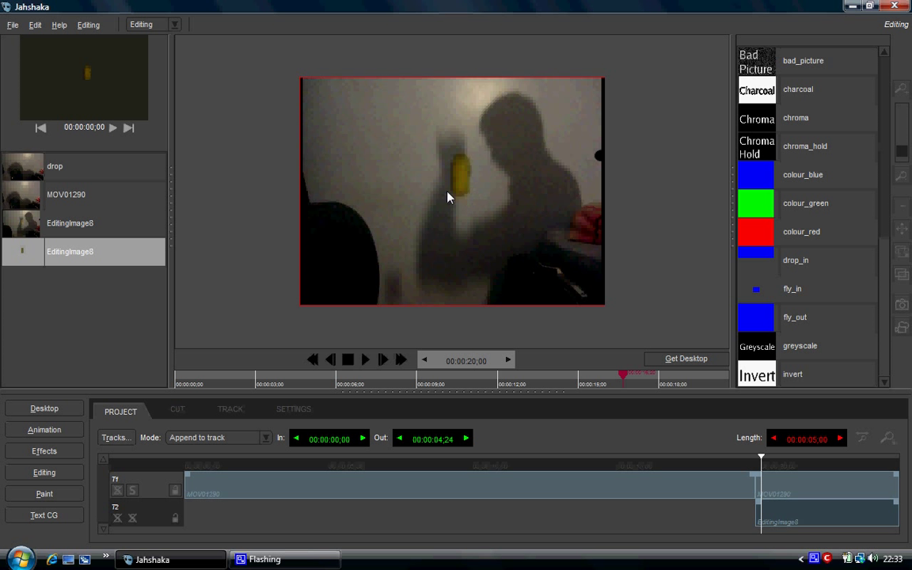
mouse_move(468, 180)
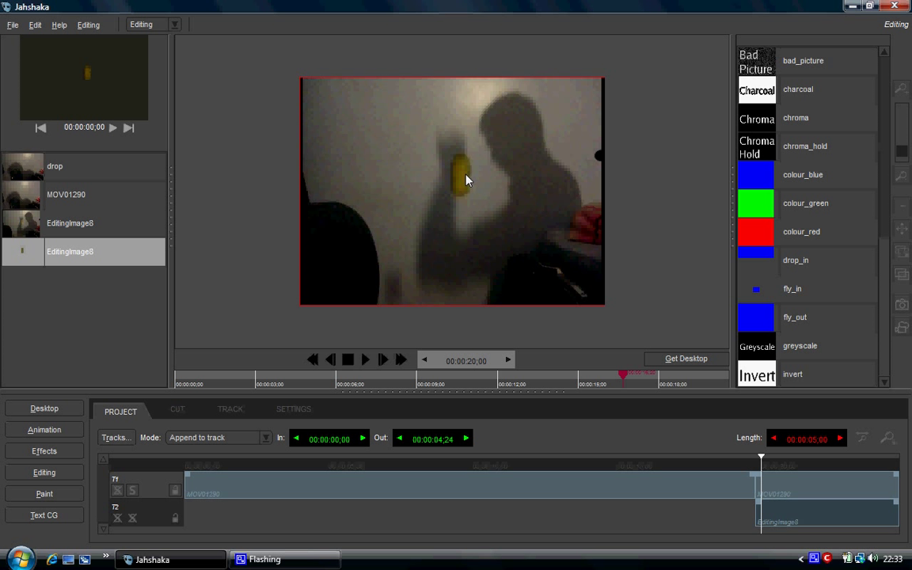
mouse_move(468, 174)
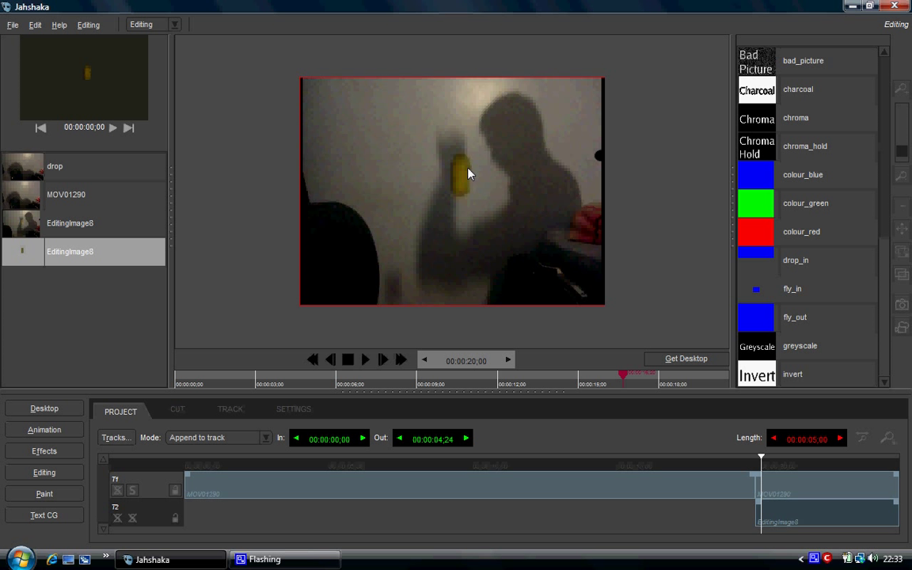
mouse_move(389, 400)
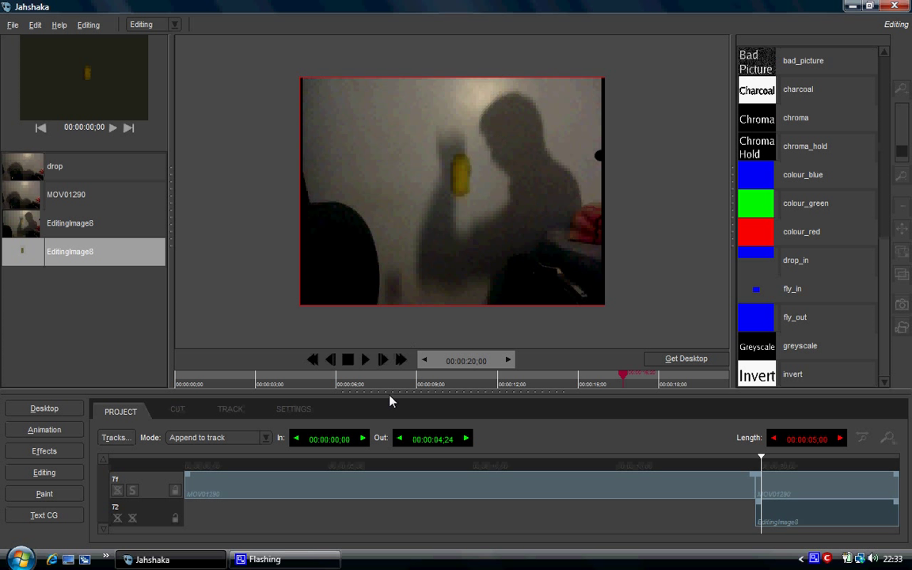
mouse_move(526, 177)
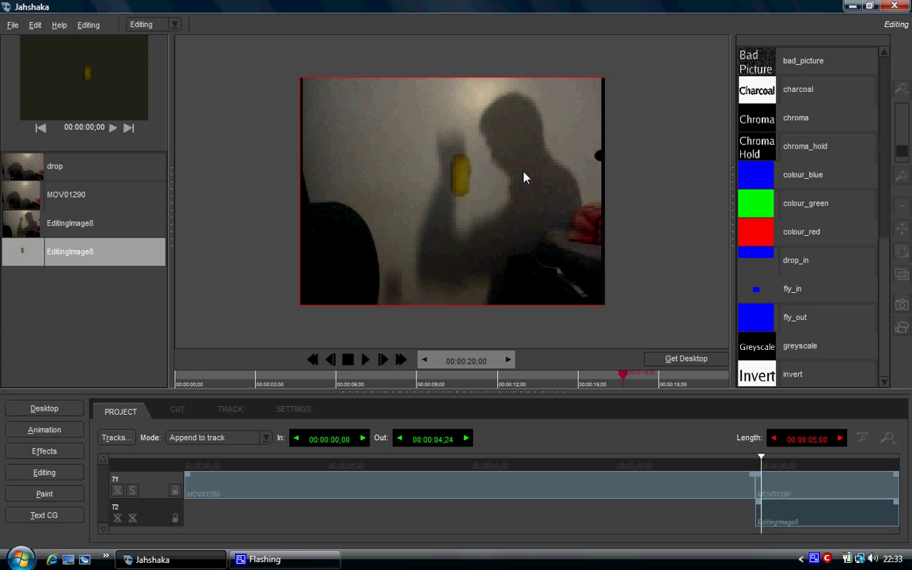
mouse_move(471, 169)
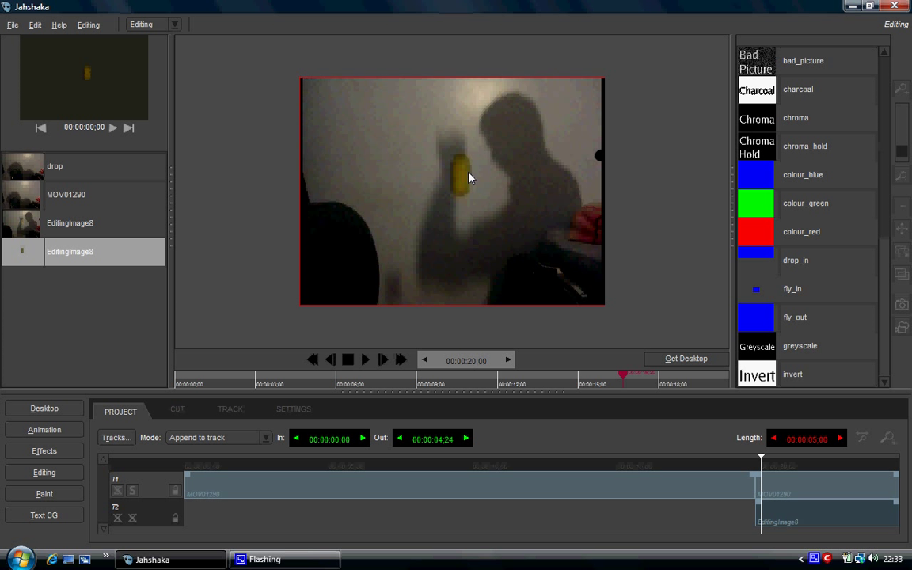
mouse_move(480, 194)
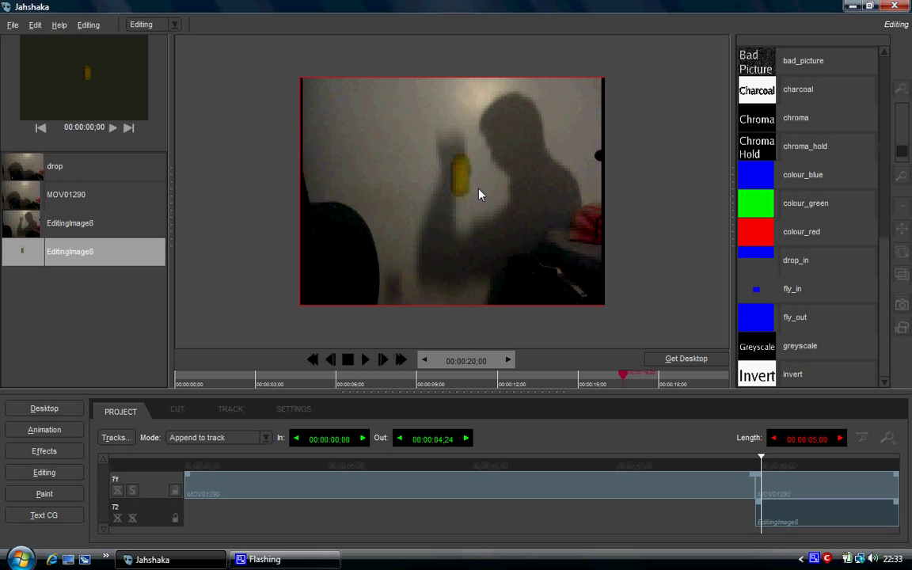
mouse_move(458, 170)
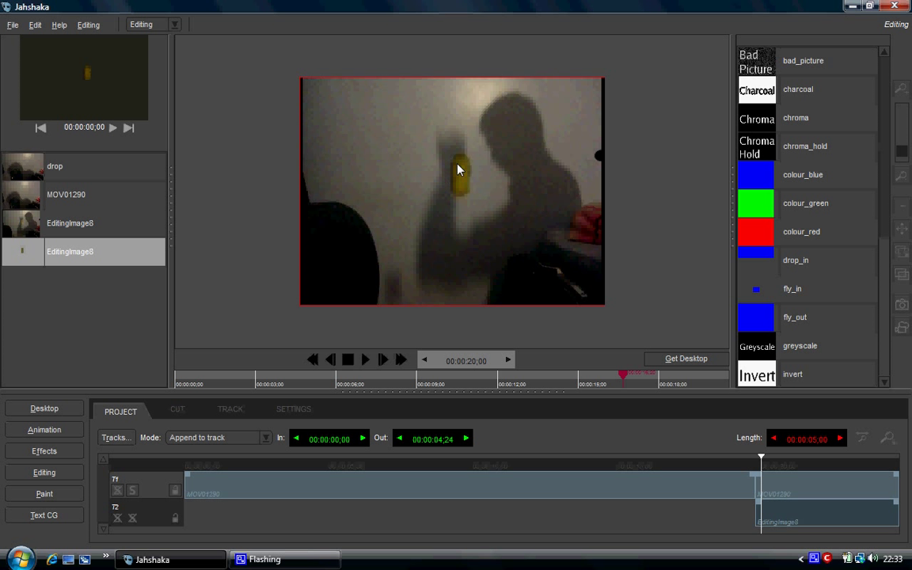
mouse_move(480, 93)
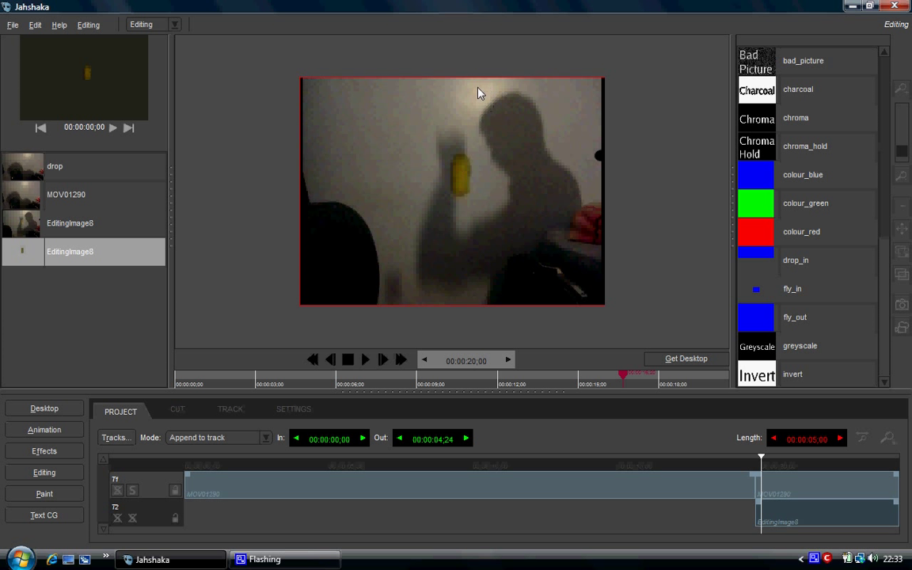
mouse_move(466, 176)
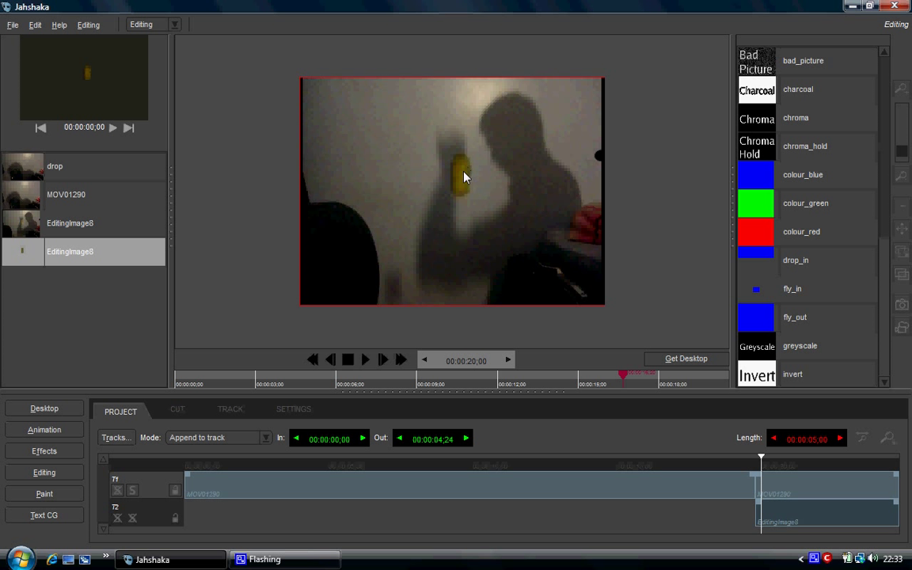
mouse_move(466, 180)
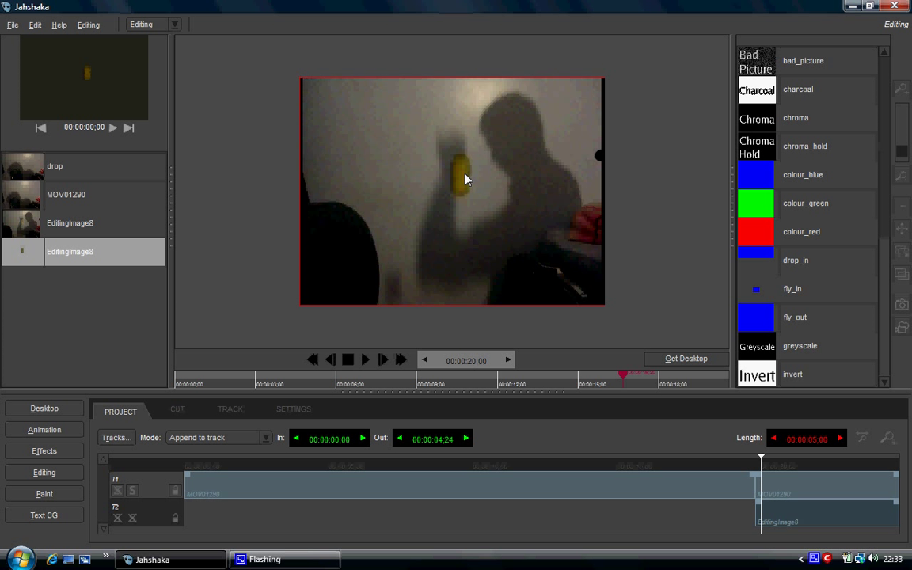
mouse_move(468, 215)
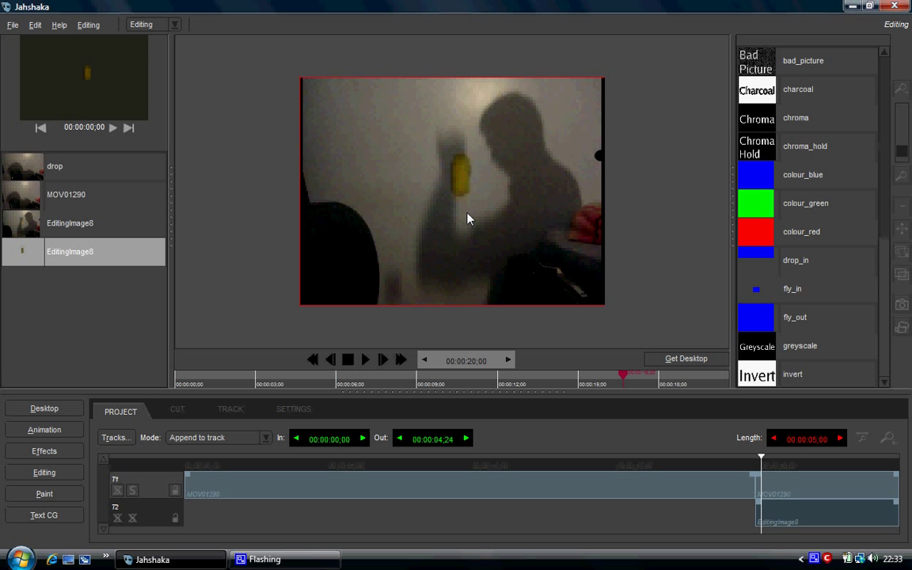
mouse_move(465, 214)
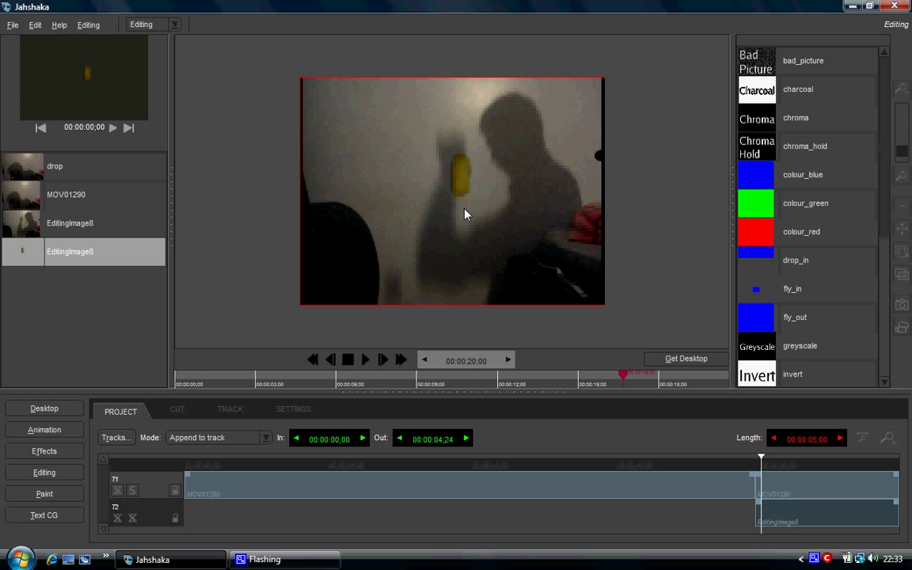
mouse_move(465, 209)
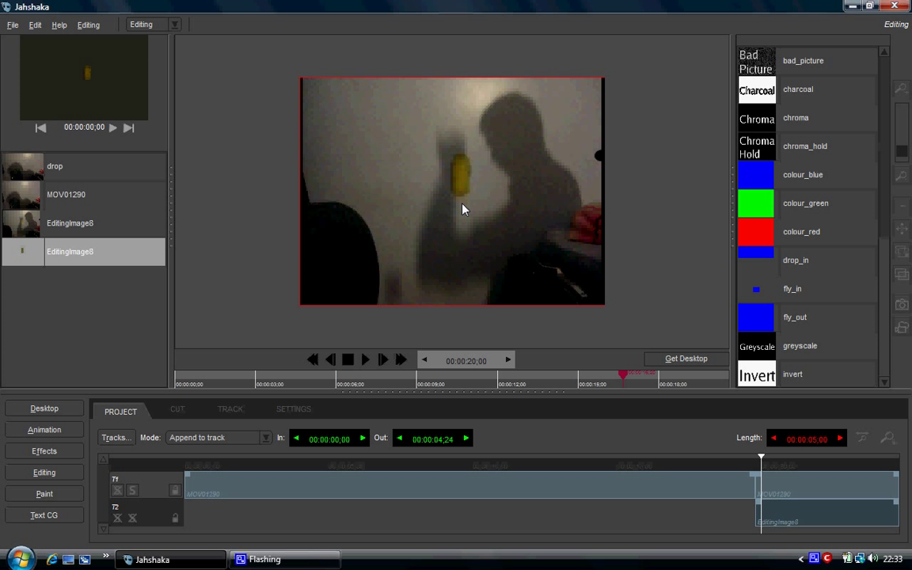